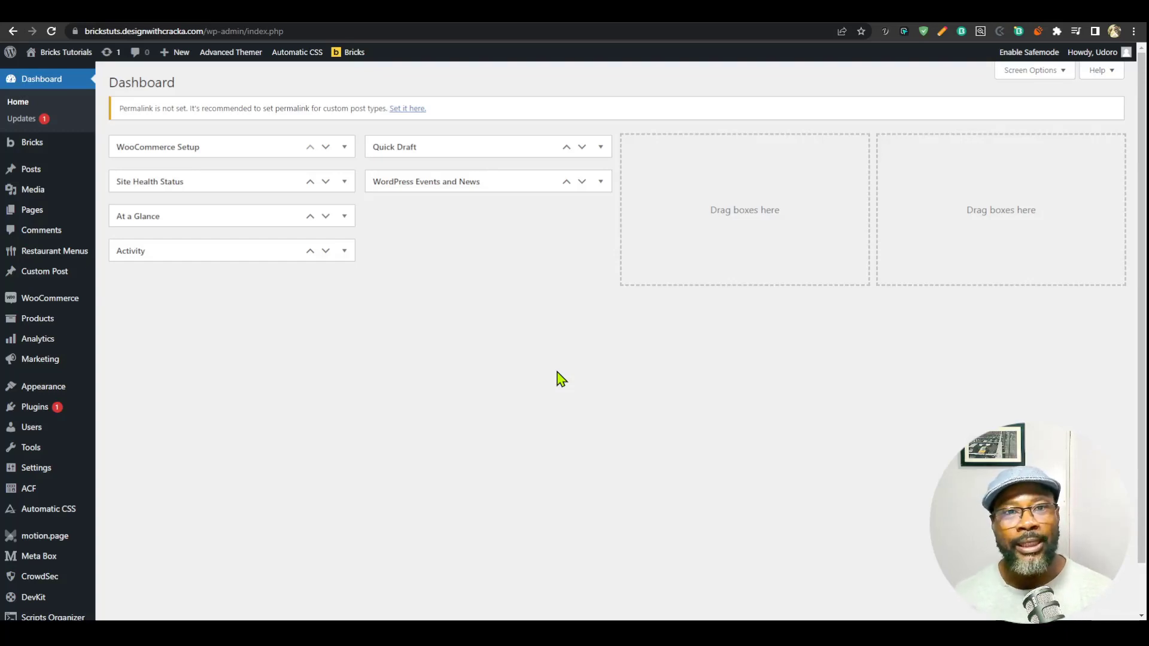
{"action": "mouse_move", "coordinate": [542, 392]}
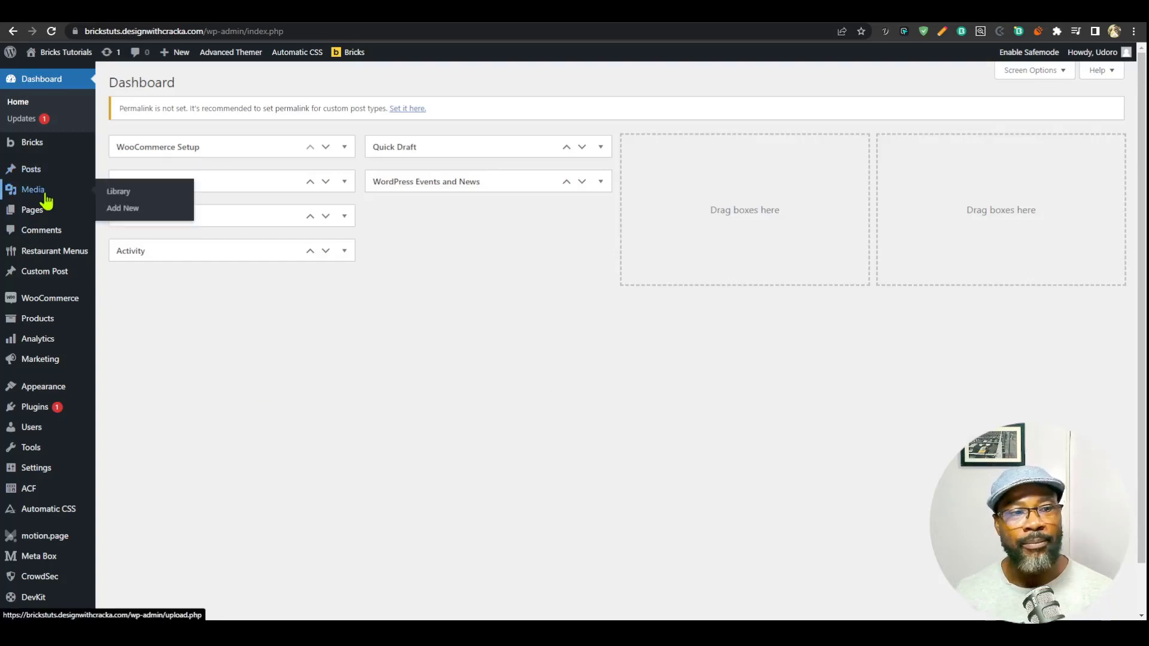
Step: Show the avatar illustration's attachment details from the Media Library
{"action": "left_click", "coordinate": [118, 192]}
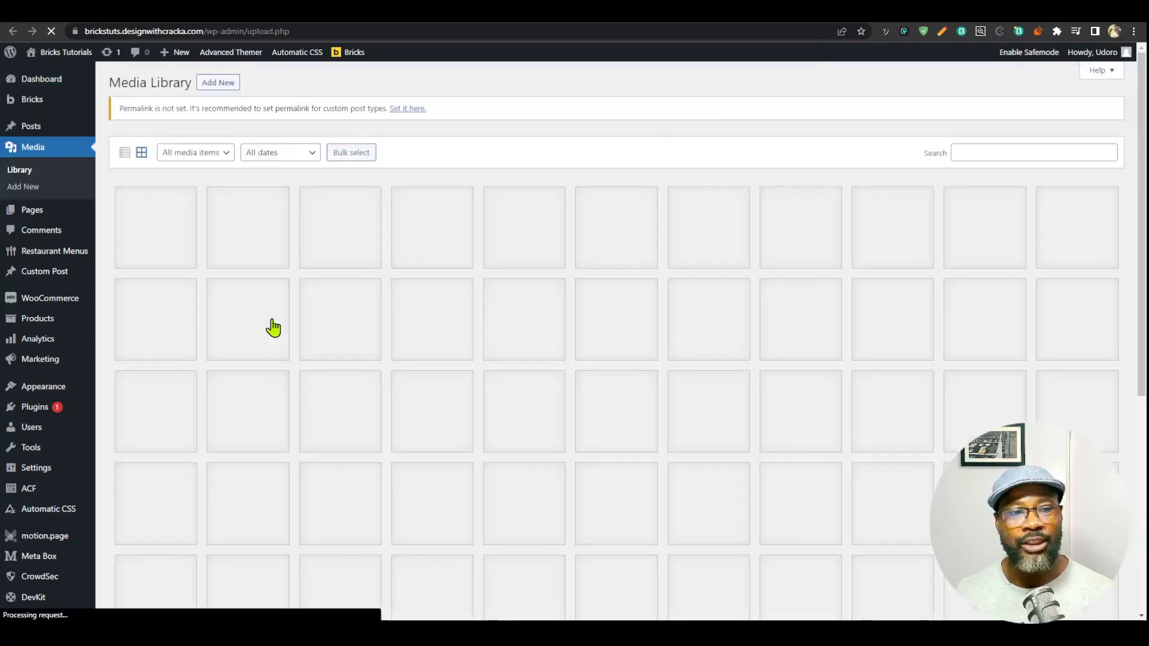
{"action": "left_click", "coordinate": [246, 319]}
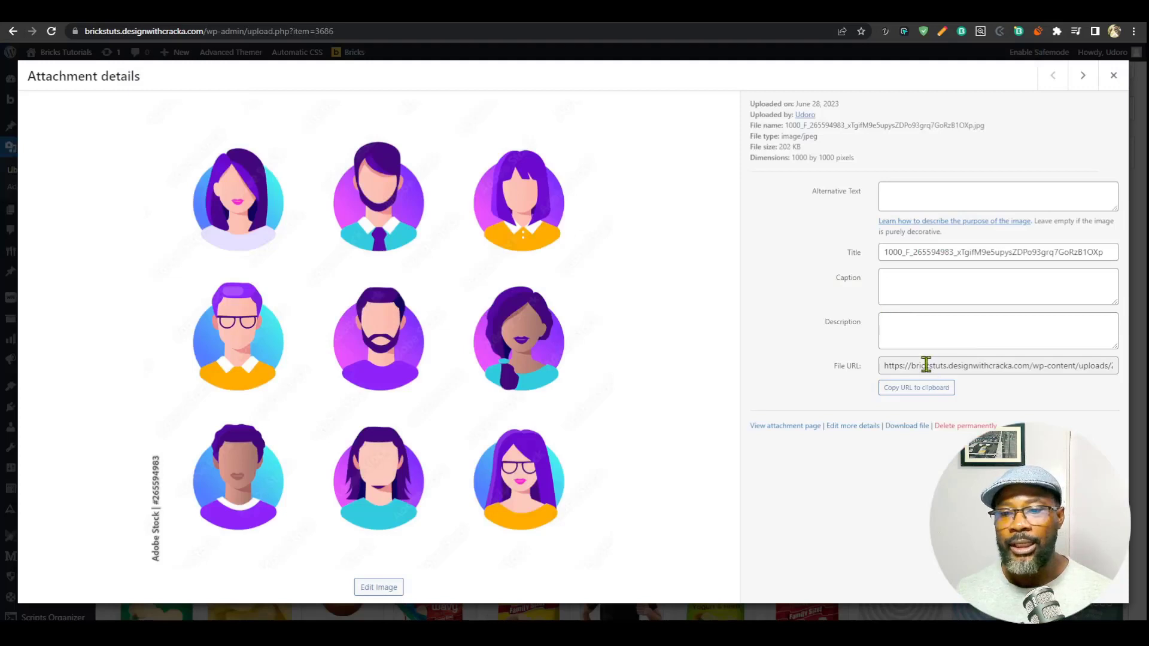
Step: Paste the avatar image's file URL into Notepad and highlight its 2023 and 06 date folders
{"action": "left_click", "coordinate": [916, 387]}
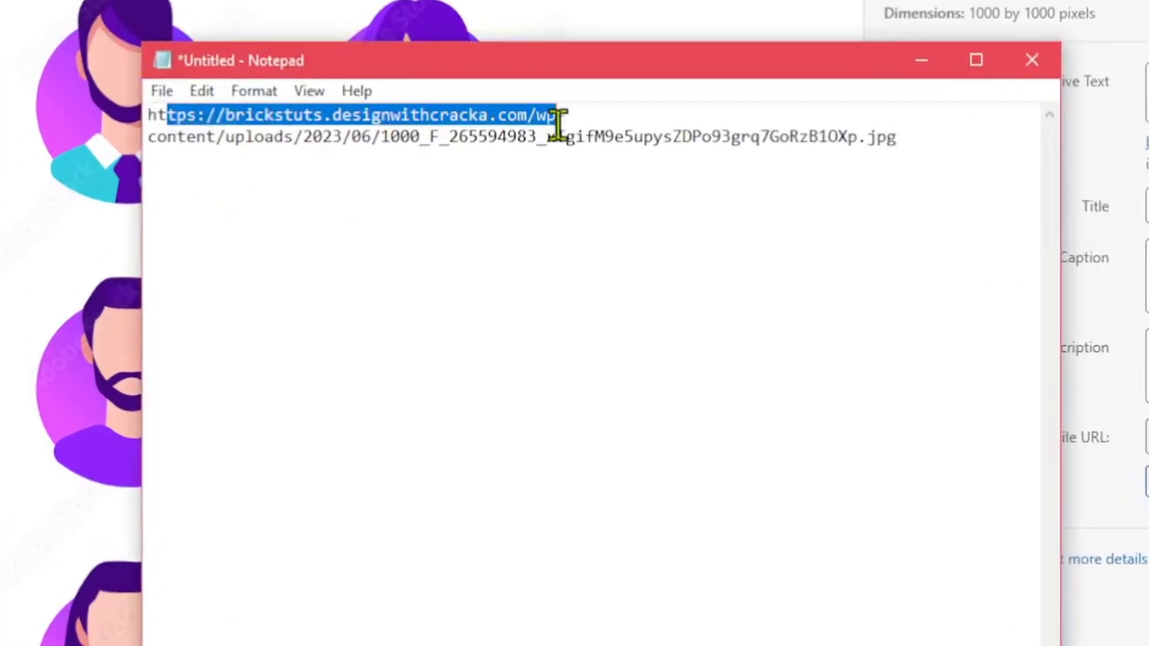
{"action": "left_click", "coordinate": [221, 139]}
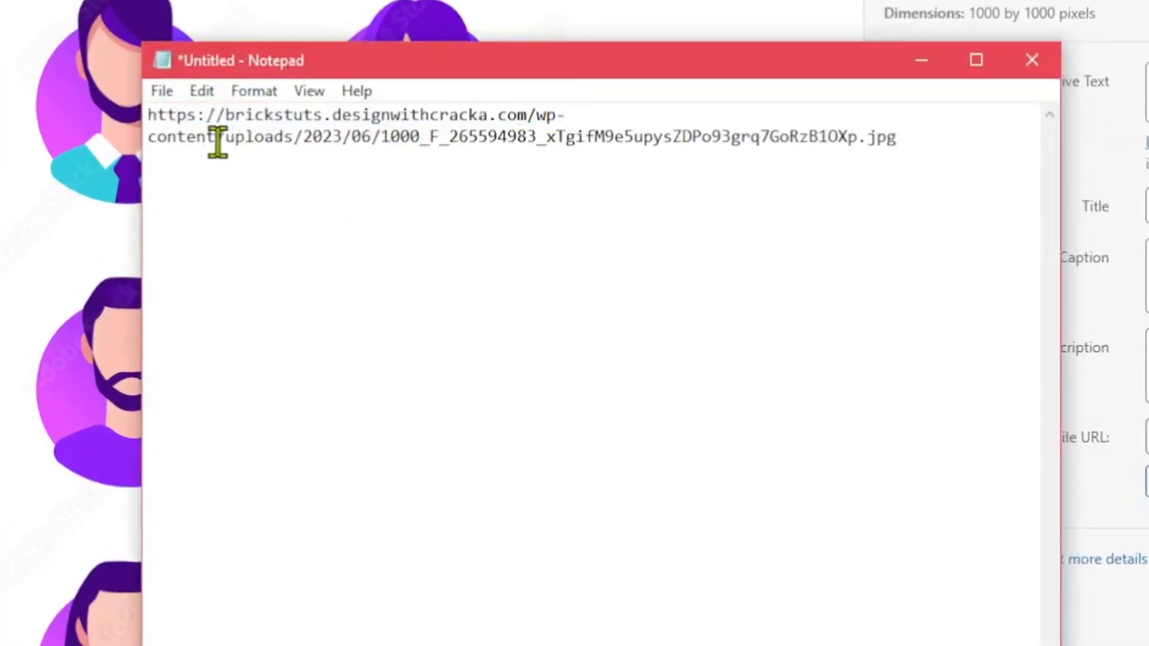
{"action": "double_click", "coordinate": [318, 136]}
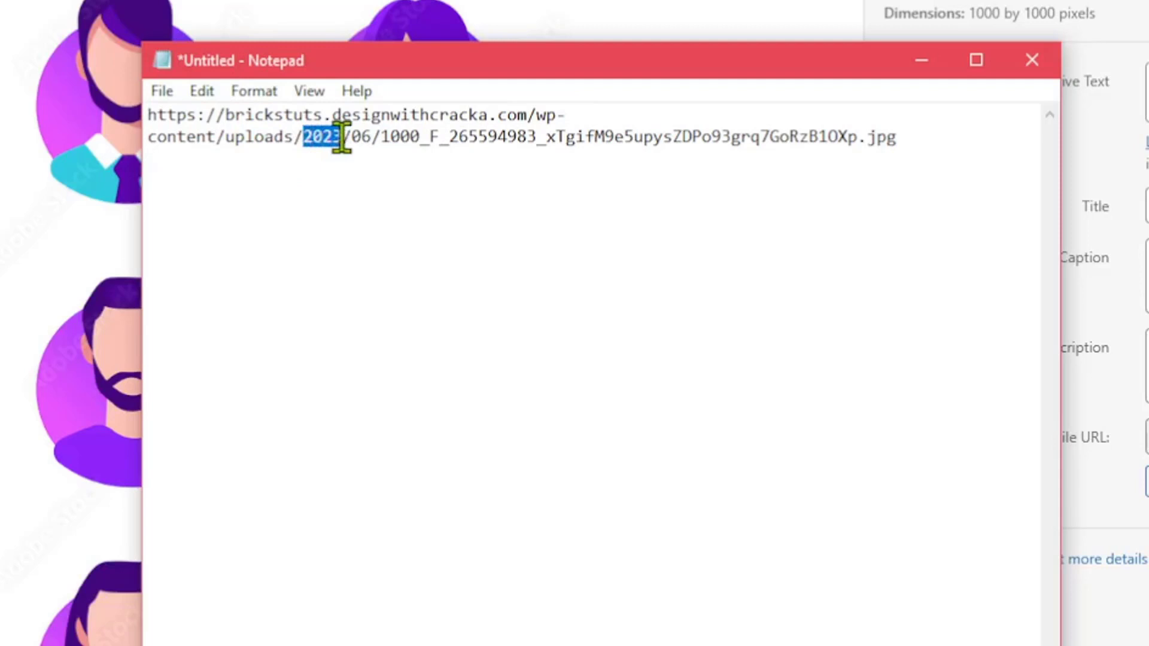
{"action": "double_click", "coordinate": [359, 137]}
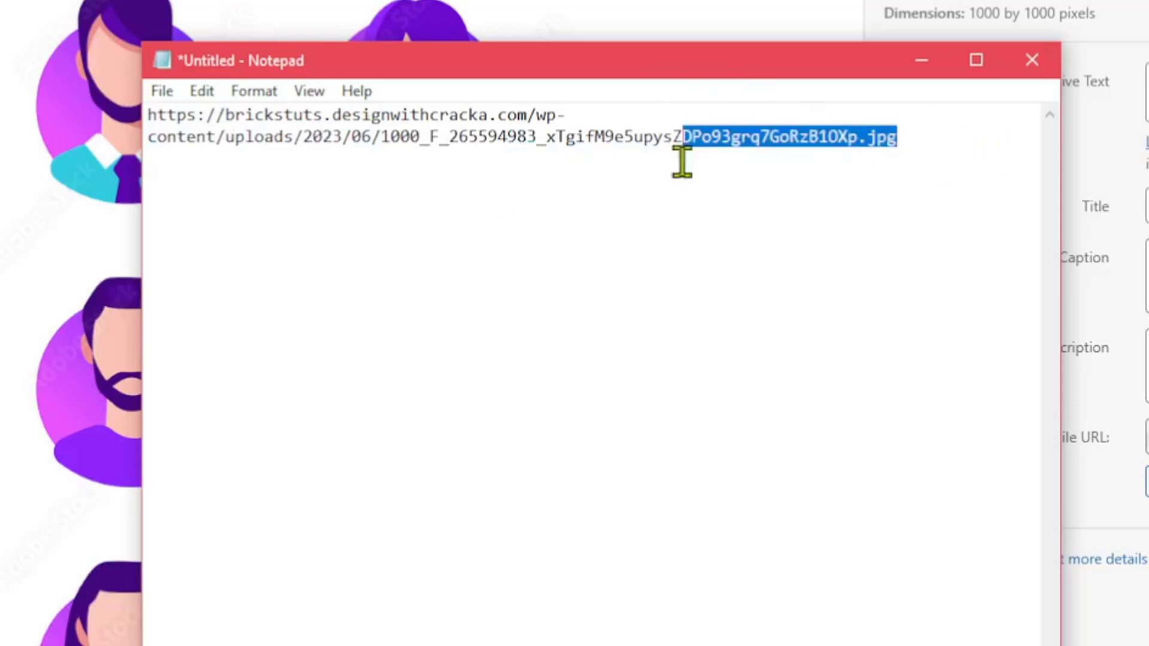
{"action": "left_click", "coordinate": [591, 229]}
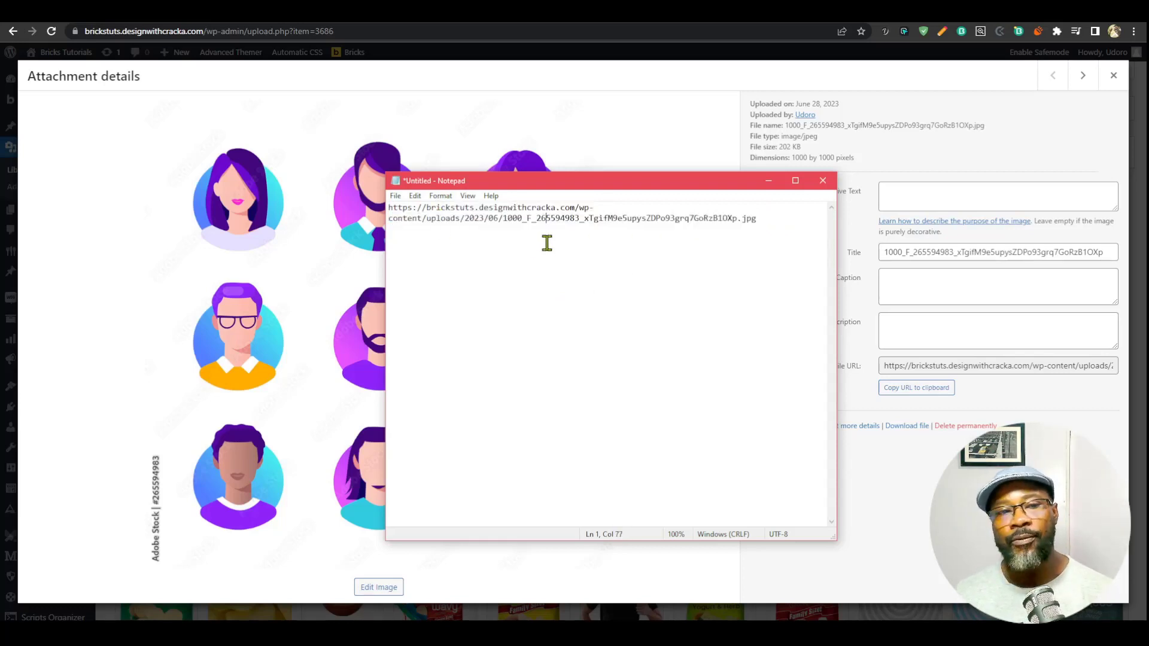
{"action": "mouse_move", "coordinate": [589, 254]}
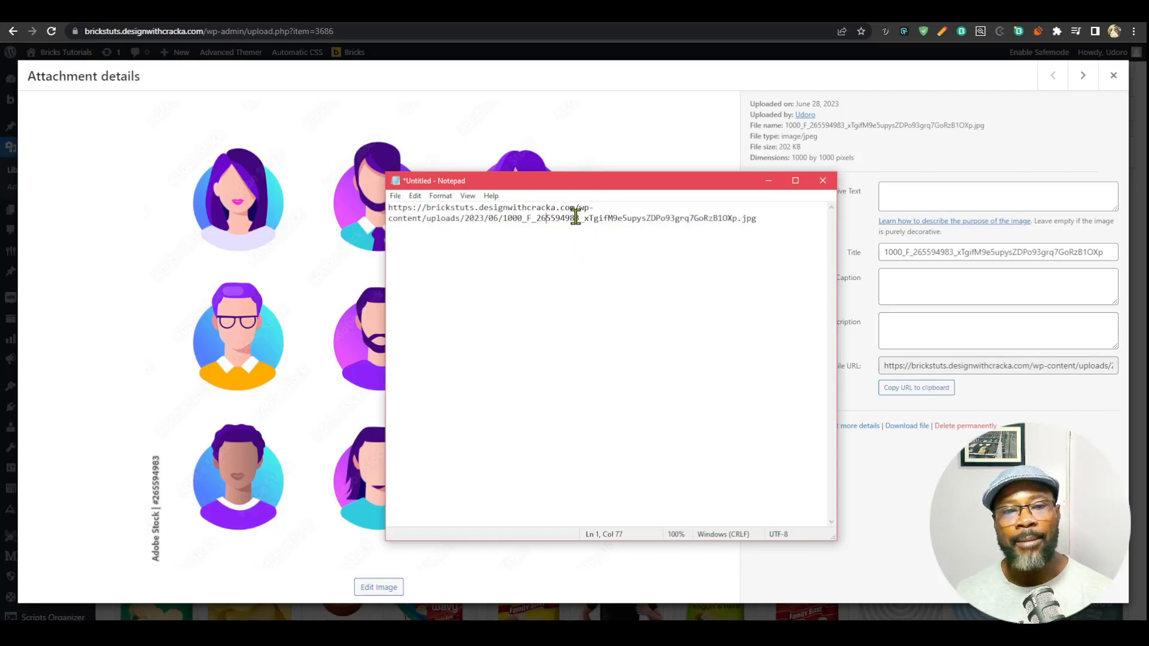
{"action": "mouse_move", "coordinate": [605, 270]}
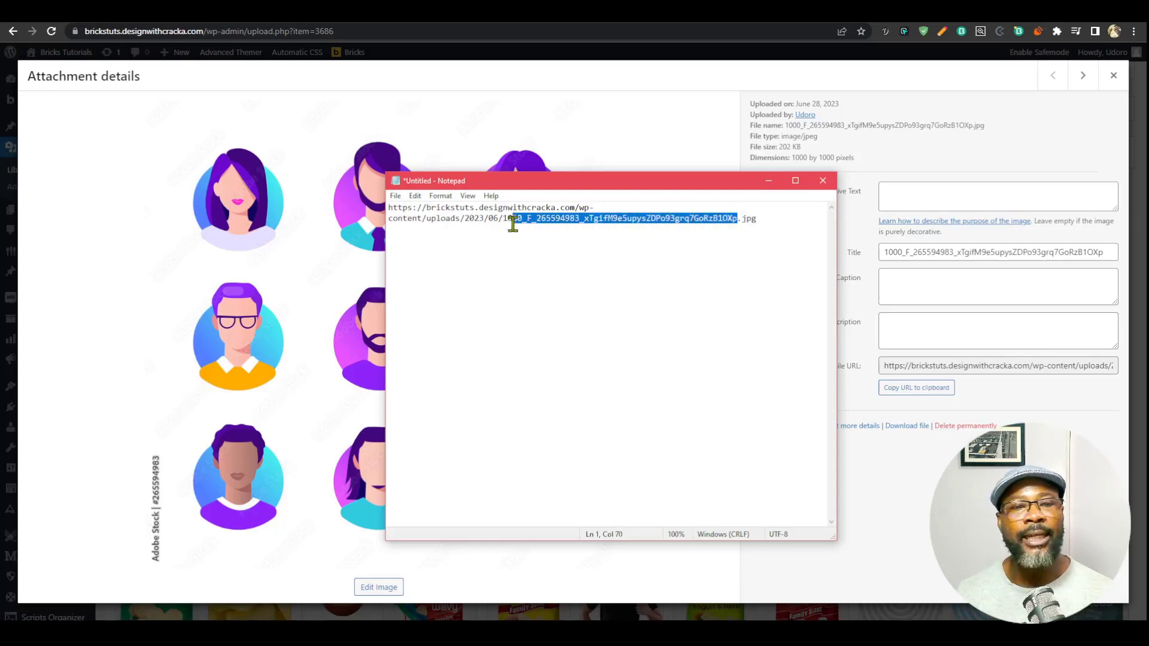
Step: Rename the file to cat.jpg, add relative path /wp-content/uploads/2023/06/cat.jpg and a copy under 2023/09
{"action": "type", "text": "cat"}
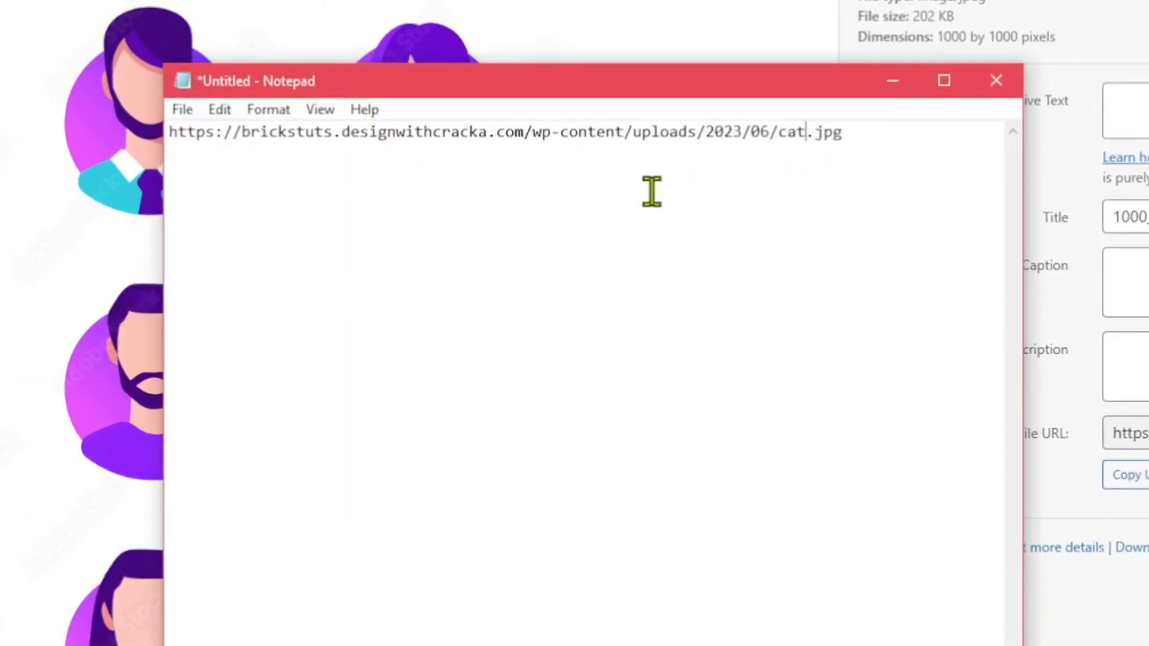
{"action": "mouse_move", "coordinate": [670, 205]}
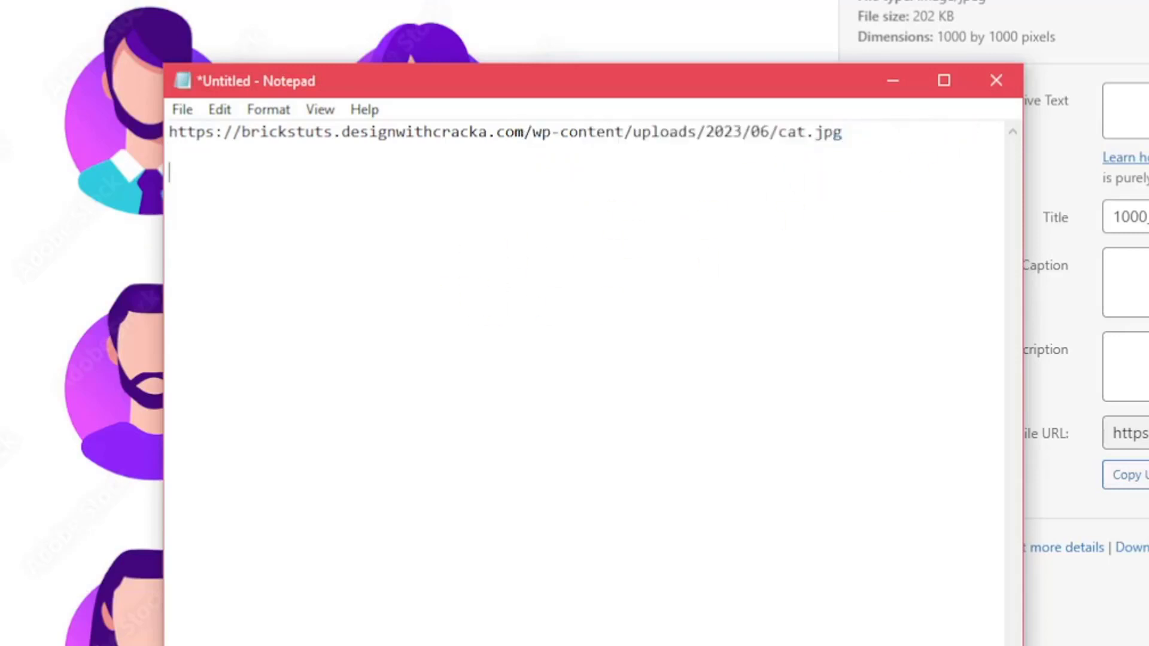
{"action": "type", "text": "/wp-content/uploads/2023/06/cat.jpg"}
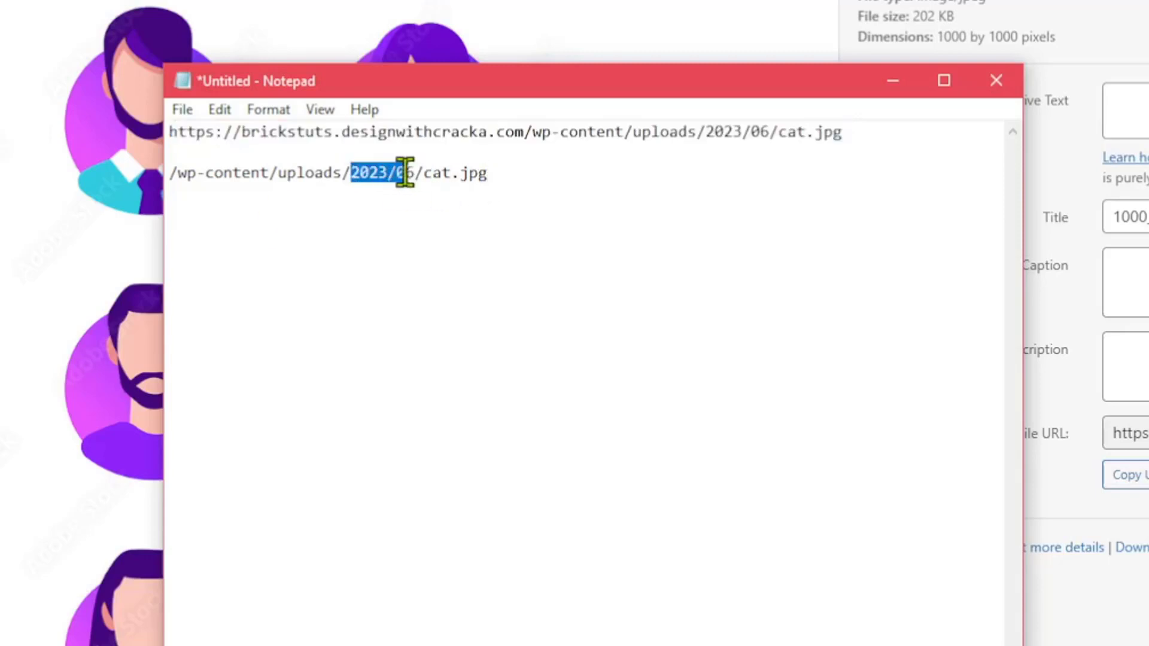
{"action": "left_click", "coordinate": [480, 173]}
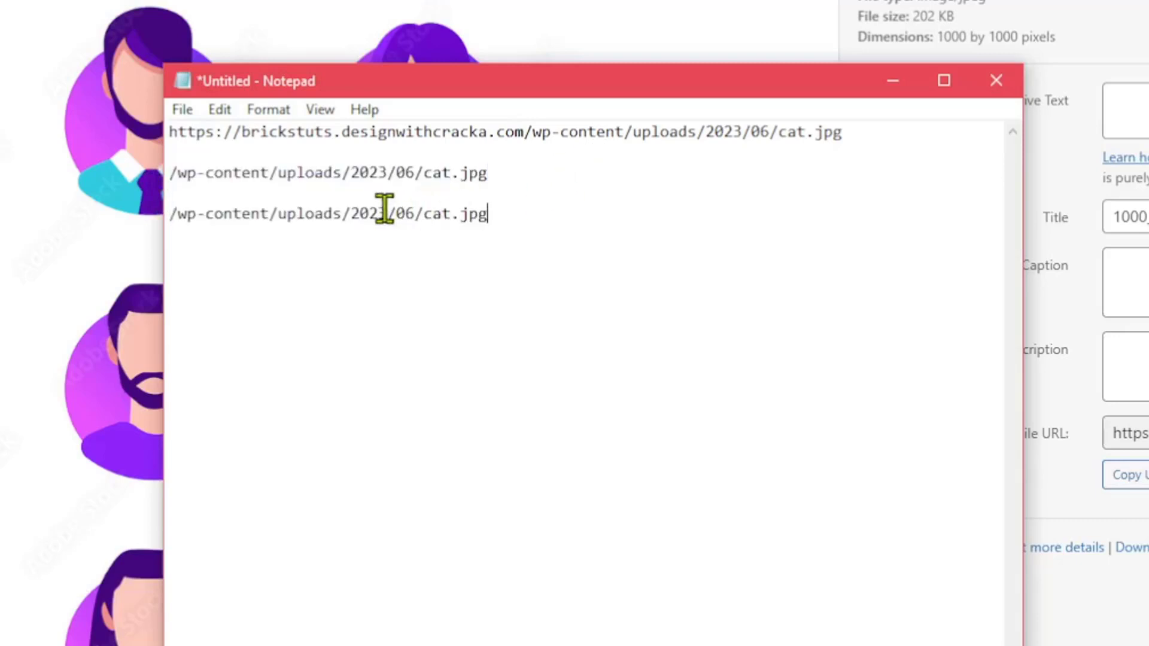
{"action": "mouse_move", "coordinate": [411, 213]}
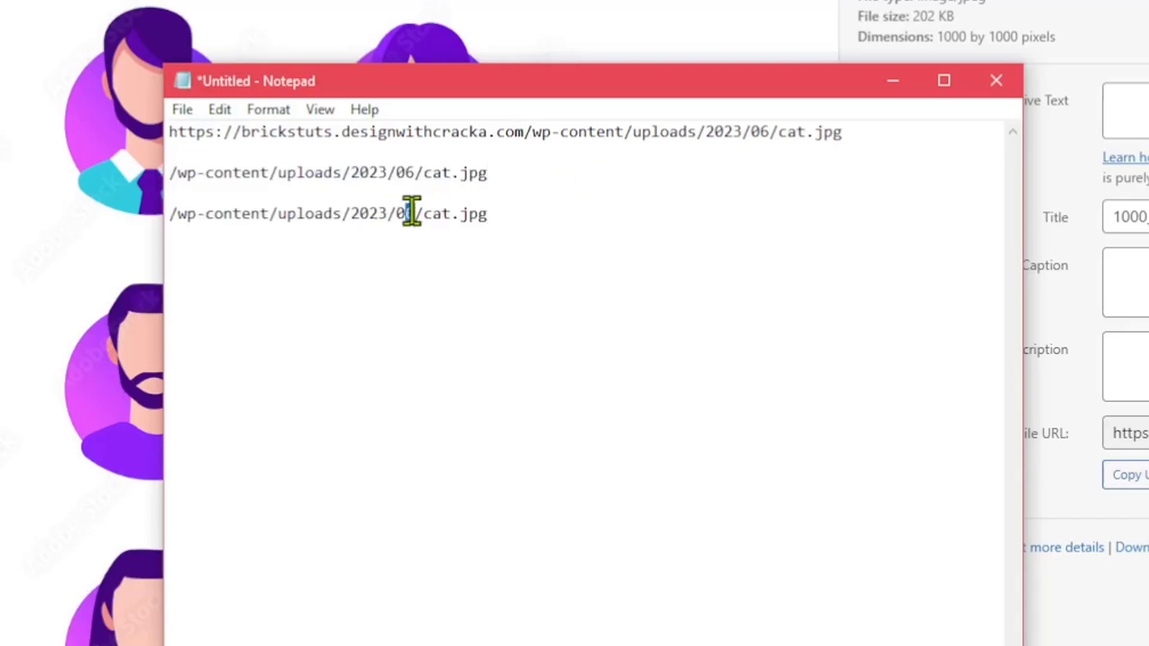
{"action": "type", "text": "9"}
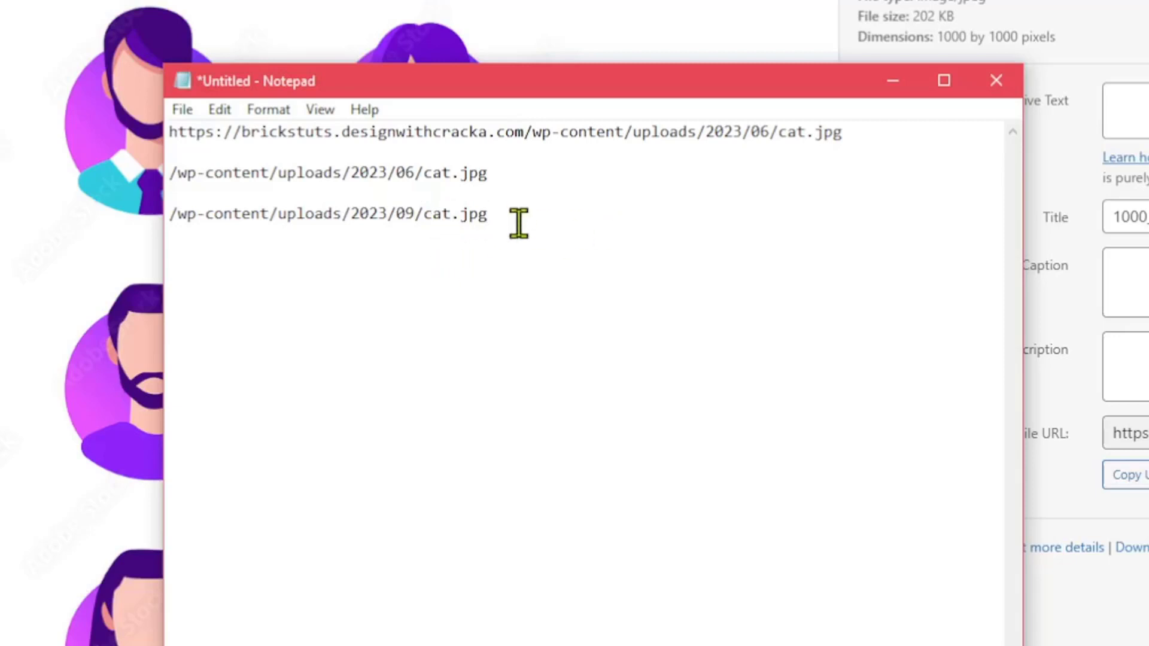
{"action": "mouse_move", "coordinate": [326, 213]}
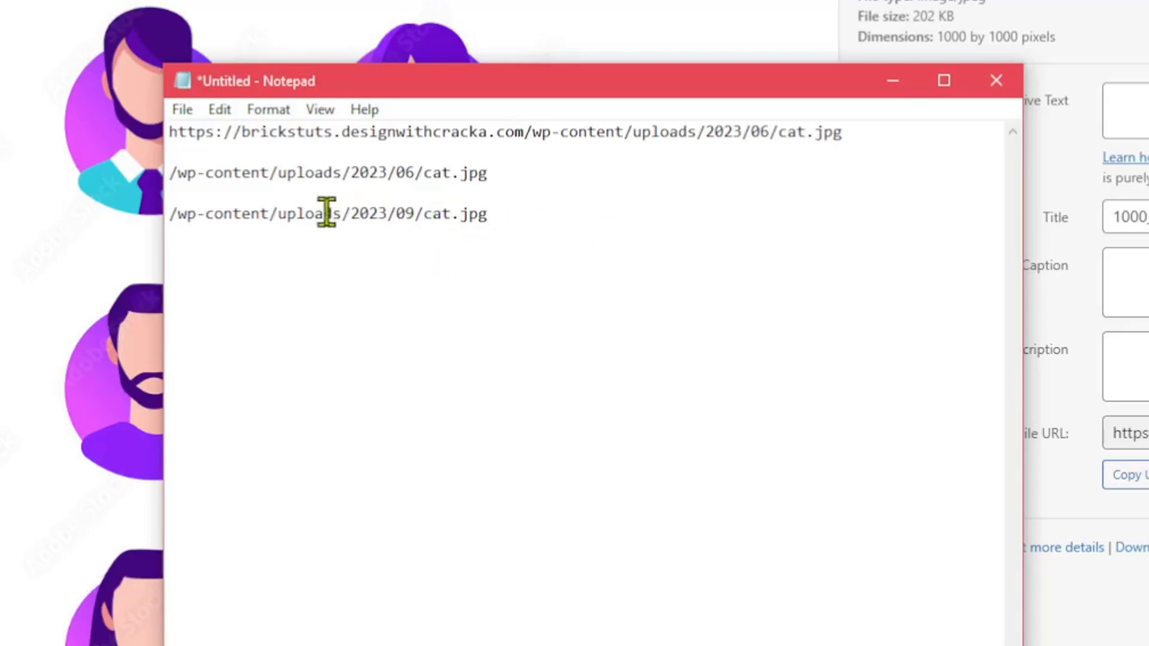
Step: Highlight the June path line and part of the September line to compare them
{"action": "triple_click", "coordinate": [328, 172]}
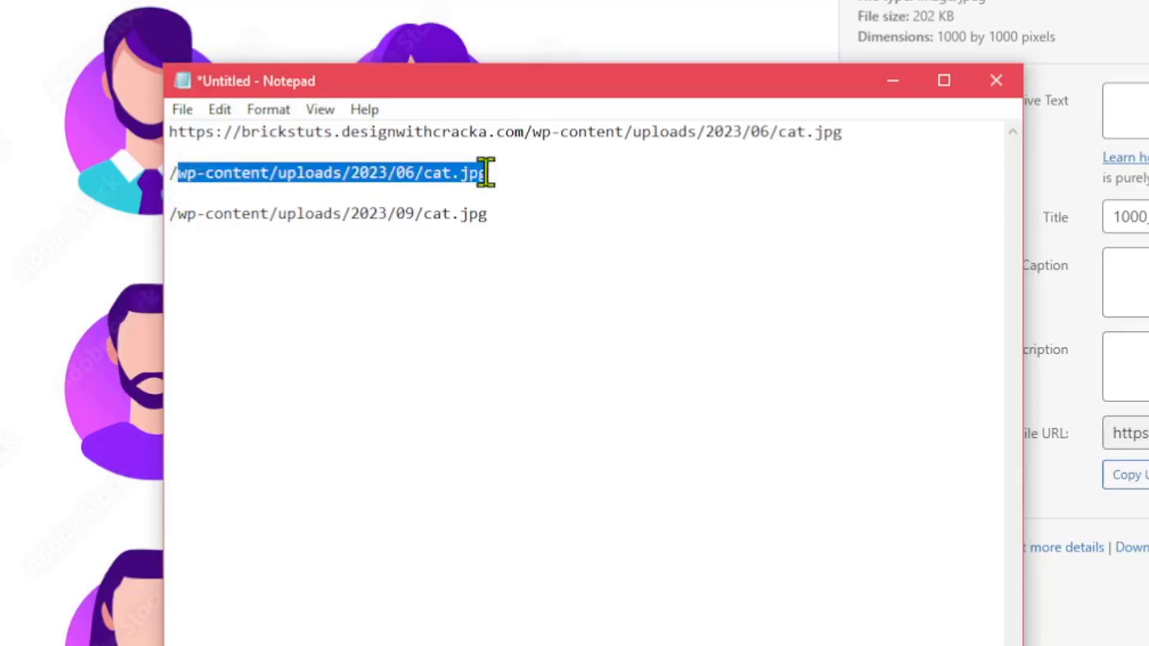
{"action": "left_click", "coordinate": [490, 214]}
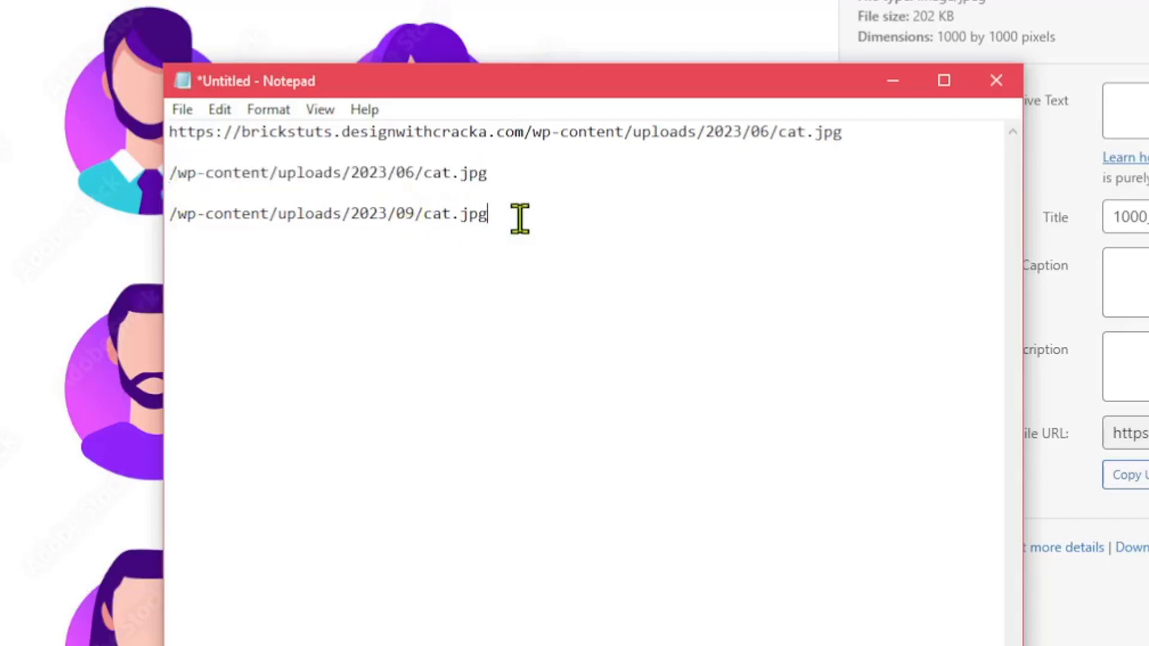
{"action": "left_click_drag", "start_coordinate": [487, 213], "coordinate": [315, 213]}
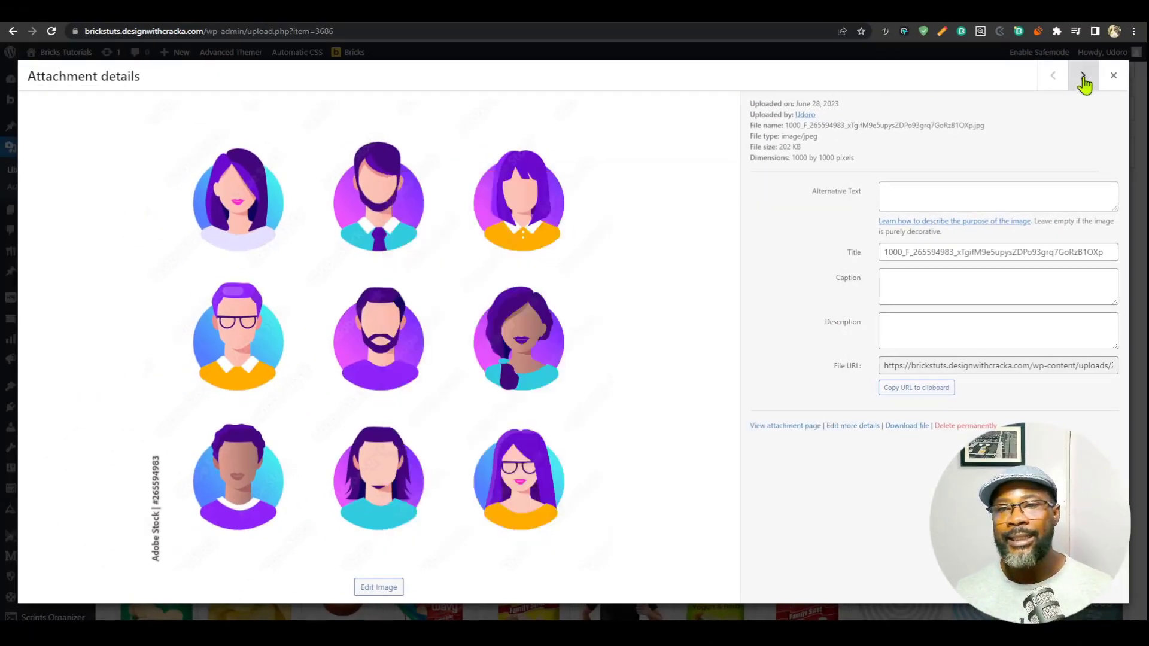
Step: Copy the next media item's URL and note the undated path /wp-content/uploads/cat.png, selecting that line
{"action": "left_click", "coordinate": [1083, 74]}
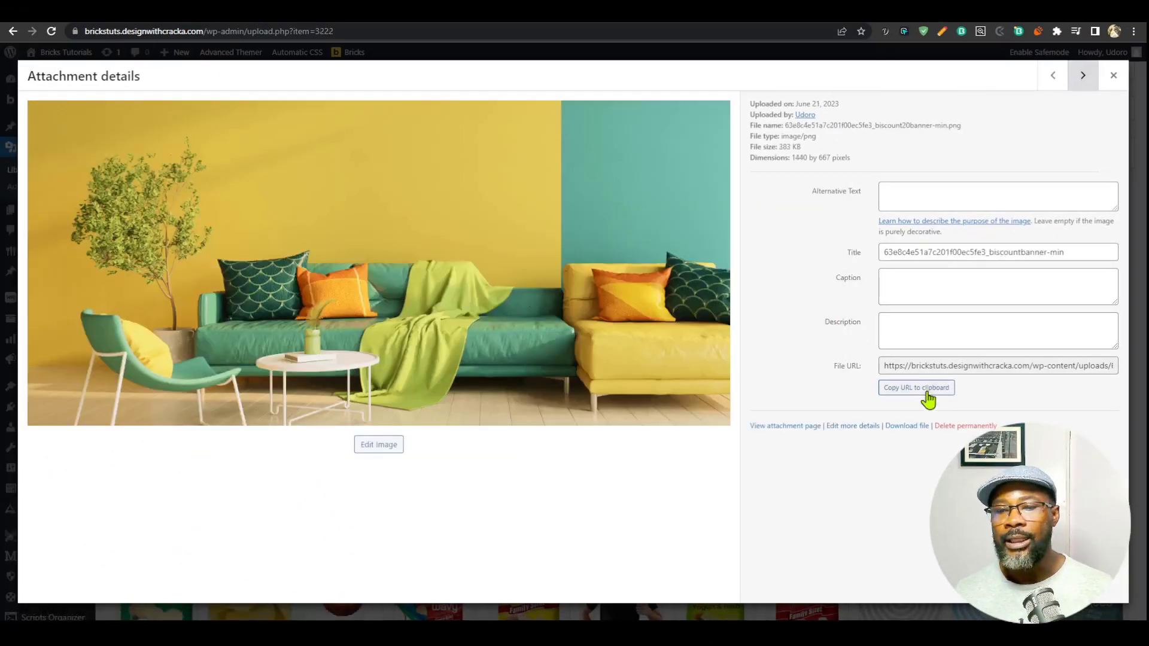
{"action": "left_click", "coordinate": [916, 388]}
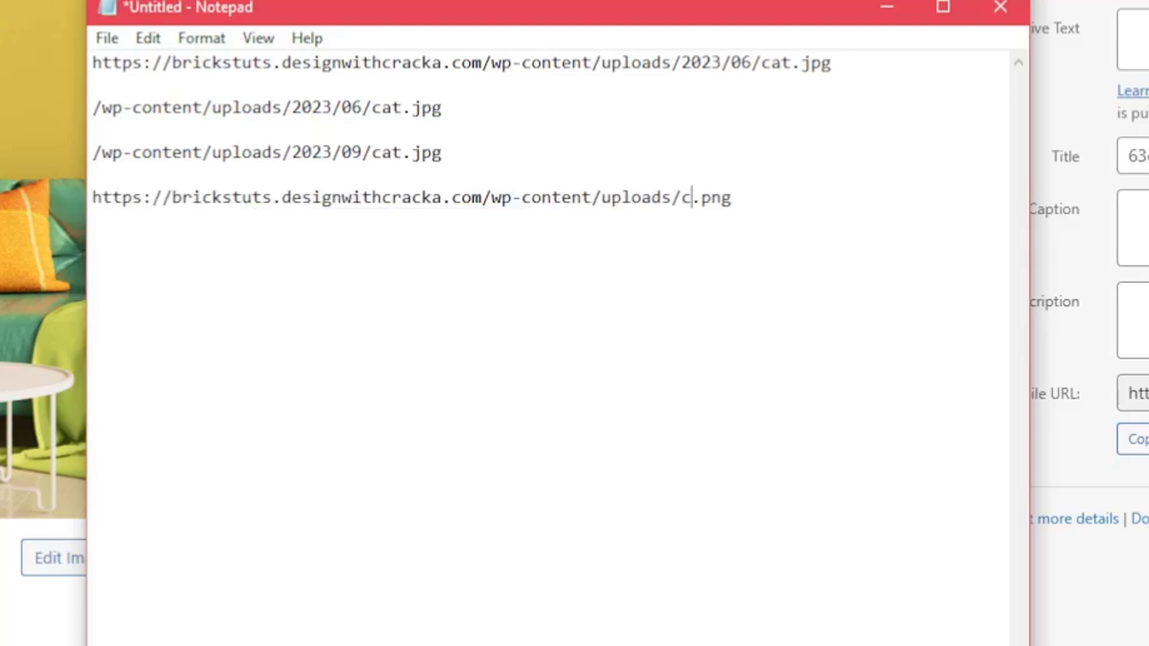
{"action": "type", "text": "at"}
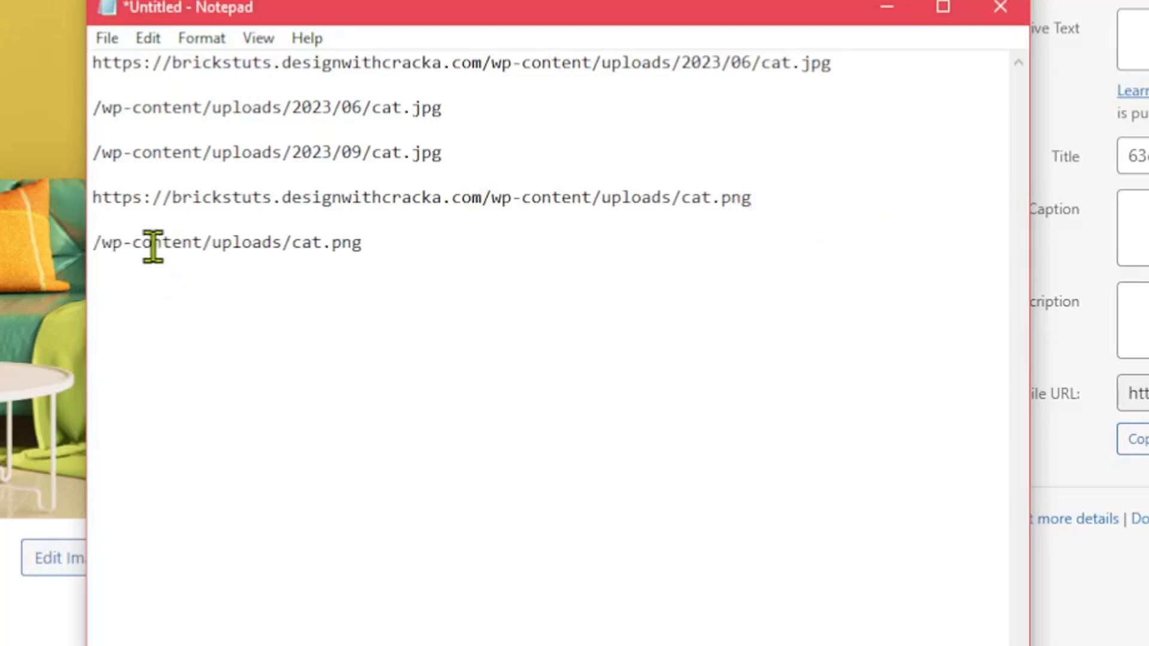
{"action": "double_click", "coordinate": [249, 243]}
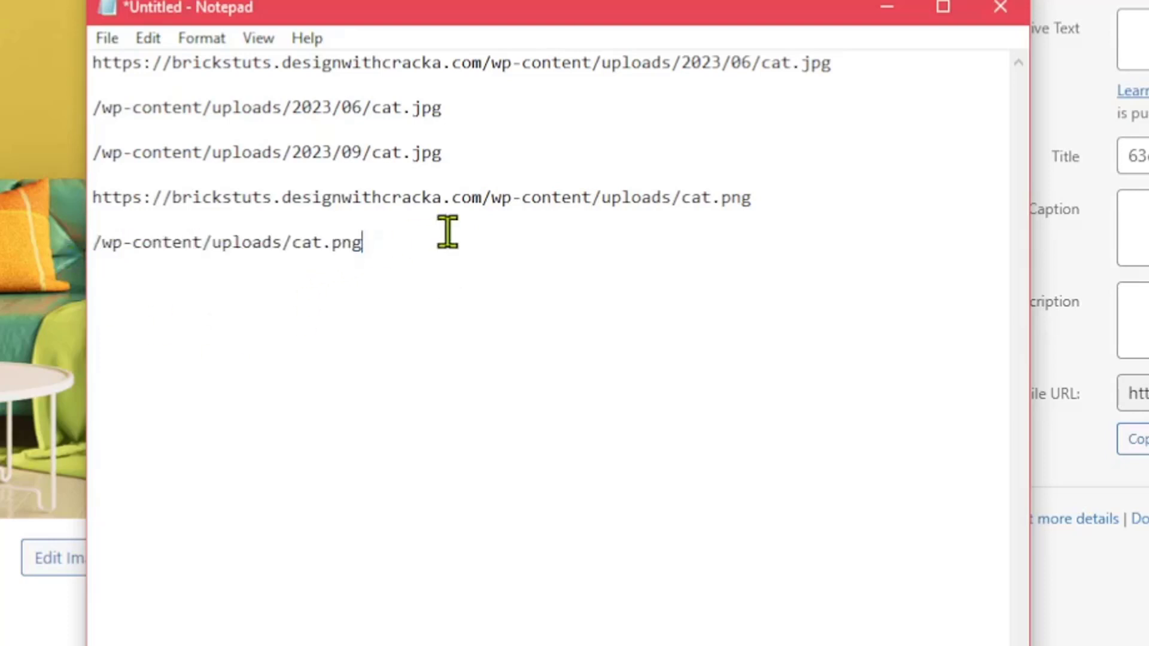
{"action": "mouse_move", "coordinate": [380, 263]}
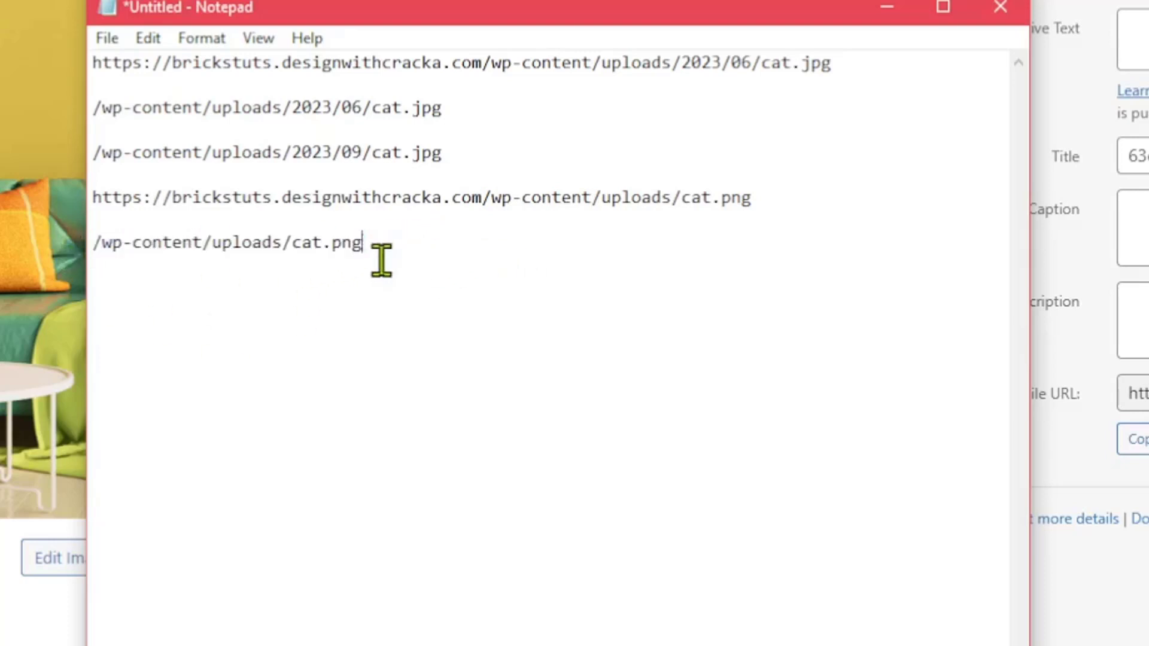
{"action": "triple_click", "coordinate": [228, 243]}
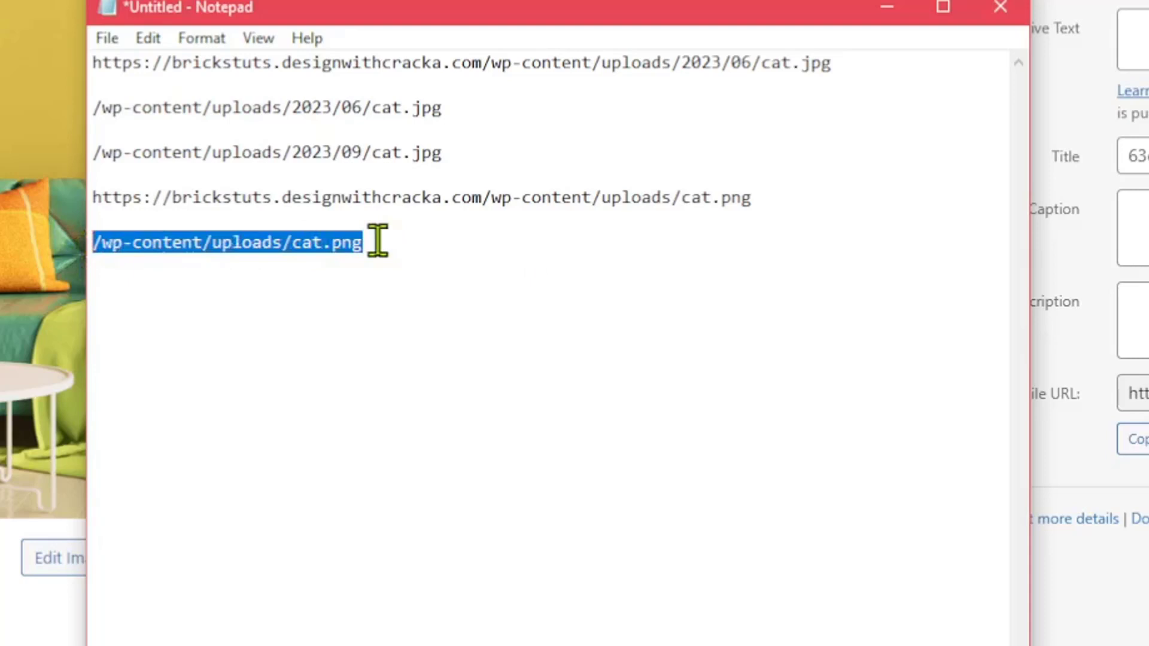
{"action": "mouse_move", "coordinate": [407, 260]}
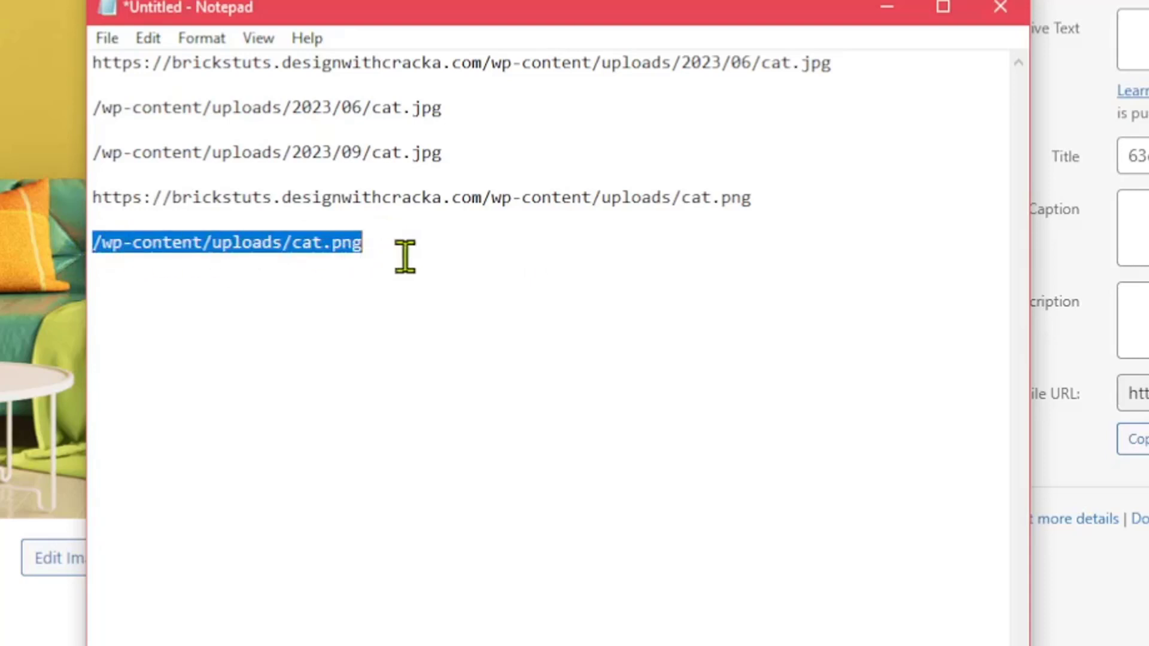
{"action": "mouse_move", "coordinate": [204, 253]}
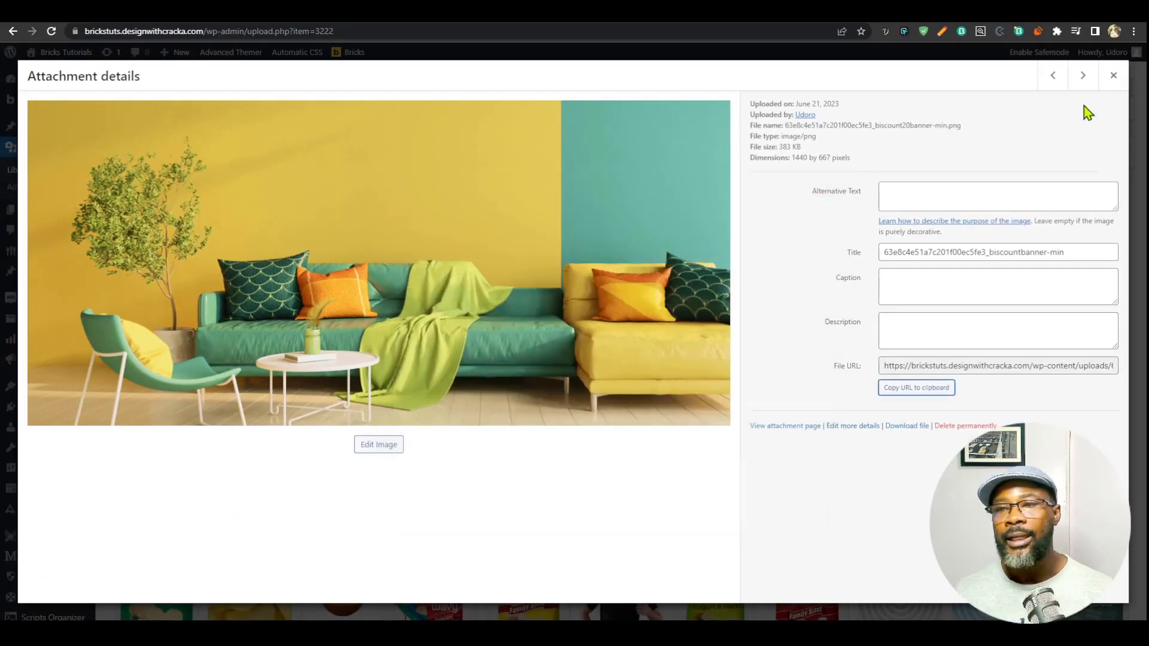
Step: In Media Settings, turn off organizing uploads into month- and year-based folders
{"action": "left_click", "coordinate": [1113, 75]}
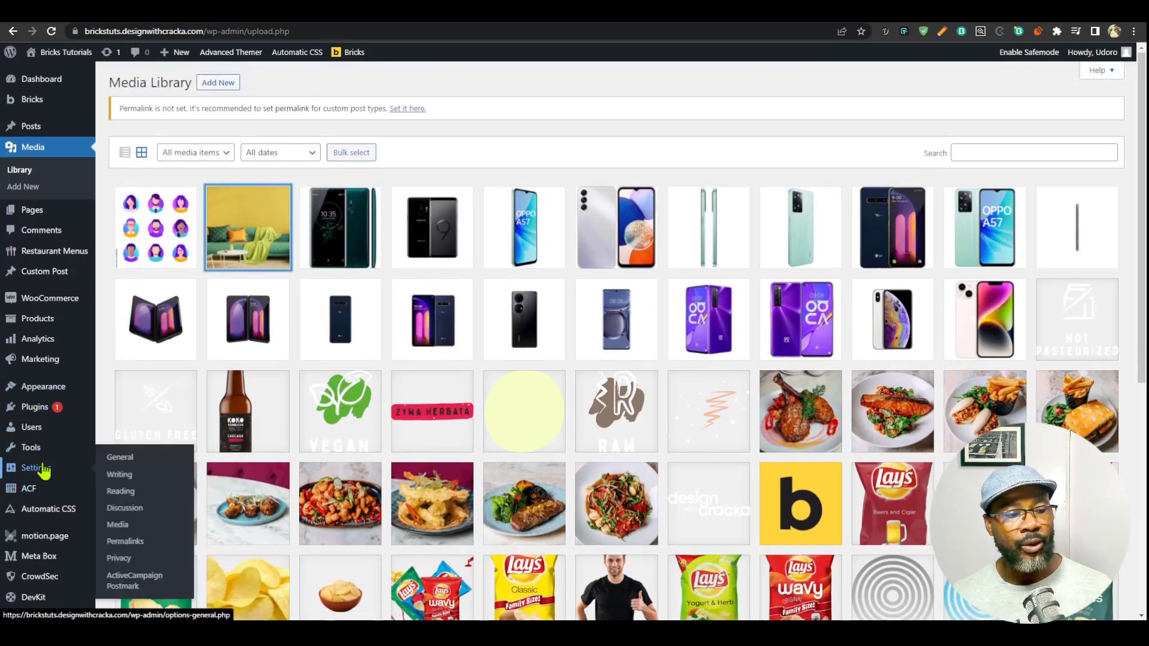
{"action": "left_click", "coordinate": [117, 525]}
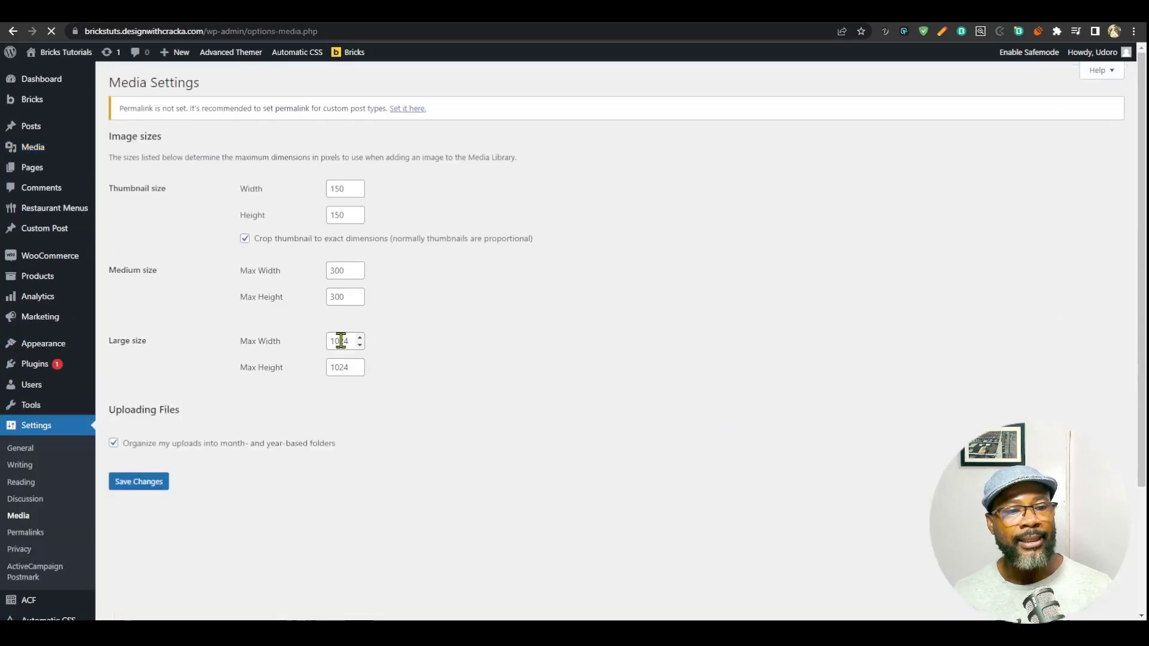
{"action": "left_click", "coordinate": [114, 443]}
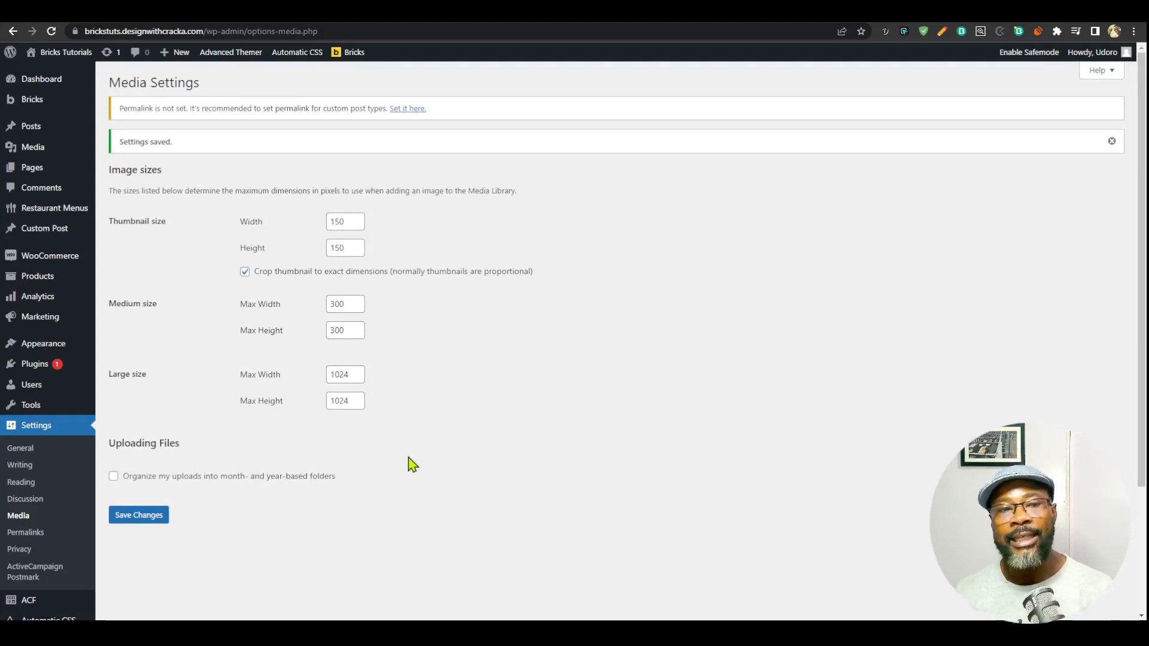
{"action": "mouse_move", "coordinate": [415, 452]}
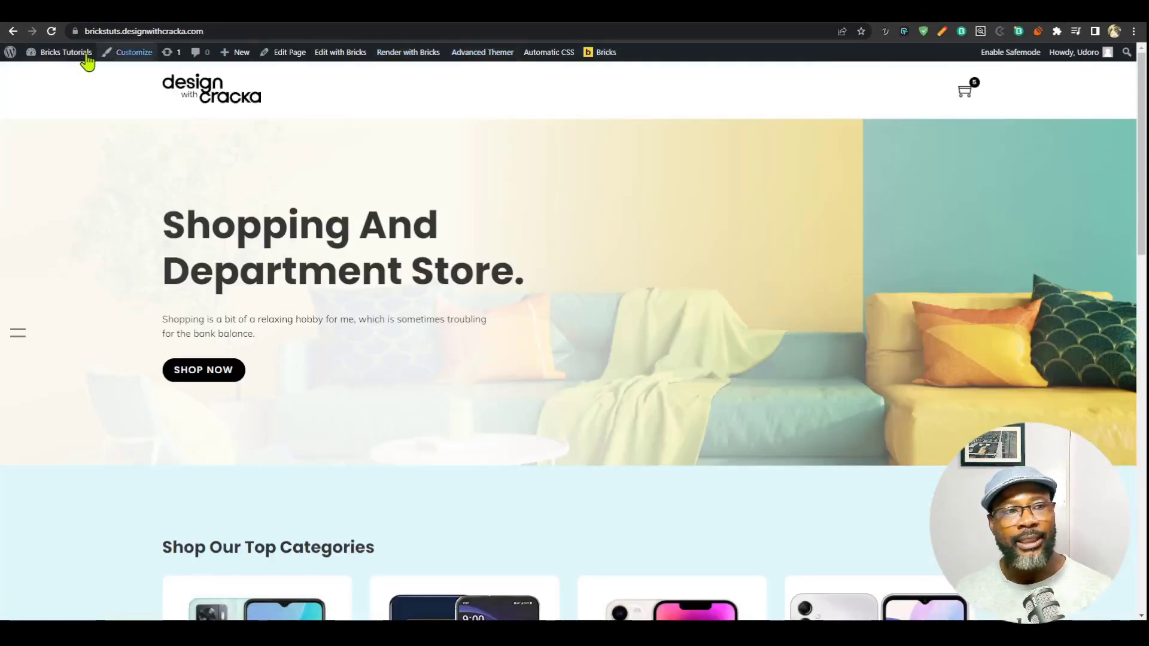
{"action": "mouse_move", "coordinate": [531, 185]}
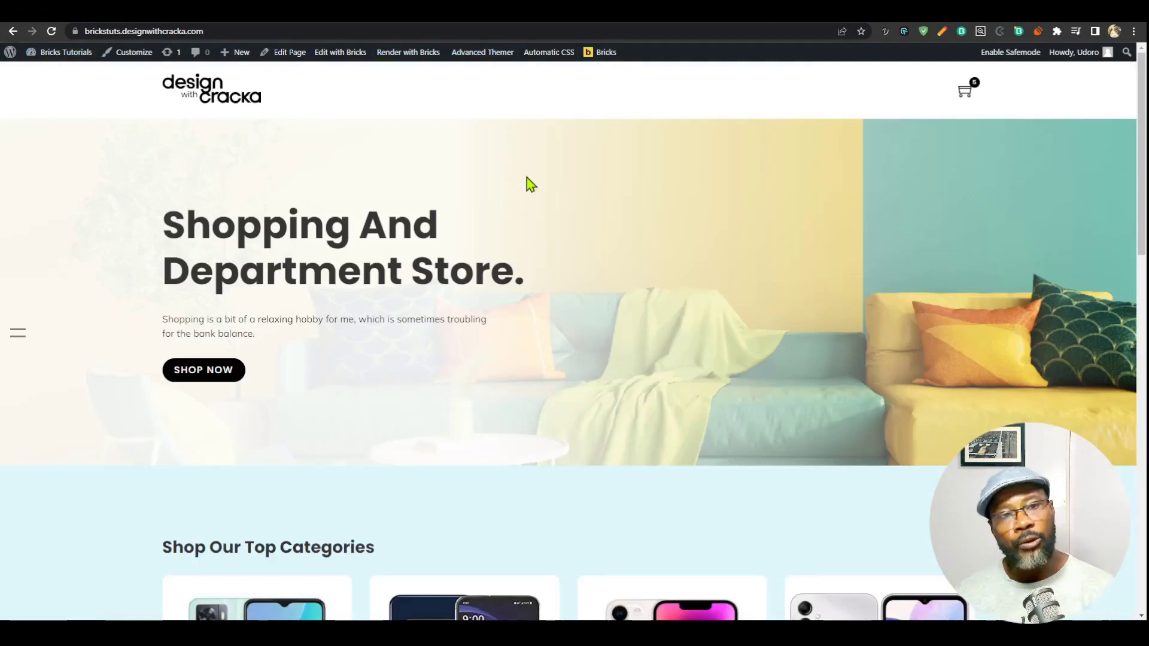
{"action": "mouse_move", "coordinate": [534, 177]}
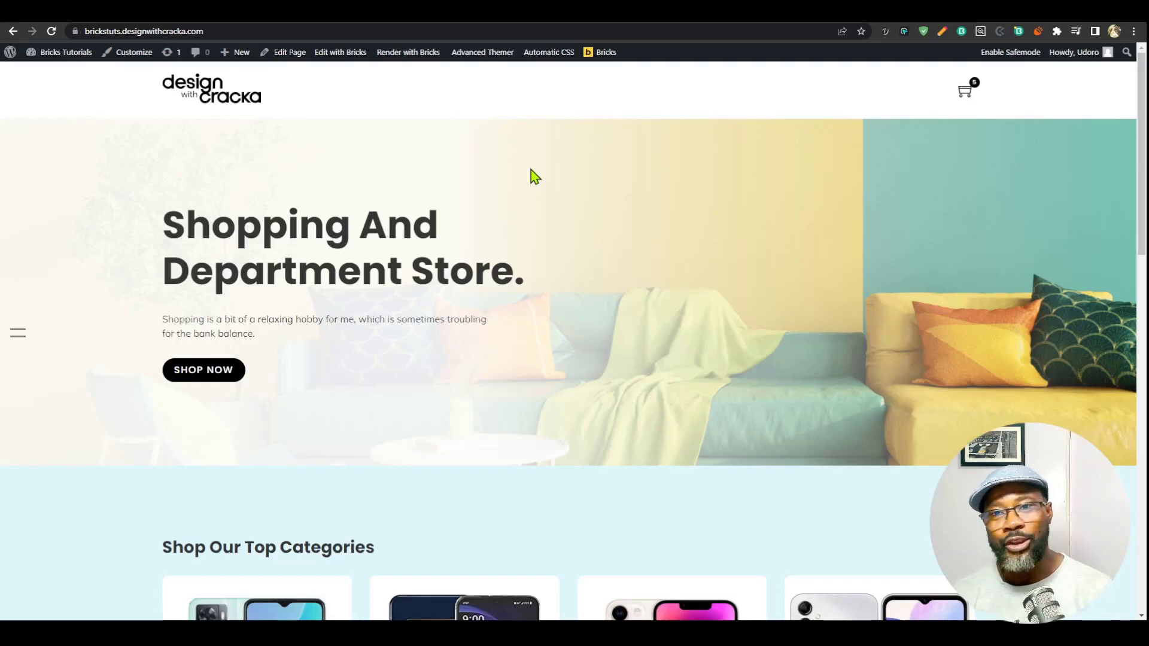
{"action": "mouse_move", "coordinate": [755, 146]}
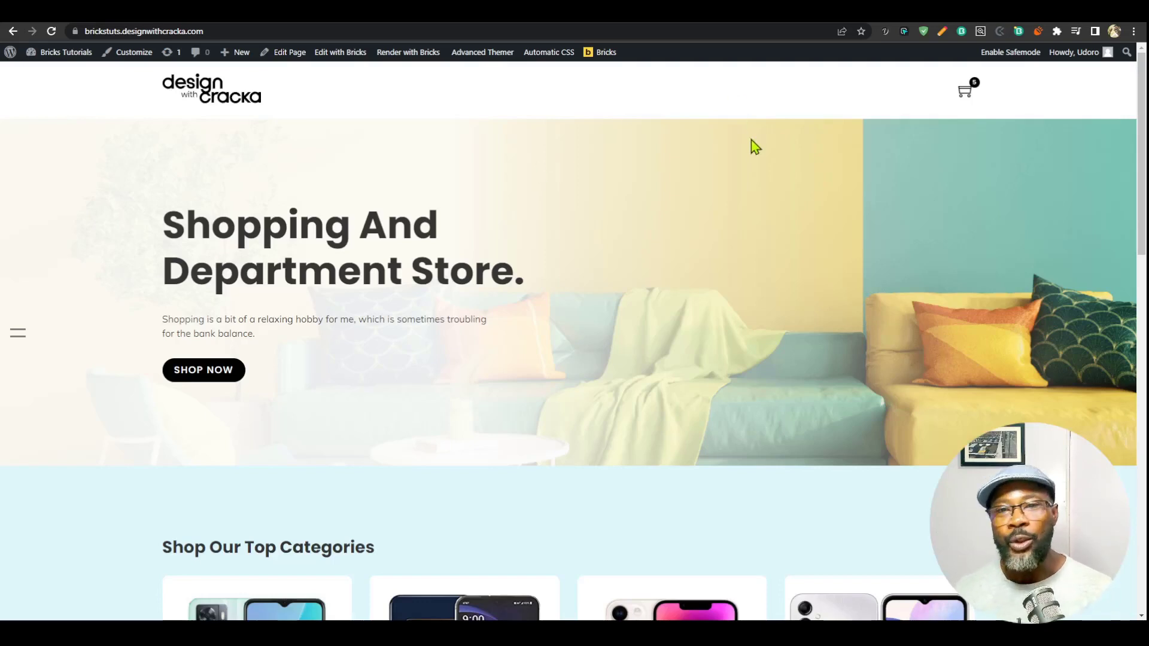
{"action": "mouse_move", "coordinate": [408, 51]}
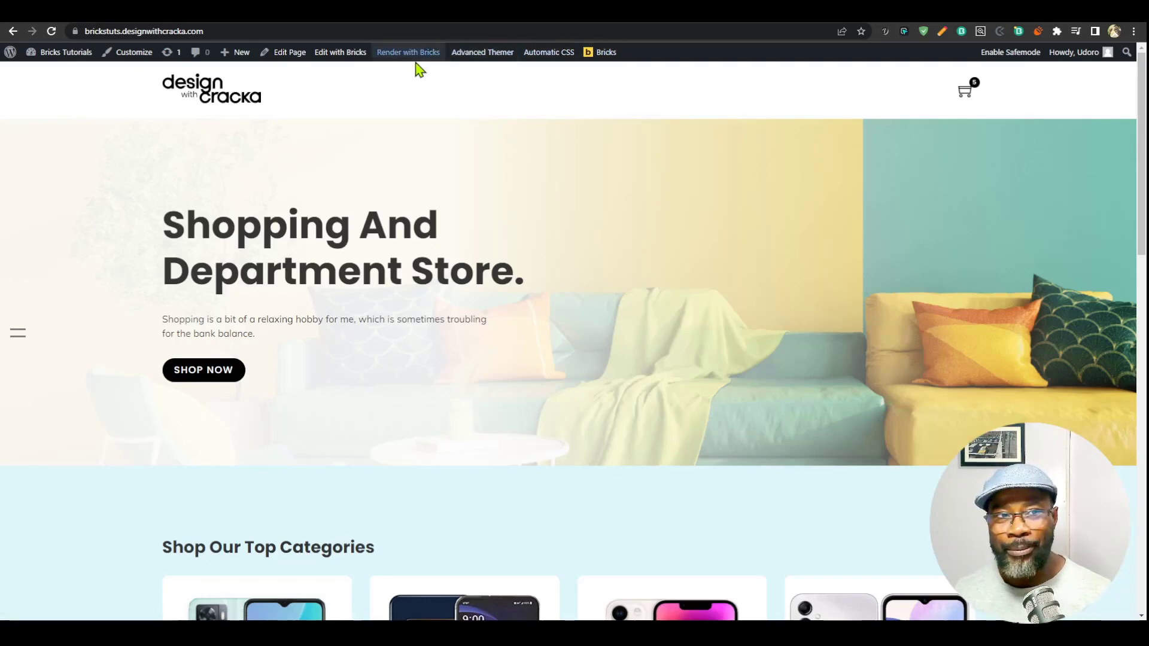
{"action": "mouse_move", "coordinate": [626, 114]}
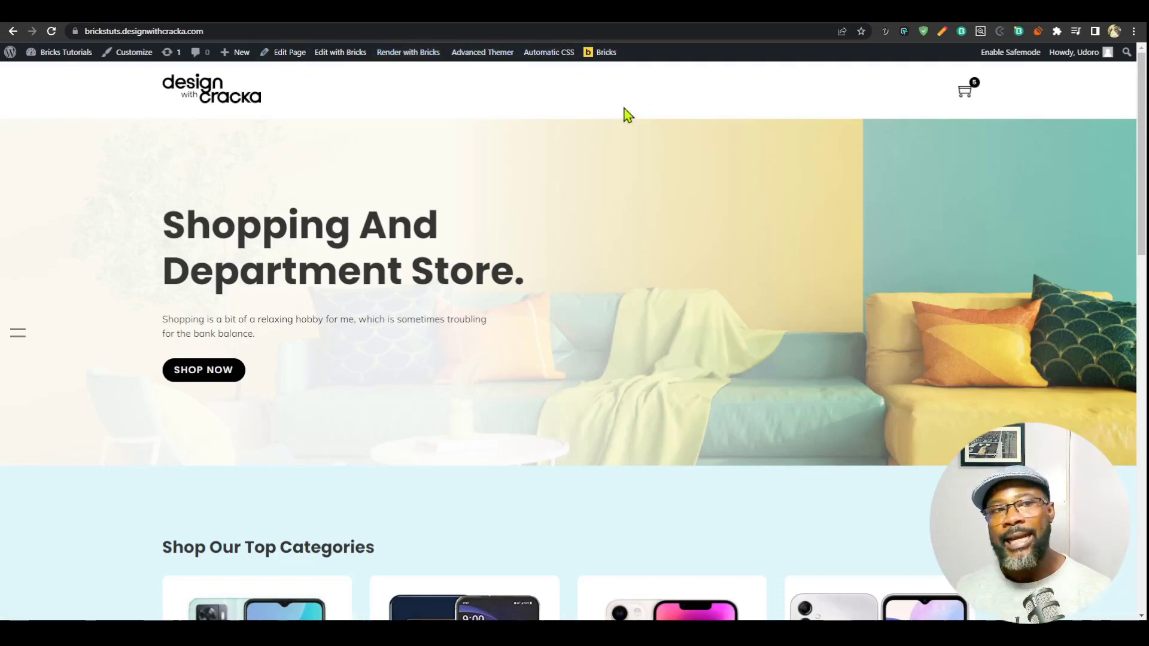
{"action": "mouse_move", "coordinate": [484, 265]}
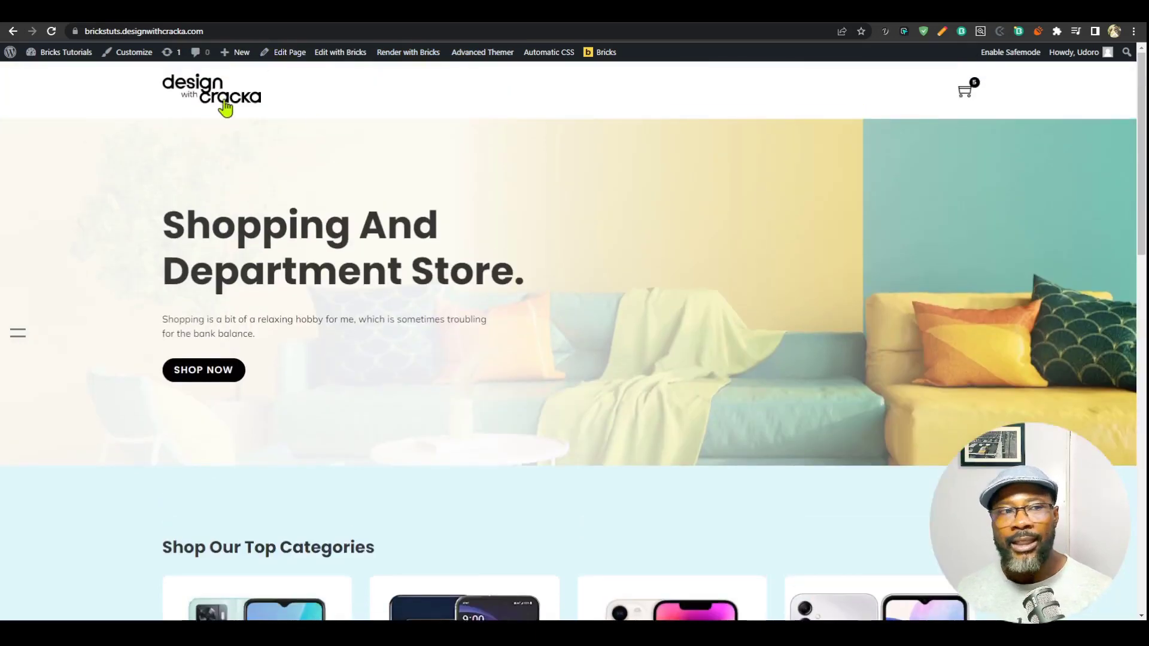
{"action": "mouse_move", "coordinate": [656, 139]}
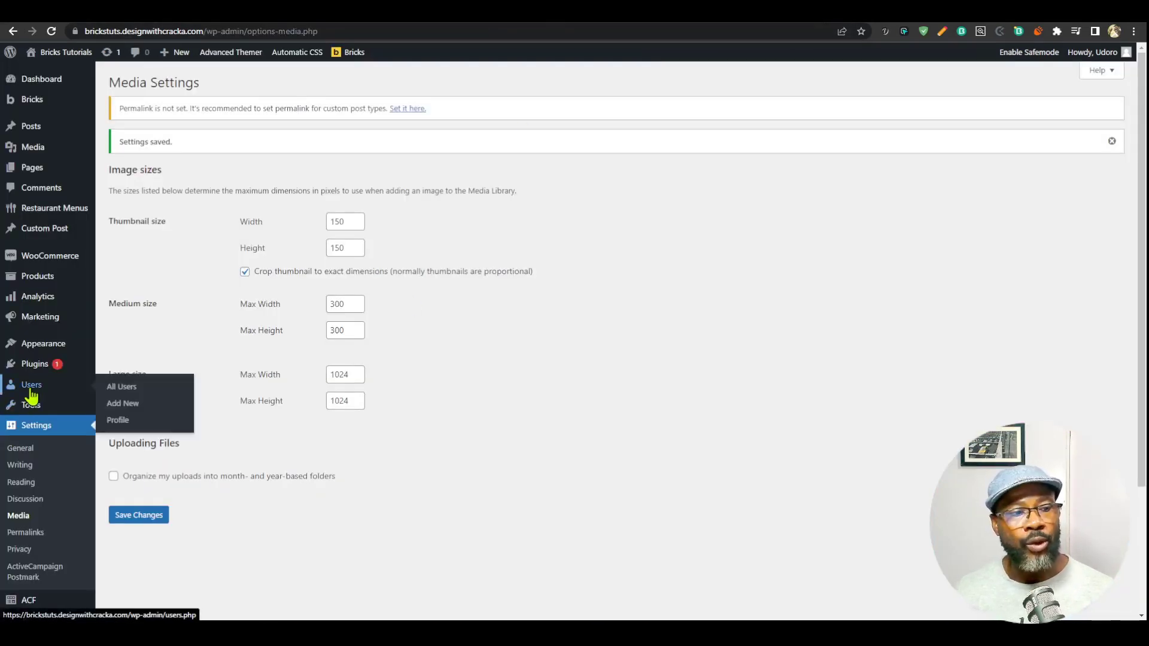
Step: In the user Profile, turn off 'Show Toolbar when viewing site' and update the profile
{"action": "left_click", "coordinate": [118, 420]}
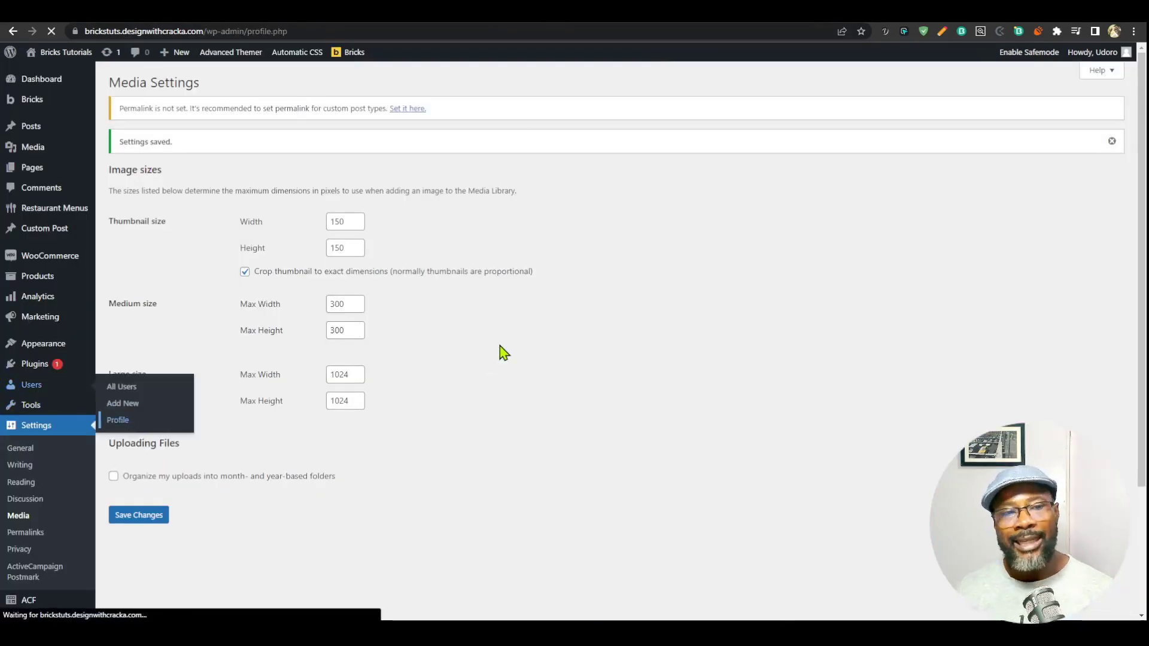
{"action": "left_click", "coordinate": [119, 420]}
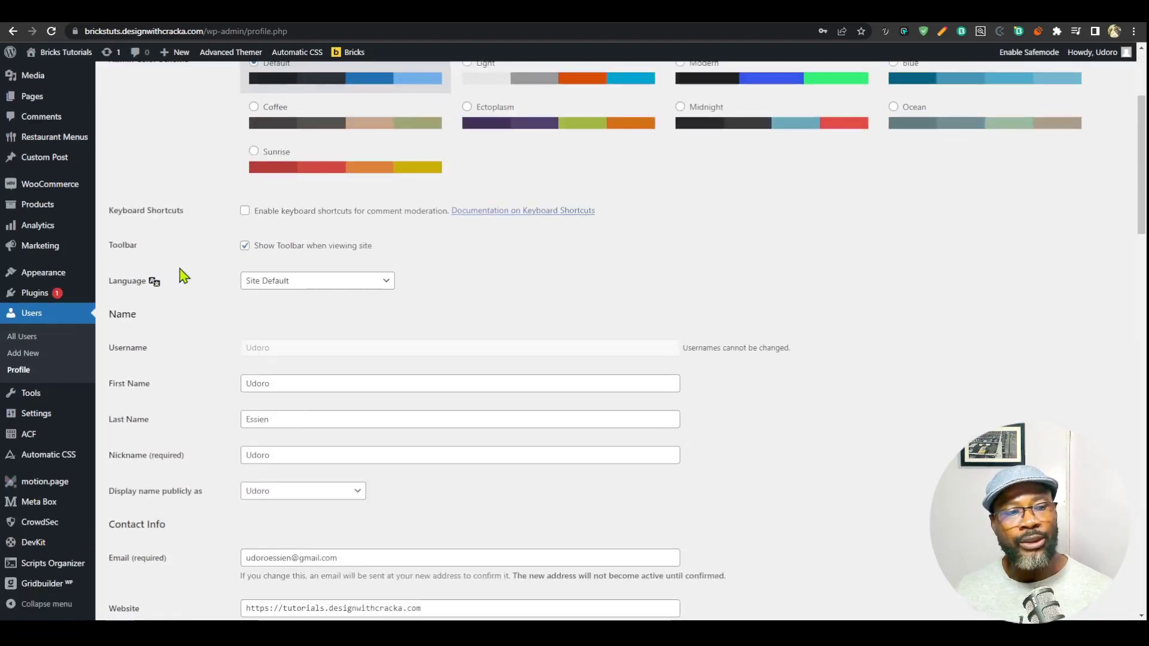
{"action": "scroll", "scroll_direction": "down", "scroll_amount": 3}
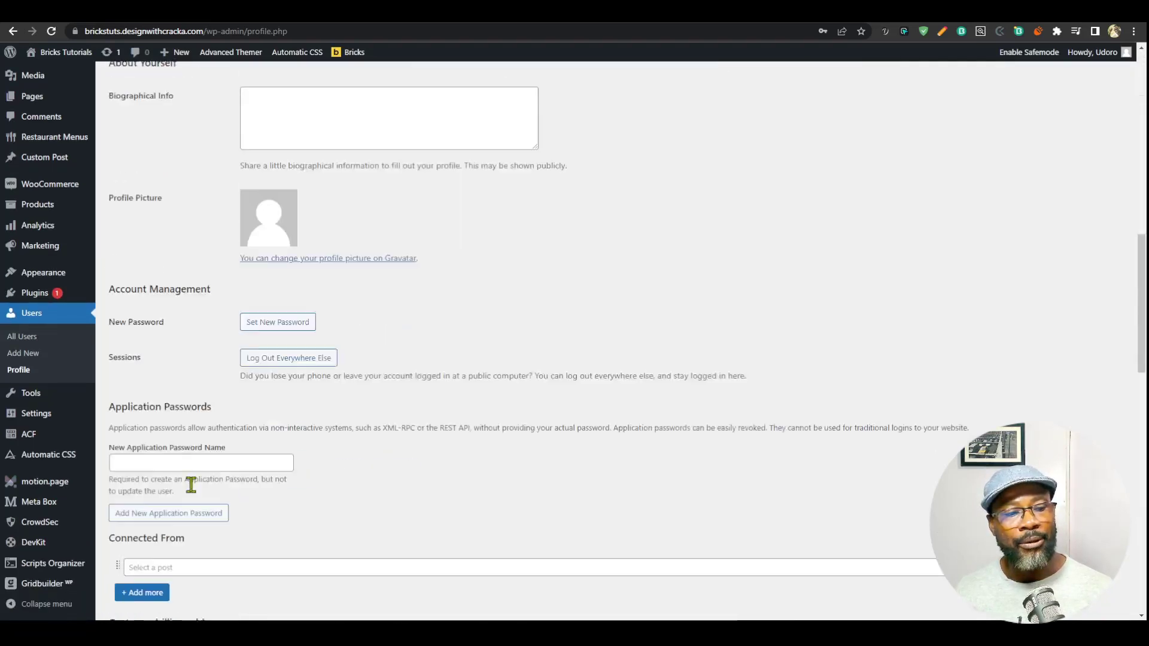
{"action": "scroll", "scroll_direction": "down", "scroll_amount": 3}
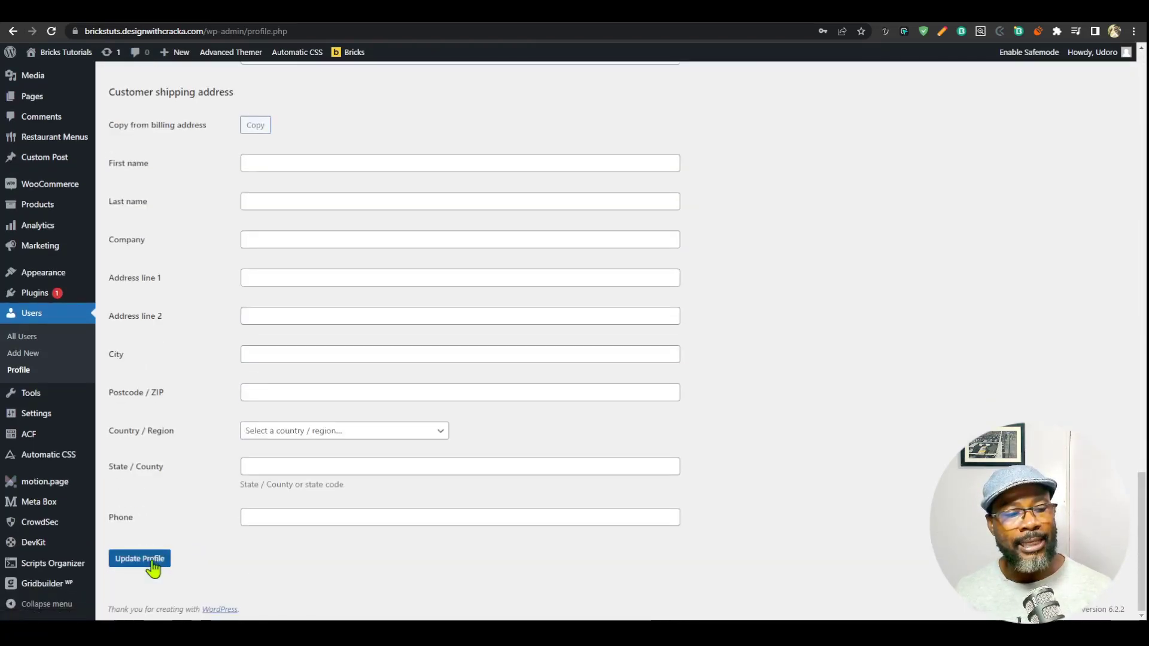
{"action": "left_click", "coordinate": [139, 559]}
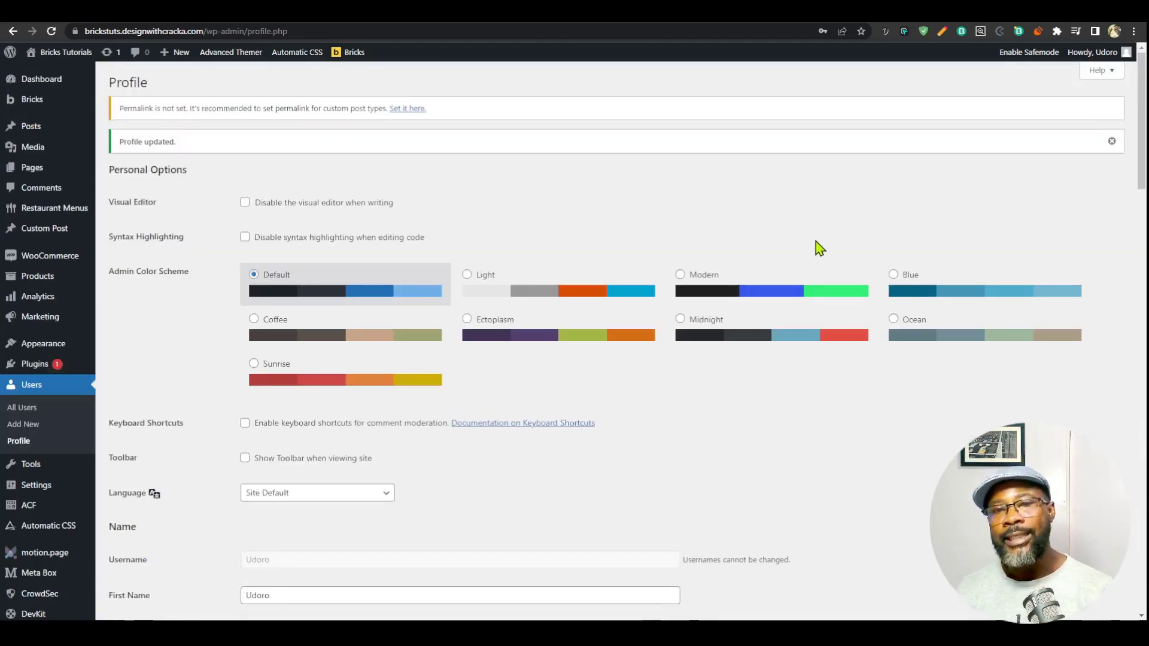
{"action": "mouse_move", "coordinate": [722, 261]}
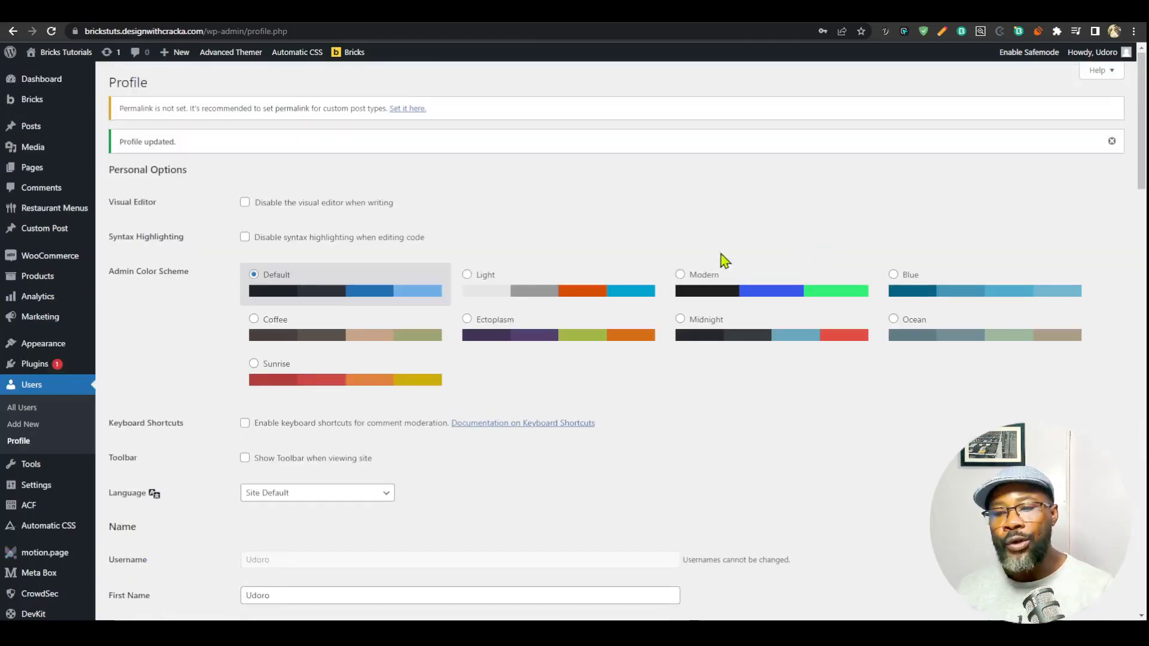
{"action": "mouse_move", "coordinate": [749, 198]}
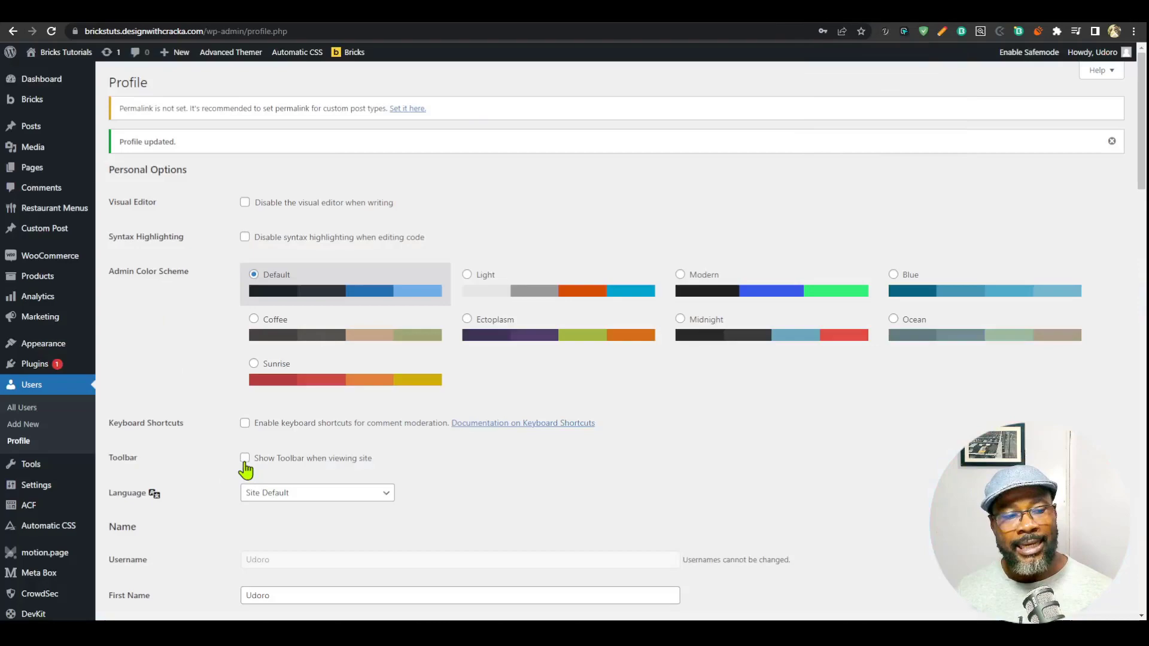
{"action": "mouse_move", "coordinate": [720, 425]}
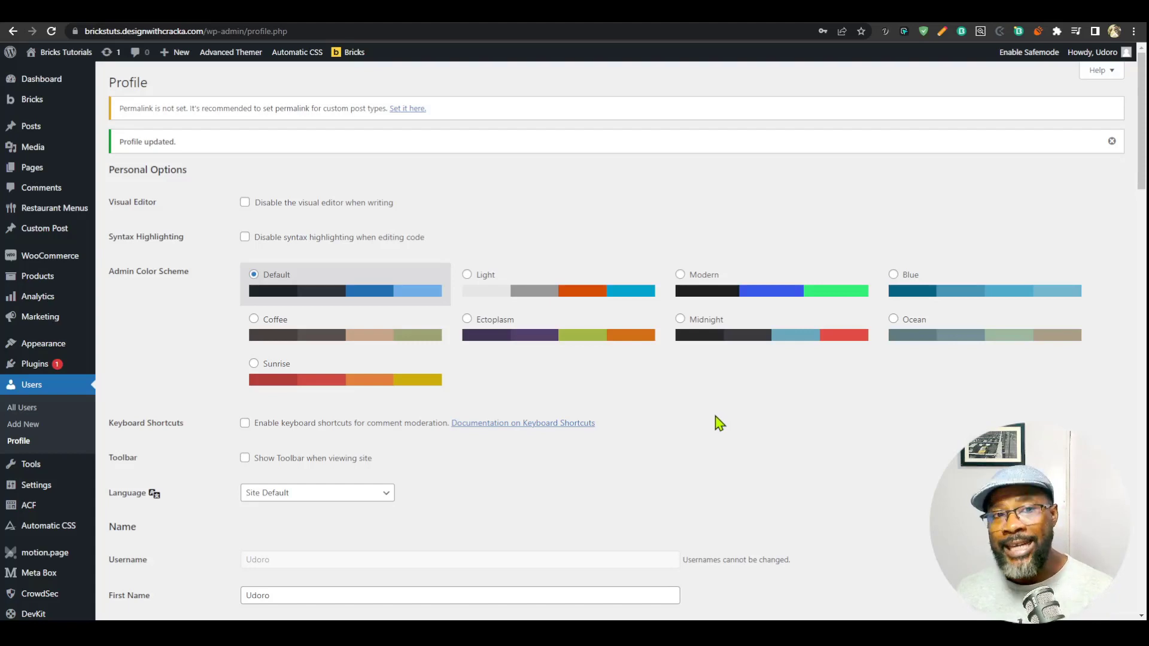
{"action": "mouse_move", "coordinate": [674, 423]}
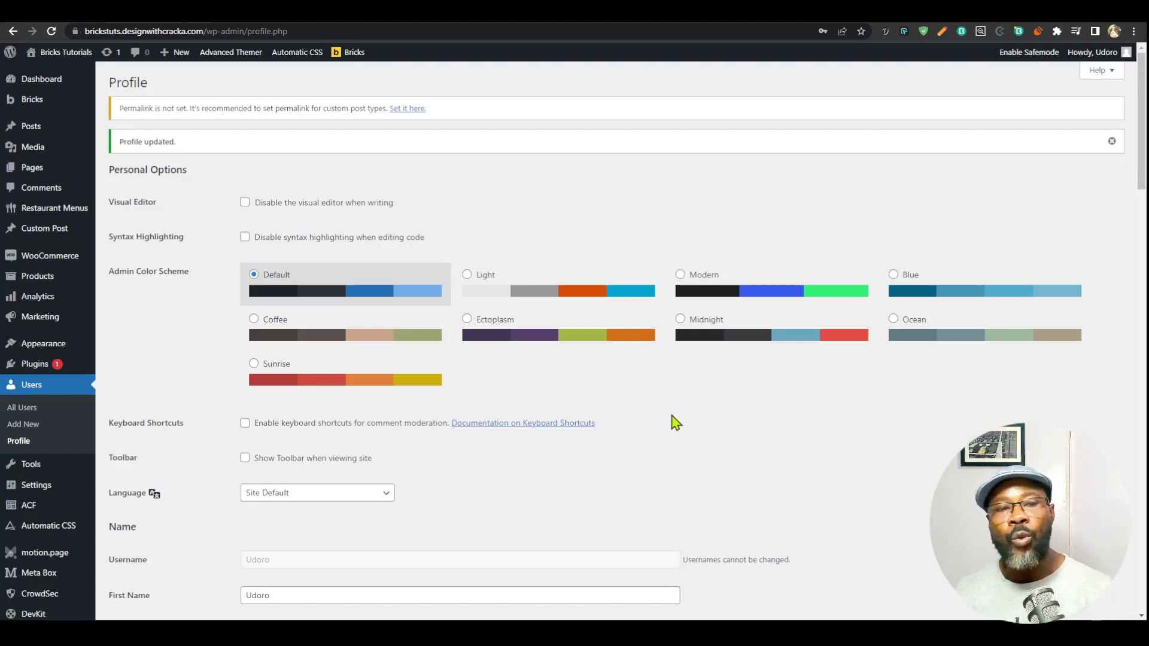
{"action": "mouse_move", "coordinate": [654, 441]}
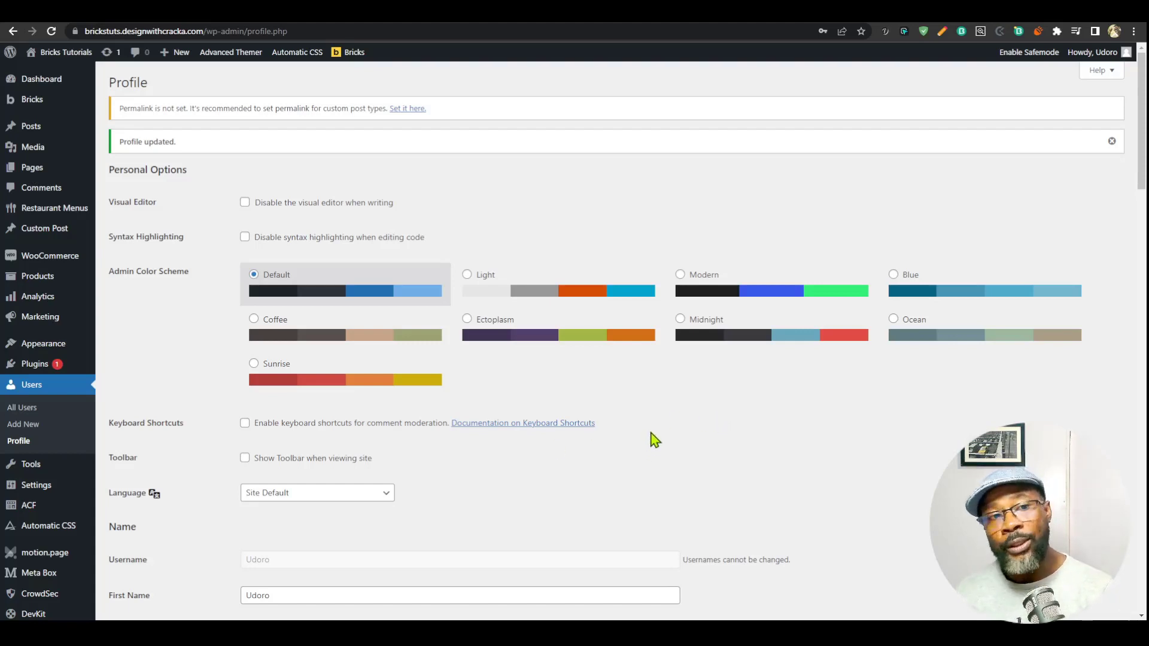
{"action": "mouse_move", "coordinate": [638, 443]}
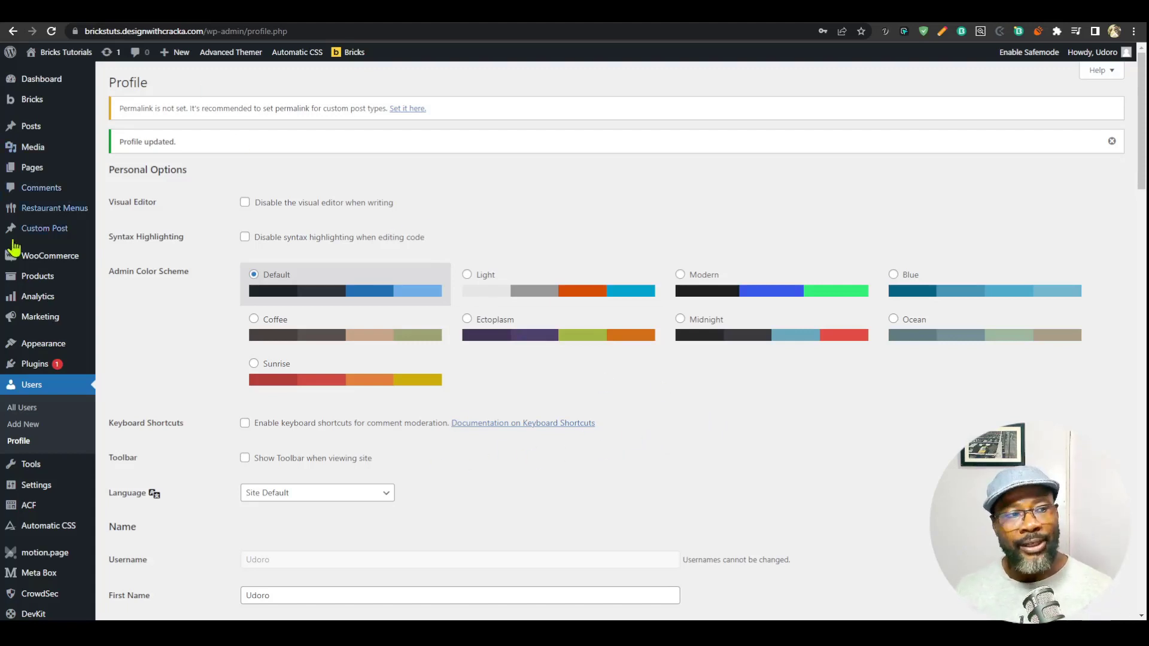
{"action": "mouse_move", "coordinate": [25, 371]}
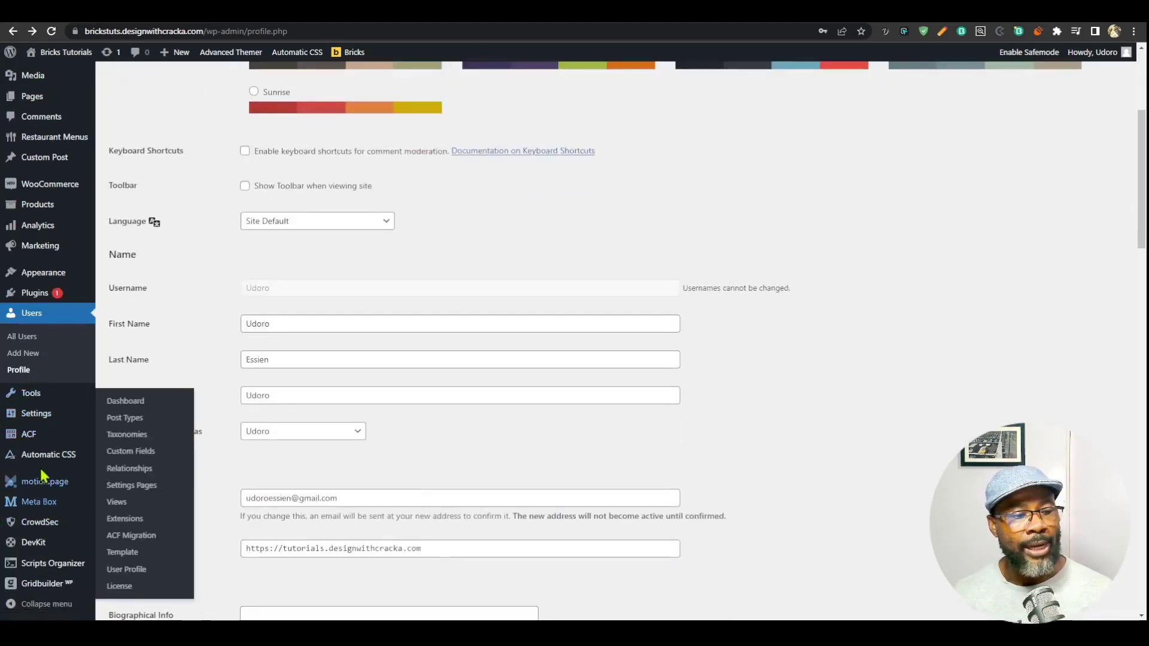
Step: Review the General Settings page with site title, addresses and language
{"action": "left_click", "coordinate": [36, 413]}
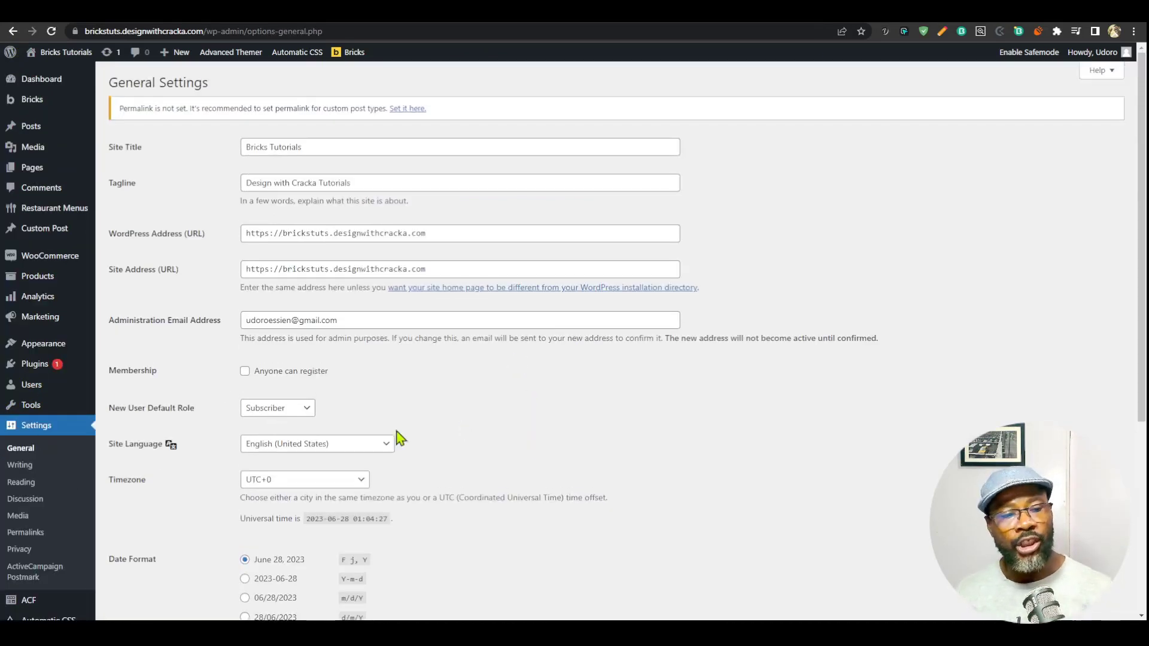
{"action": "left_click", "coordinate": [316, 443]}
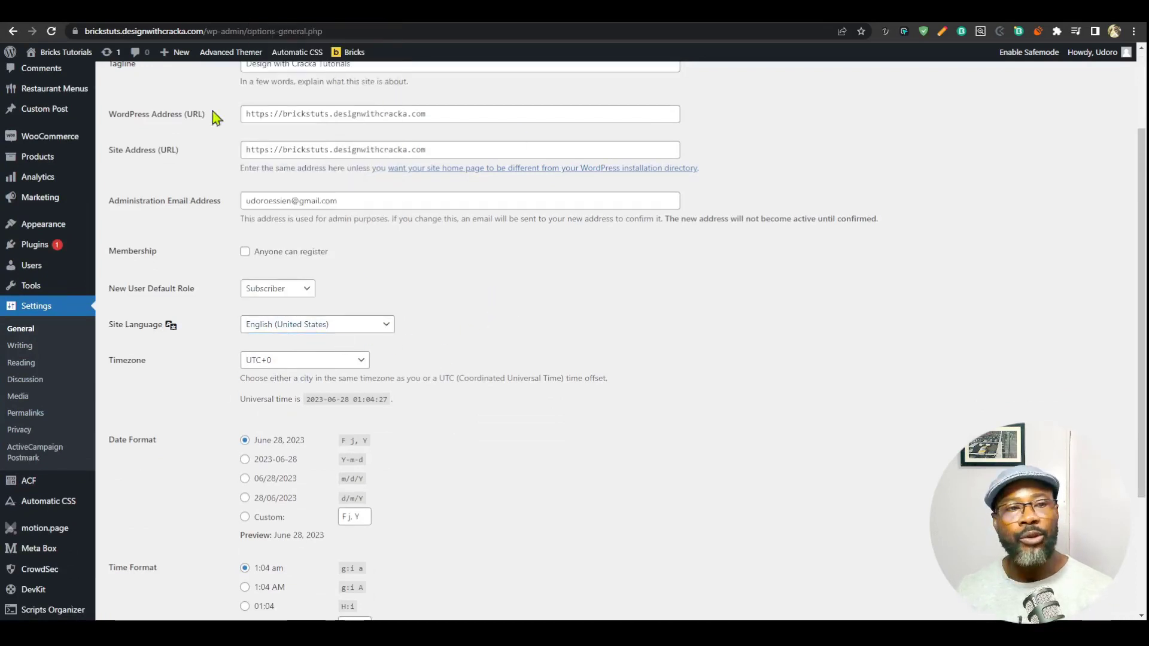
{"action": "mouse_move", "coordinate": [146, 326]}
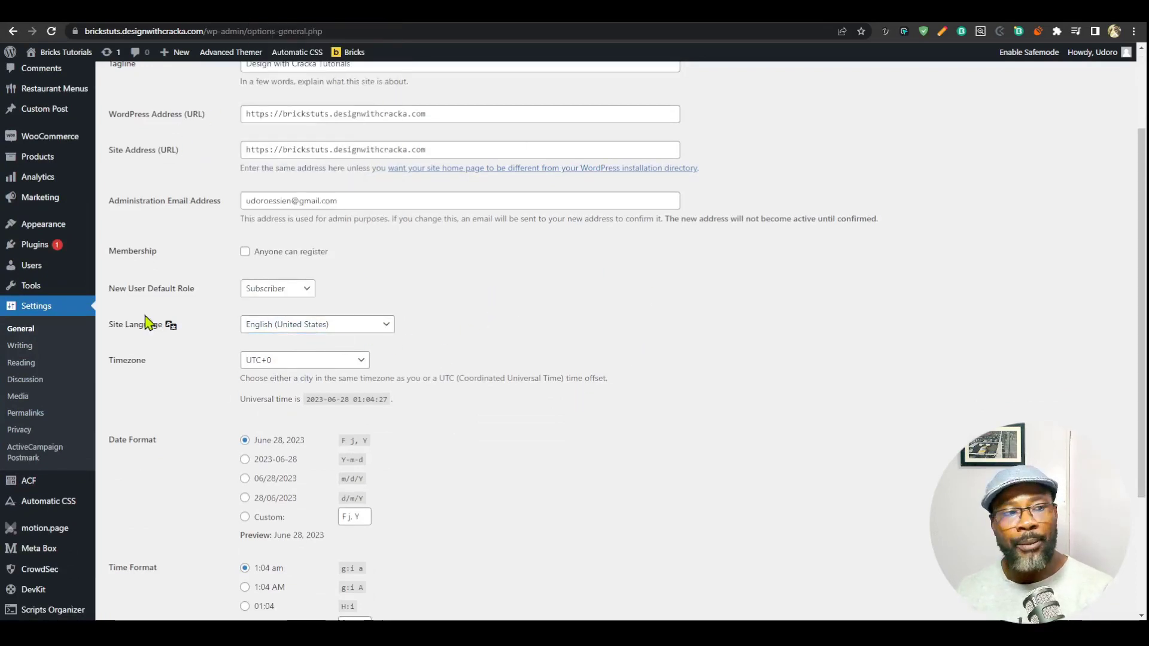
{"action": "left_click", "coordinate": [316, 324]}
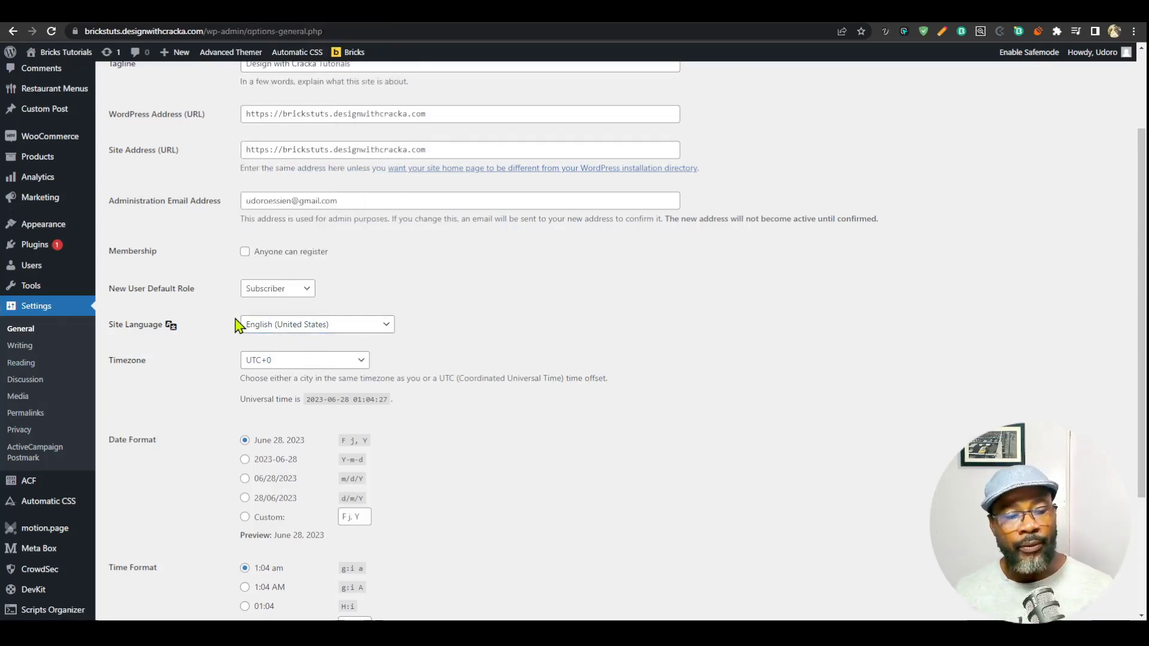
{"action": "mouse_move", "coordinate": [418, 355]}
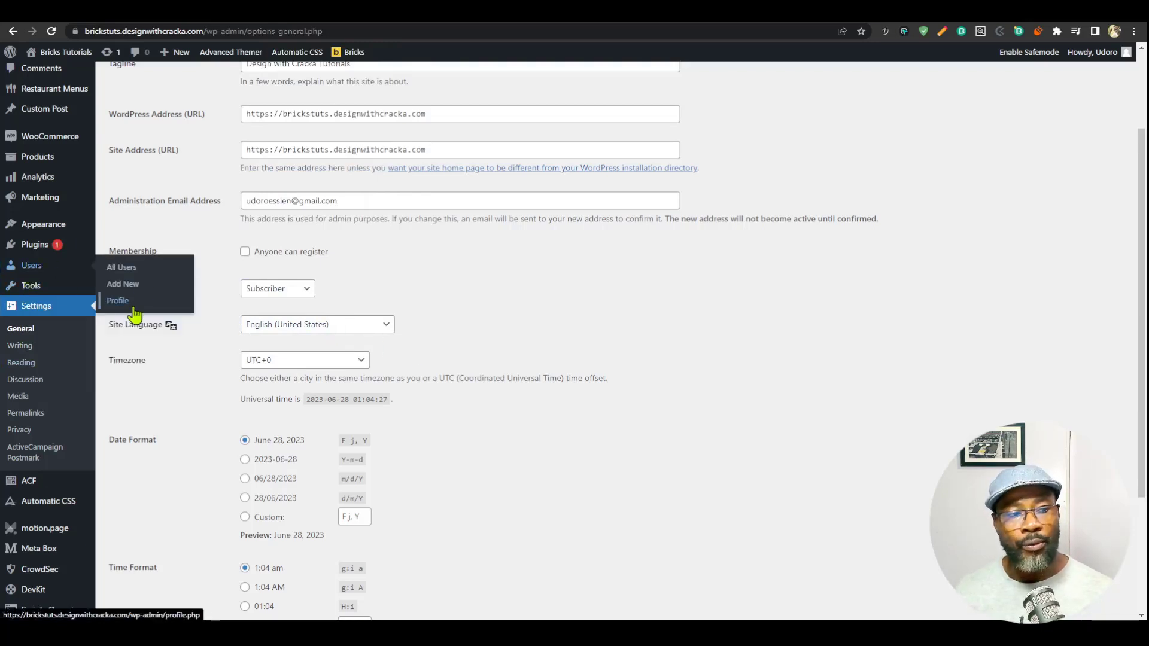
Step: Return to the user Profile page and review the Toolbar option
{"action": "left_click", "coordinate": [117, 300]}
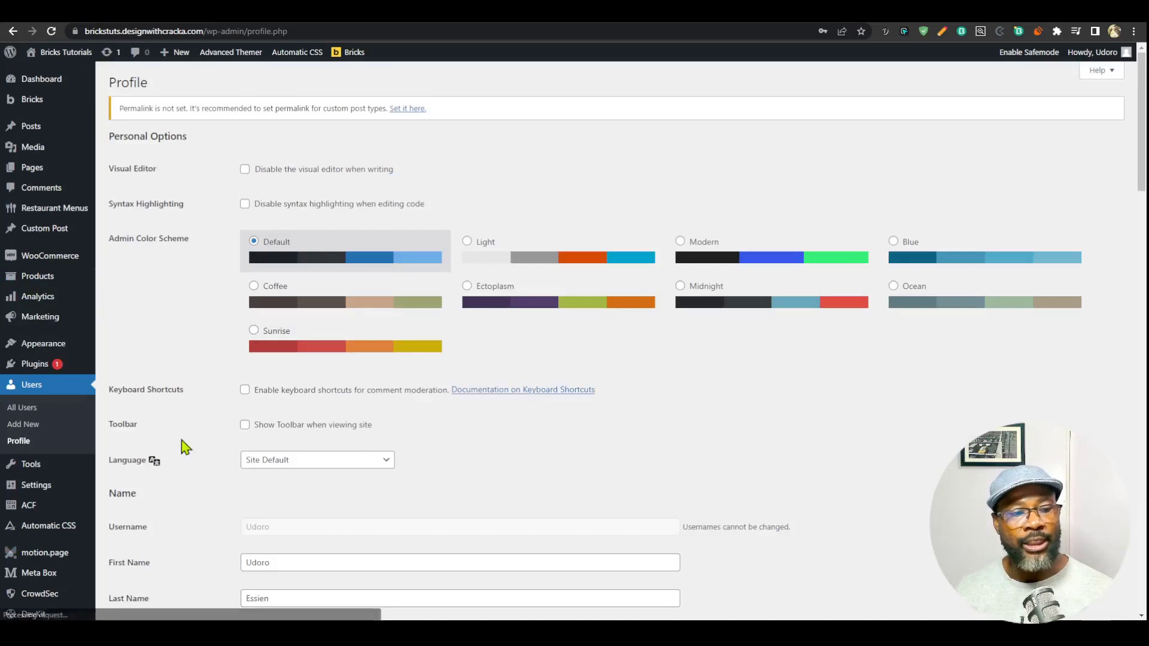
{"action": "left_click", "coordinate": [316, 460]}
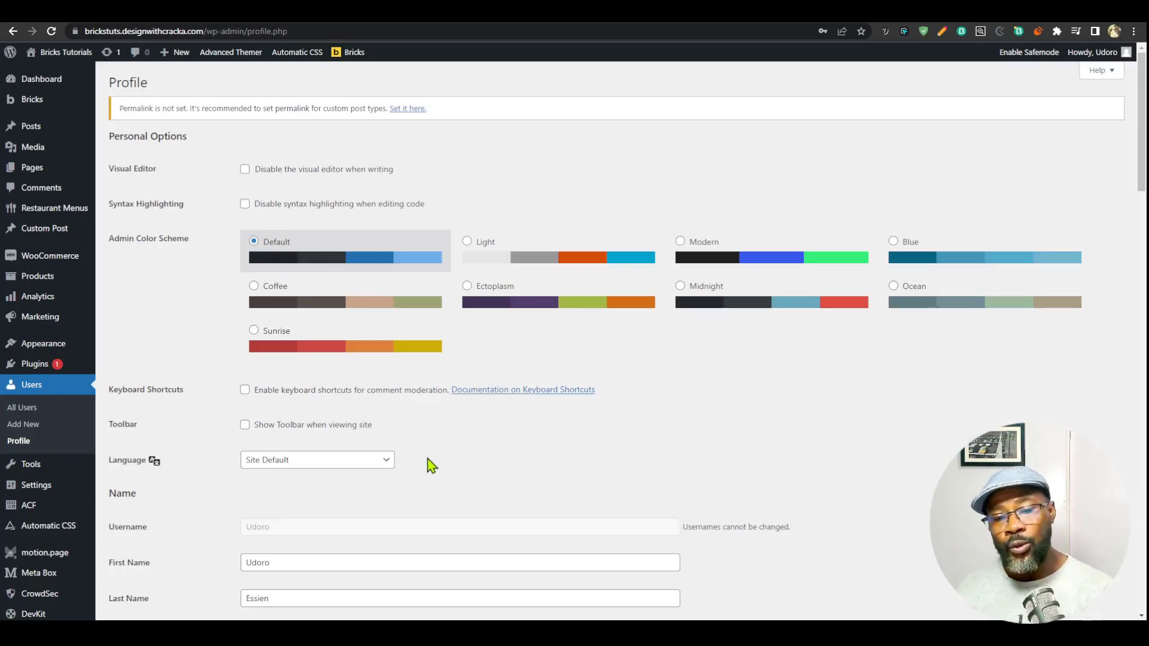
{"action": "mouse_move", "coordinate": [347, 476]}
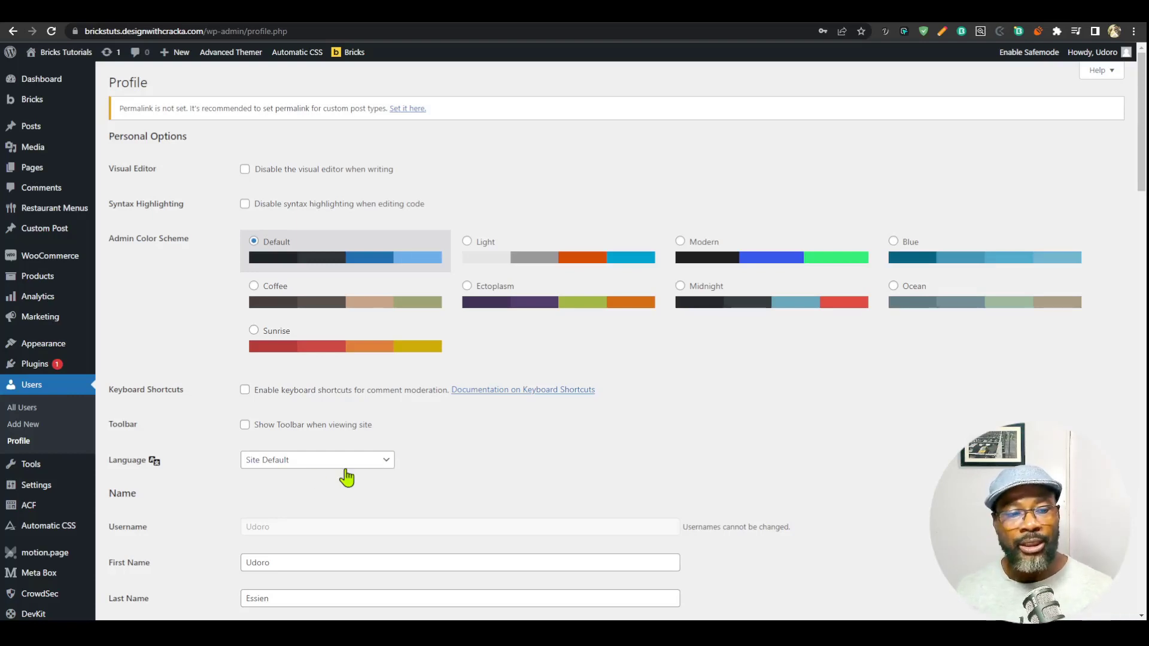
{"action": "mouse_move", "coordinate": [305, 471]}
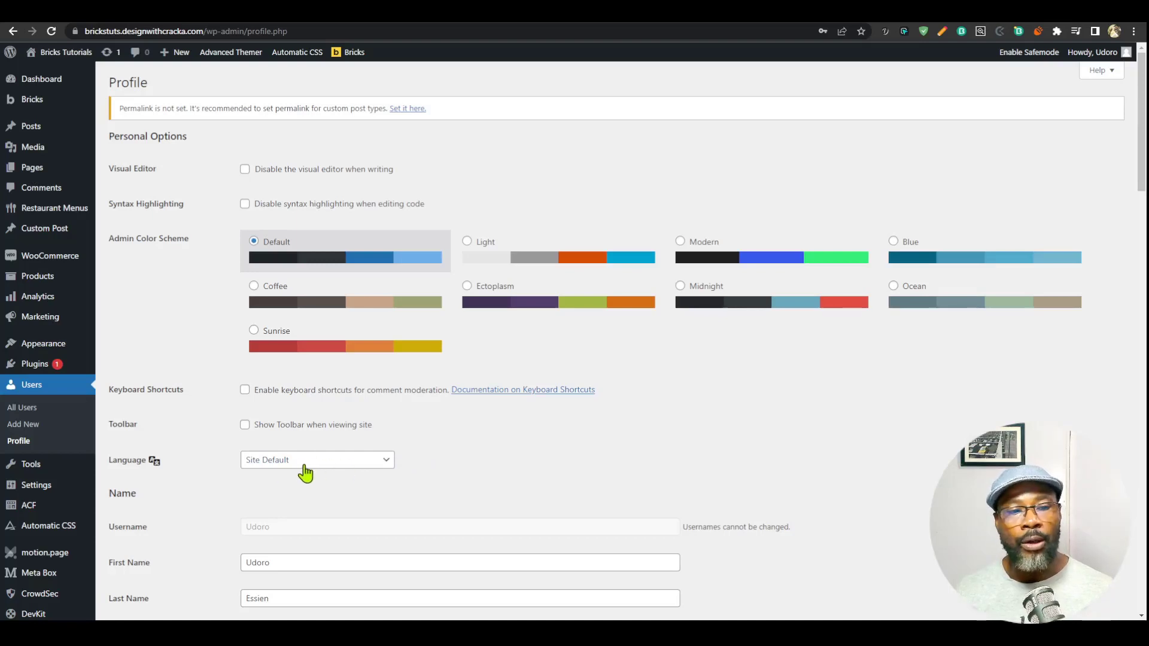
{"action": "mouse_move", "coordinate": [457, 431]}
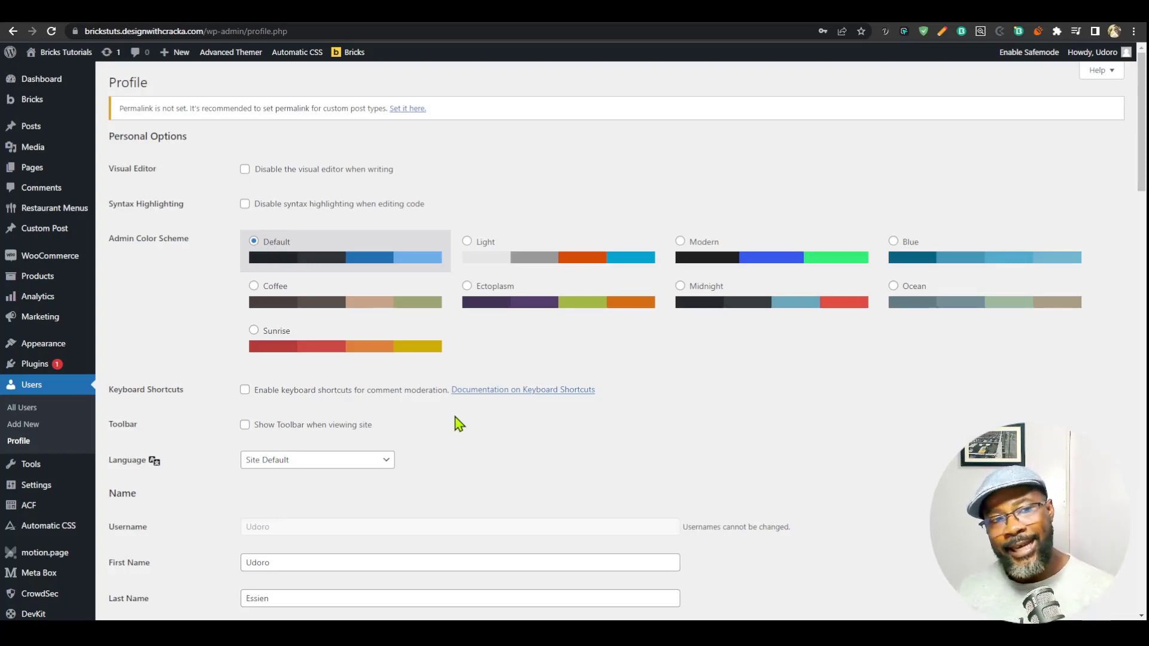
{"action": "mouse_move", "coordinate": [465, 447]}
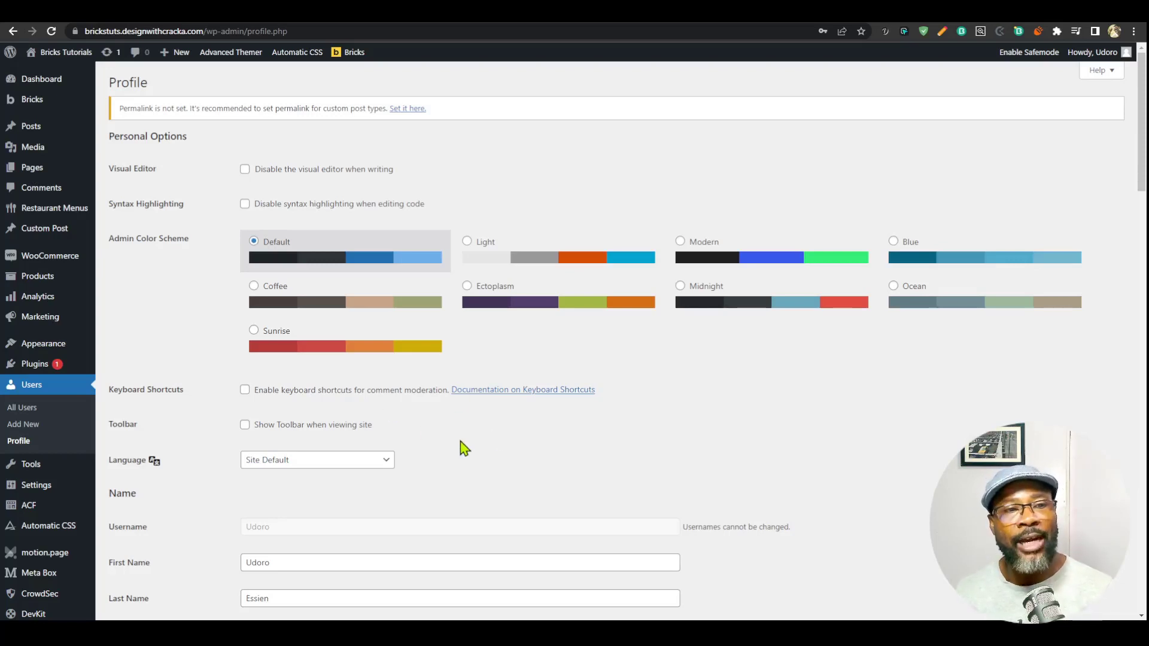
{"action": "mouse_move", "coordinate": [455, 445]}
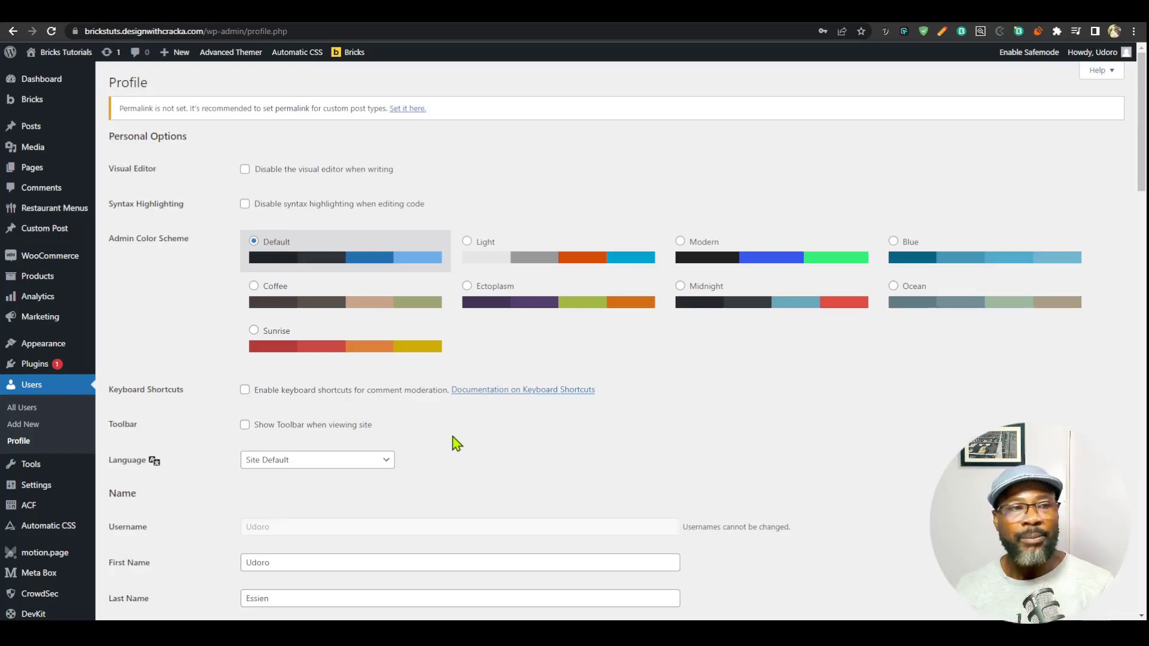
{"action": "mouse_move", "coordinate": [131, 467]}
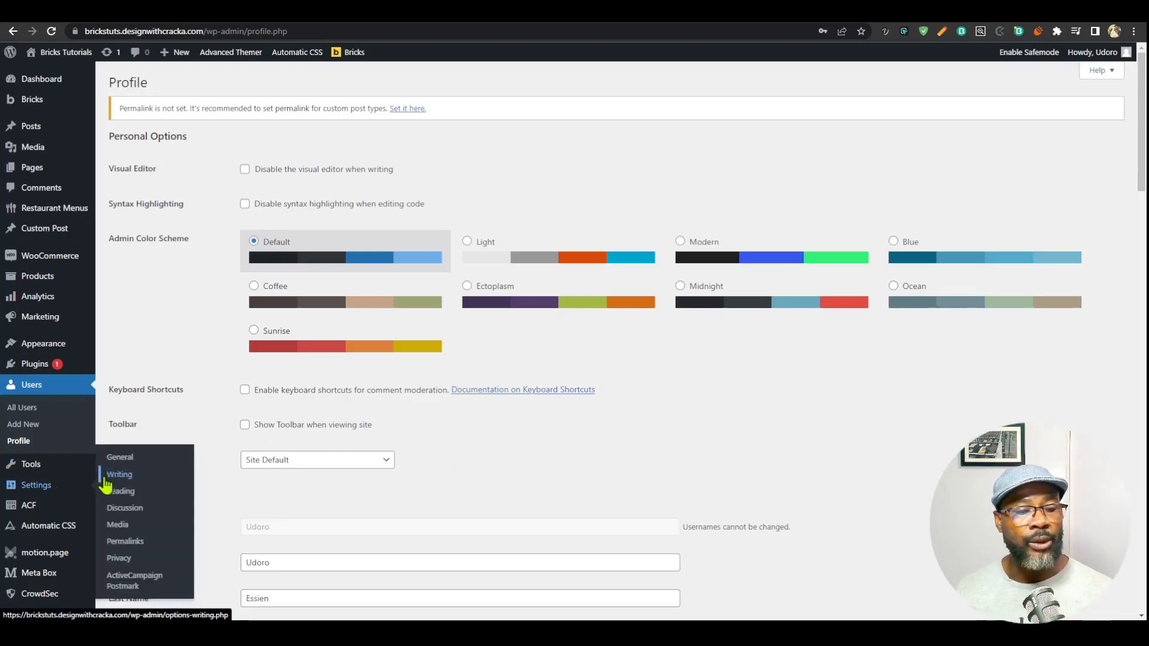
Step: In Reading Settings, discourage search engines from indexing the site and save
{"action": "left_click", "coordinate": [122, 491]}
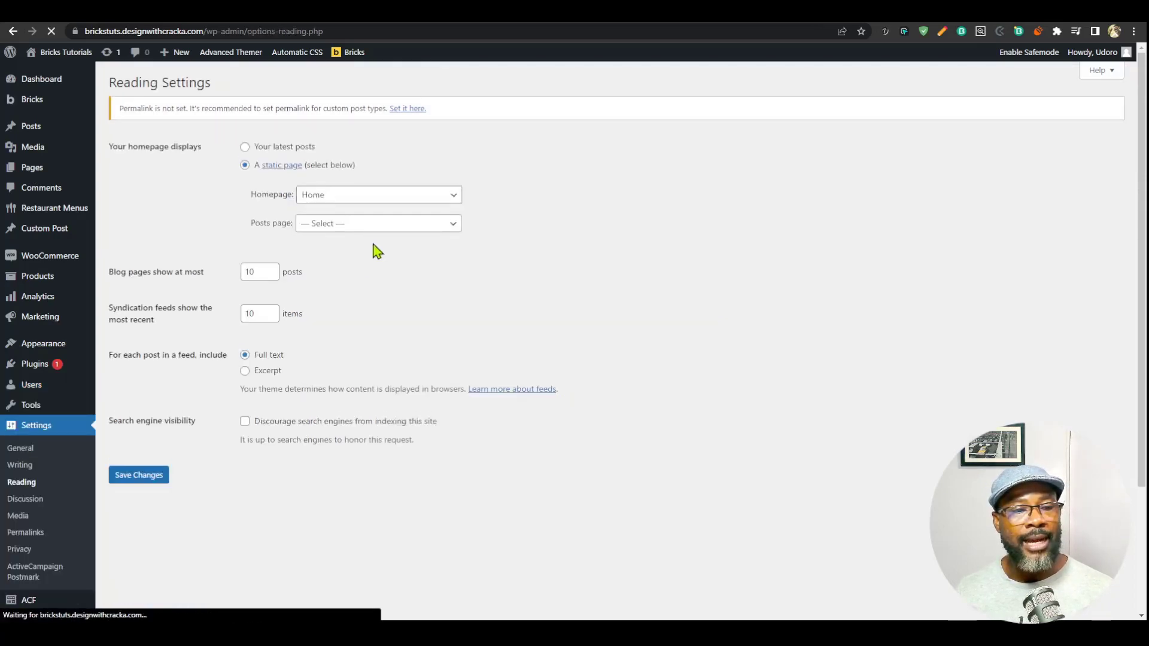
{"action": "left_click", "coordinate": [244, 420]}
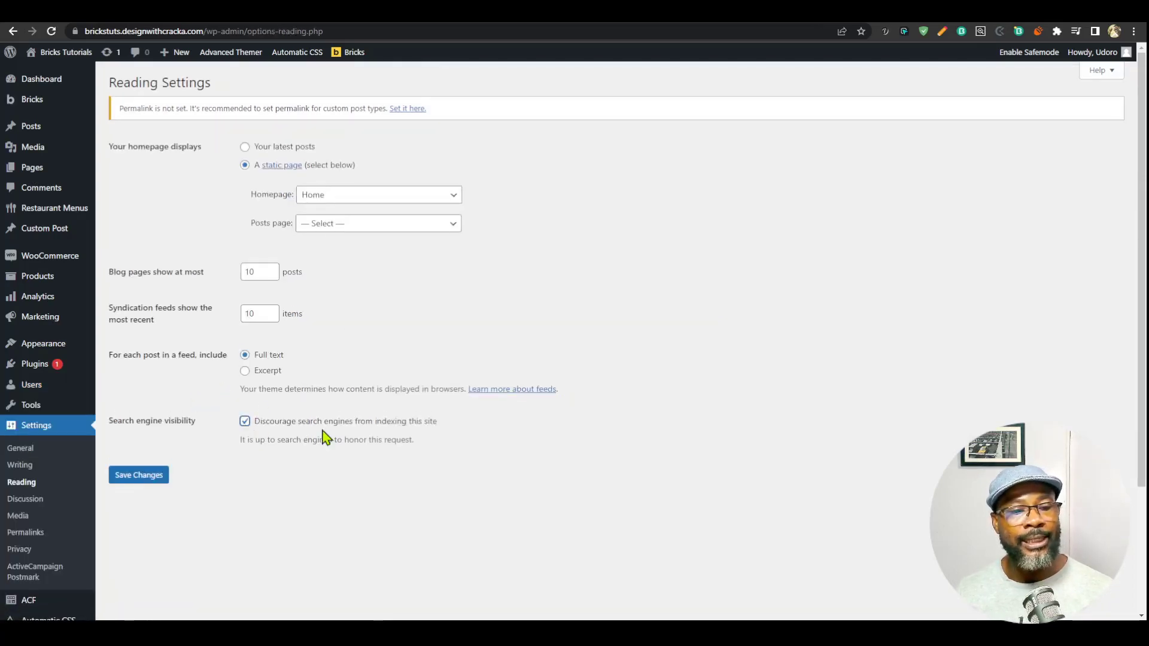
{"action": "mouse_move", "coordinate": [139, 475]}
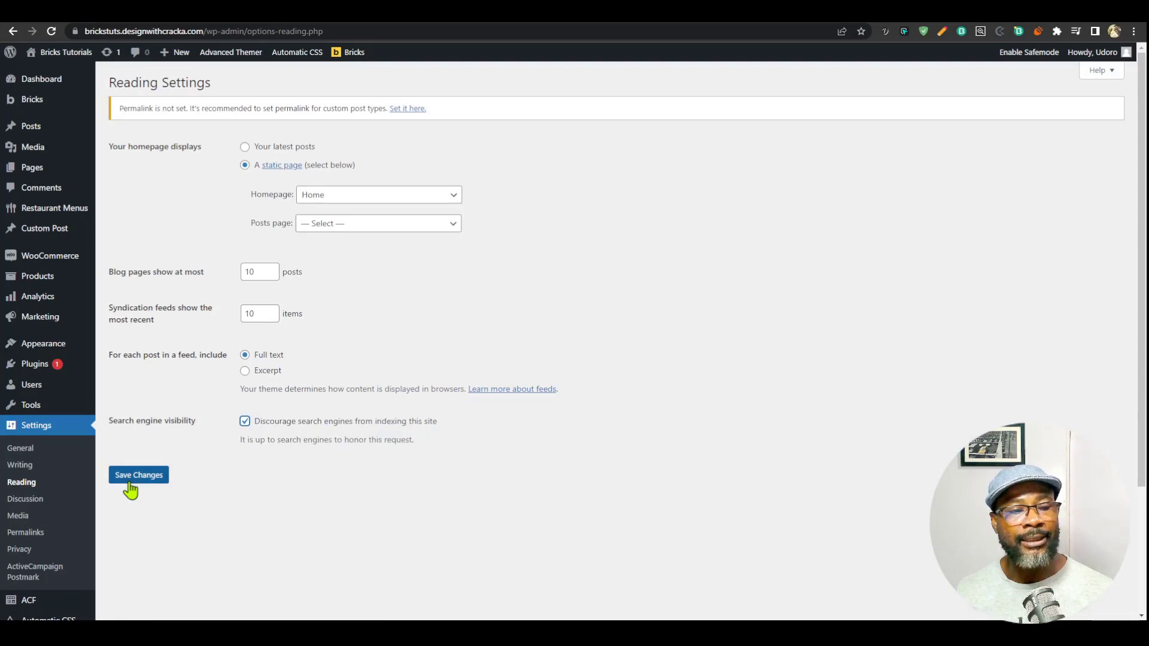
{"action": "left_click", "coordinate": [138, 475]}
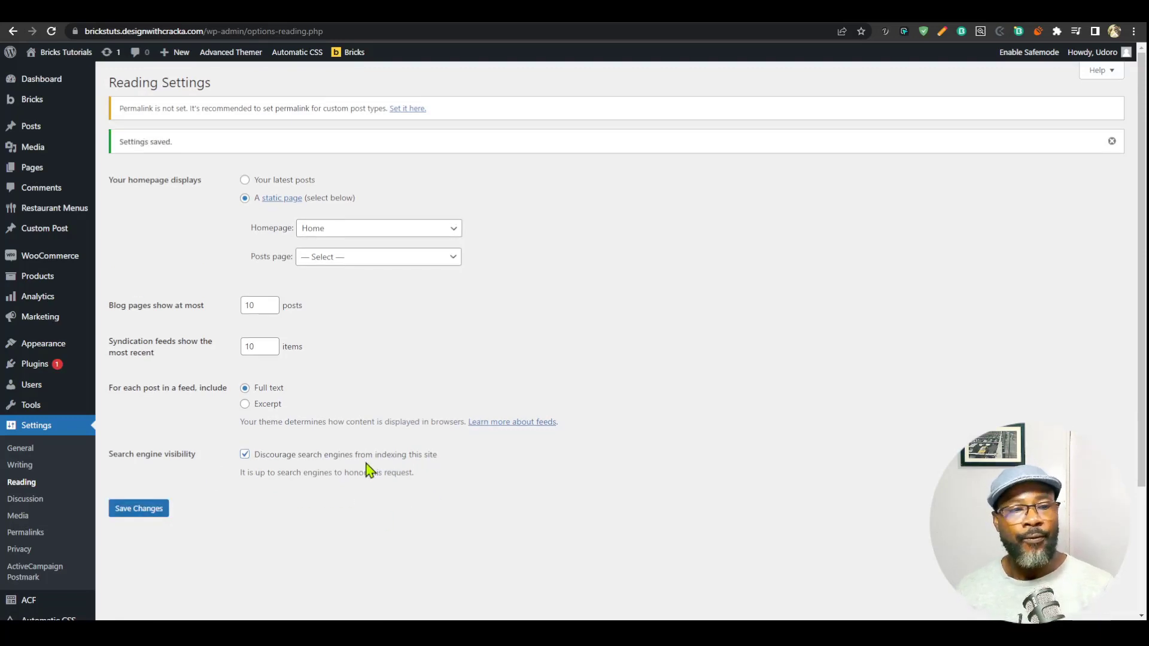
{"action": "mouse_move", "coordinate": [594, 297]}
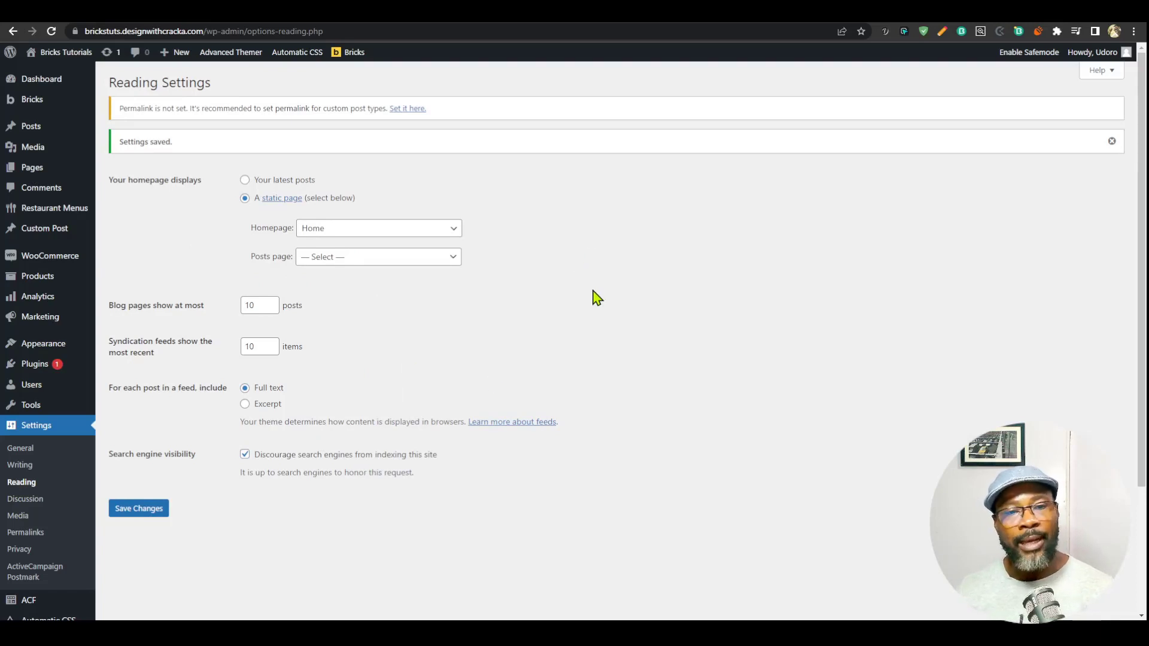
{"action": "mouse_move", "coordinate": [530, 293]}
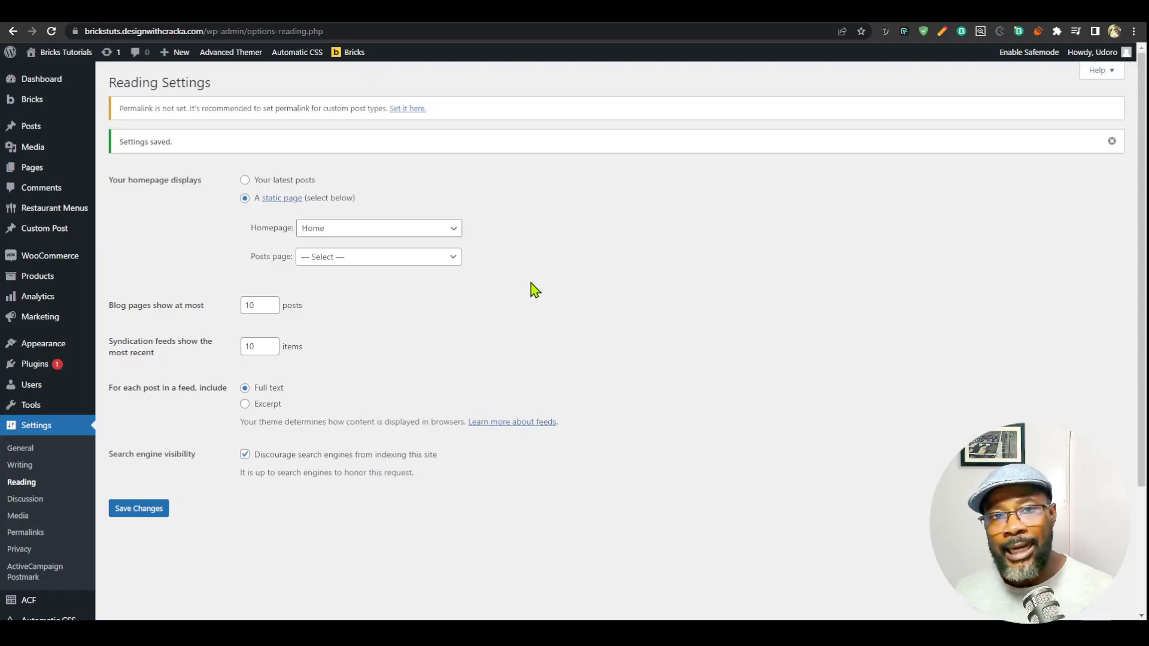
{"action": "mouse_move", "coordinate": [618, 315]}
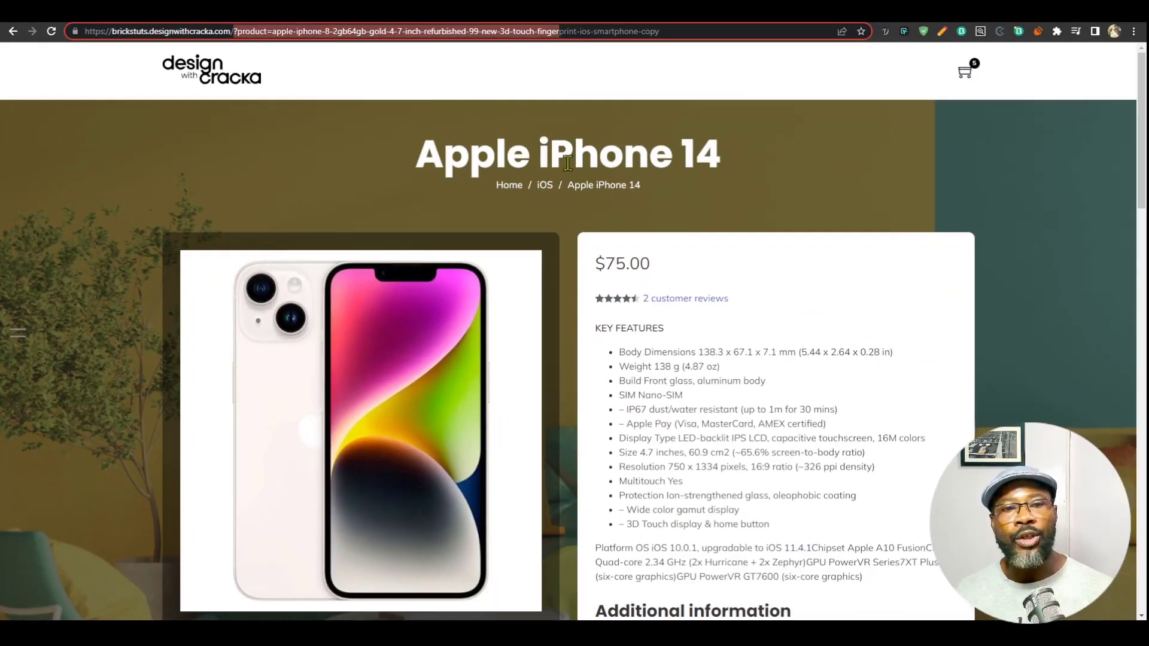
Step: Browse the storefront's iOS and Android category pages to see their plain query-string URLs
{"action": "left_click", "coordinate": [544, 184]}
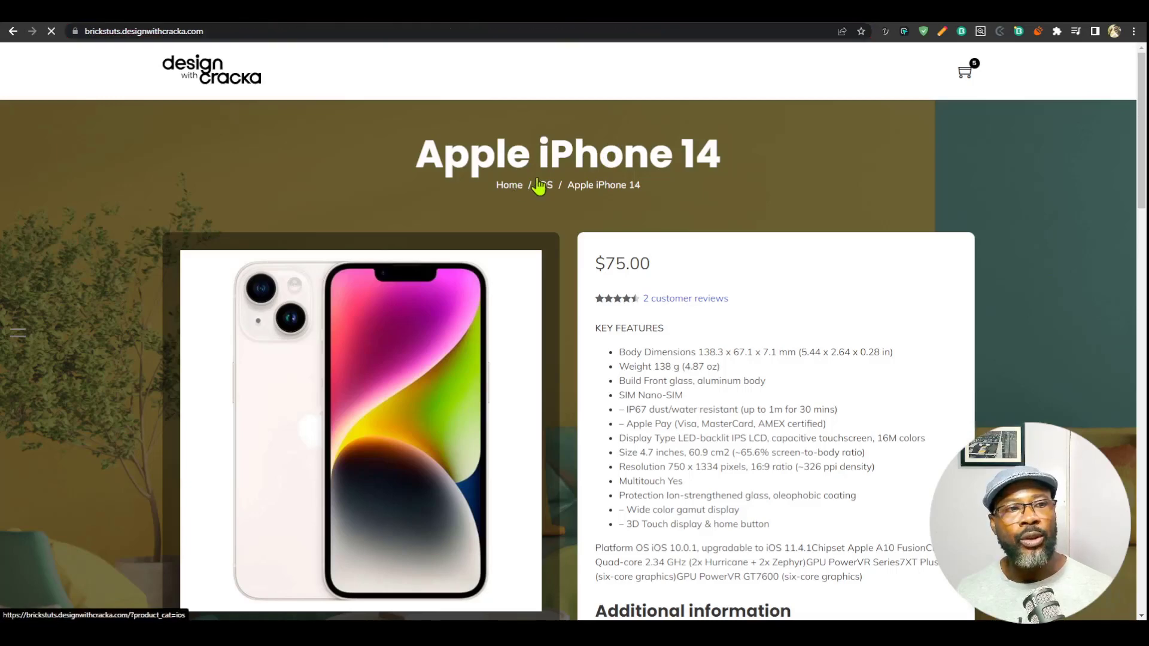
{"action": "left_click", "coordinate": [543, 185]}
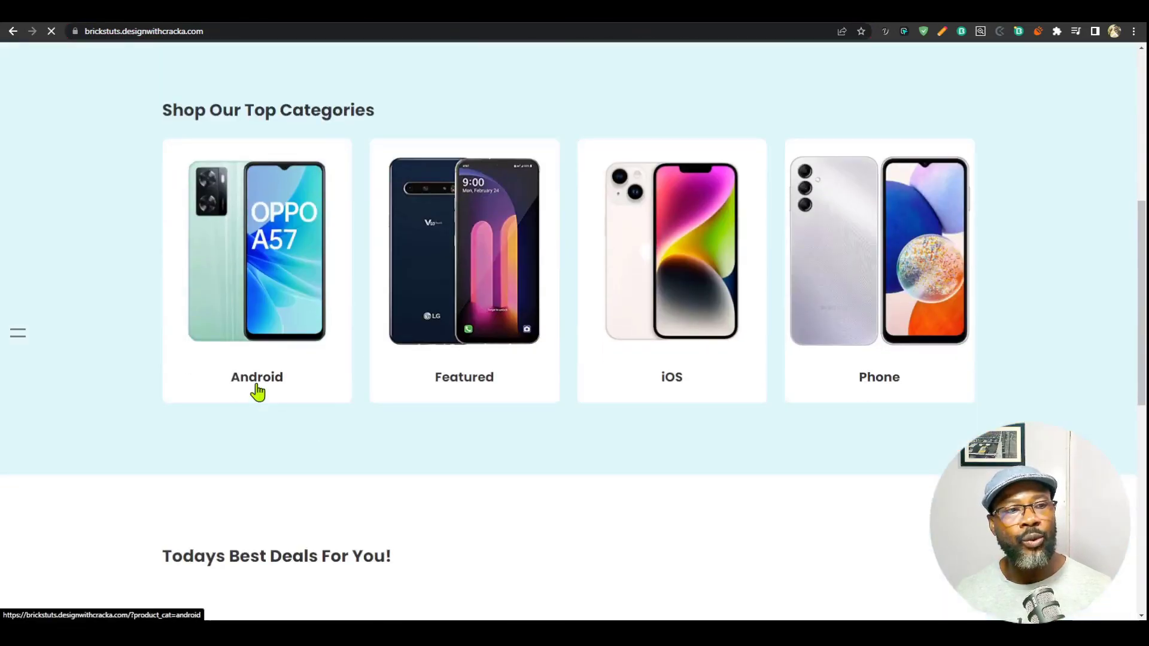
{"action": "left_click", "coordinate": [257, 377]}
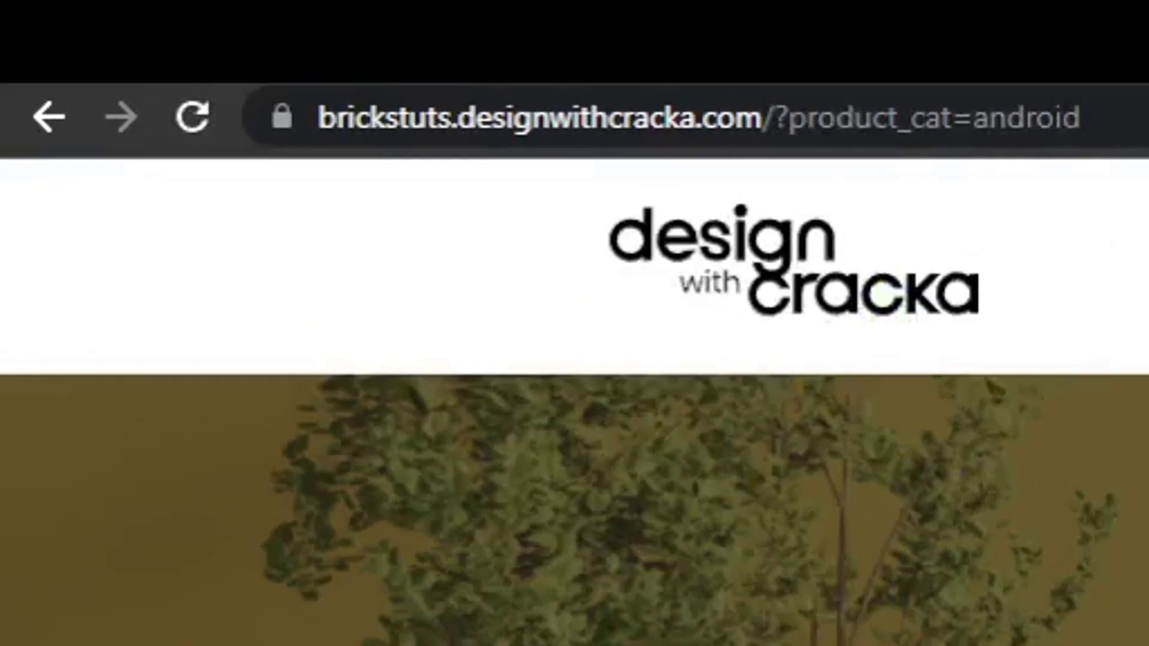
{"action": "left_click", "coordinate": [821, 118]}
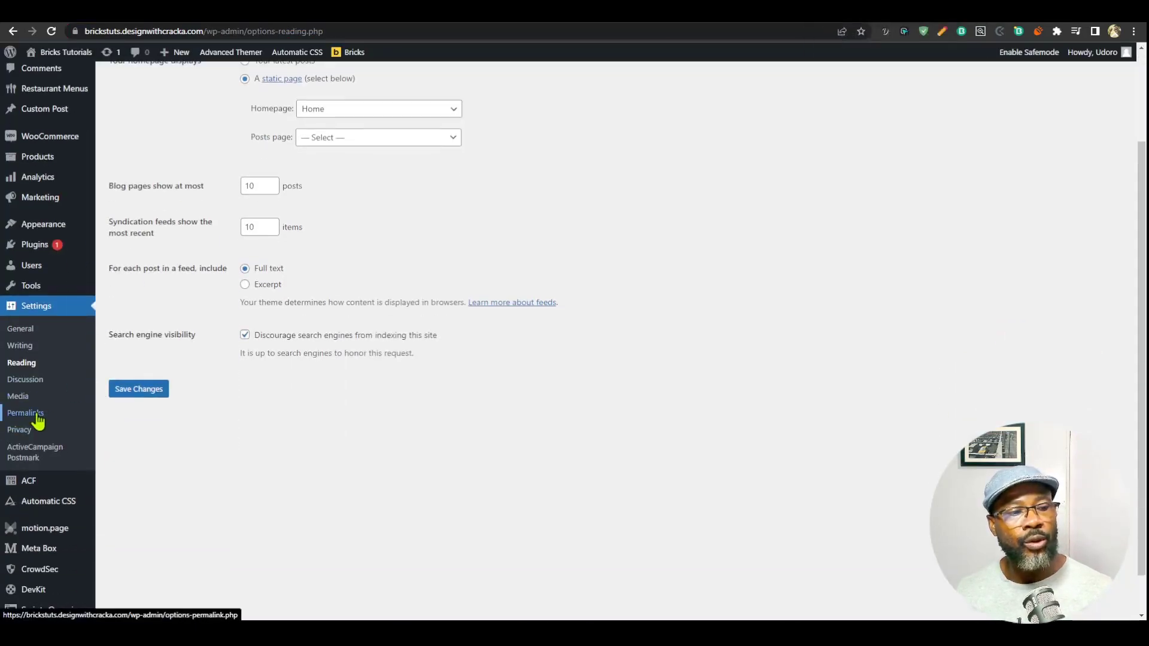
Step: Choose the Post name (/%postname%/) structure in the Permalinks settings
{"action": "left_click", "coordinate": [25, 413]}
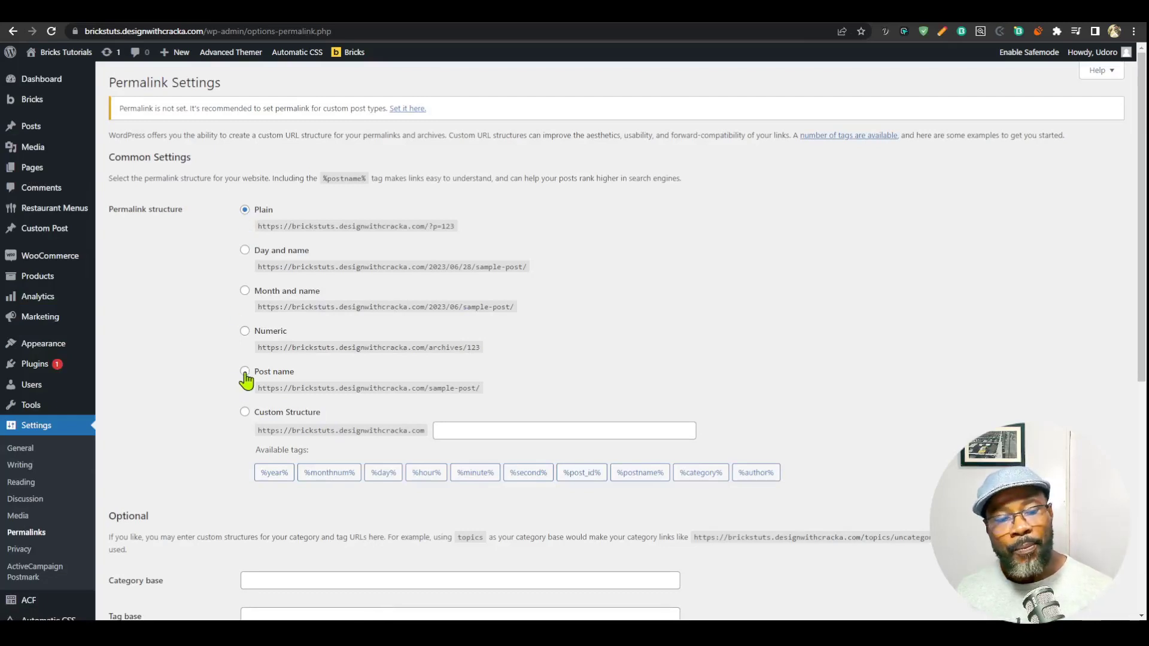
{"action": "left_click", "coordinate": [245, 371]}
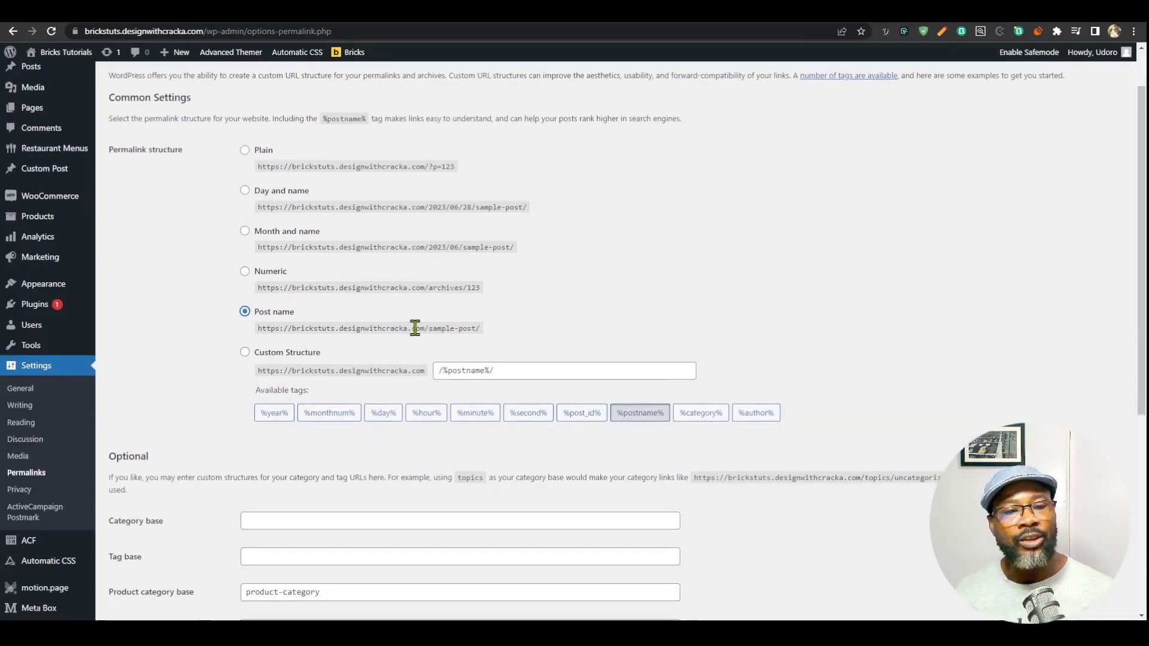
{"action": "scroll", "scroll_direction": "down", "scroll_amount": 3}
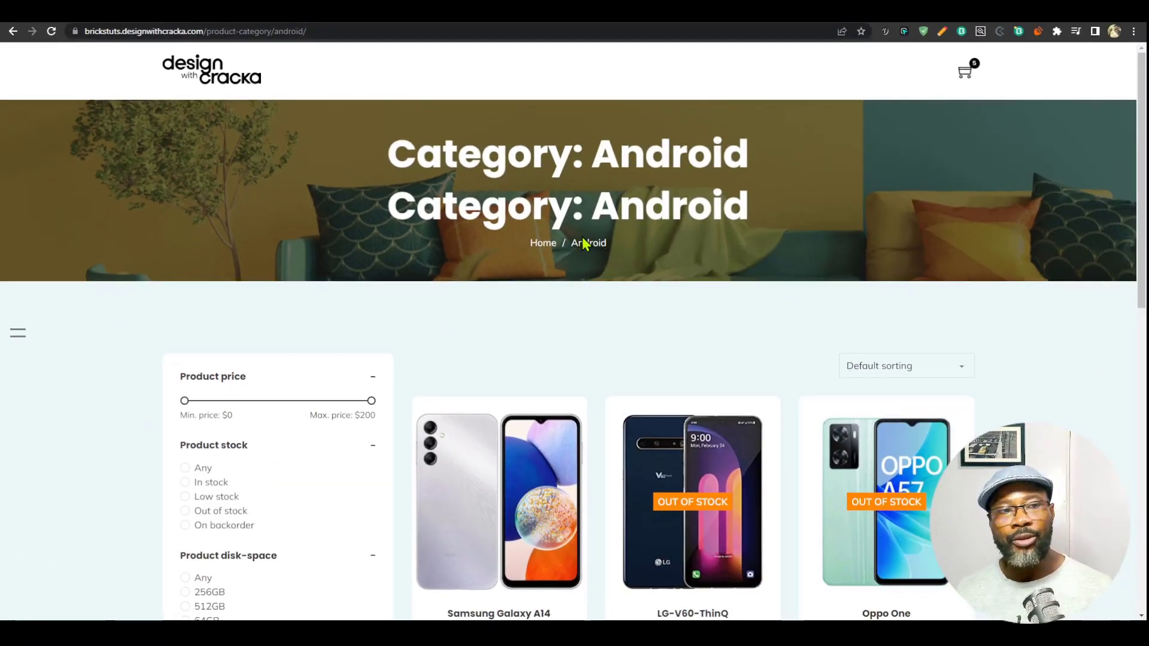
{"action": "mouse_move", "coordinate": [717, 181]}
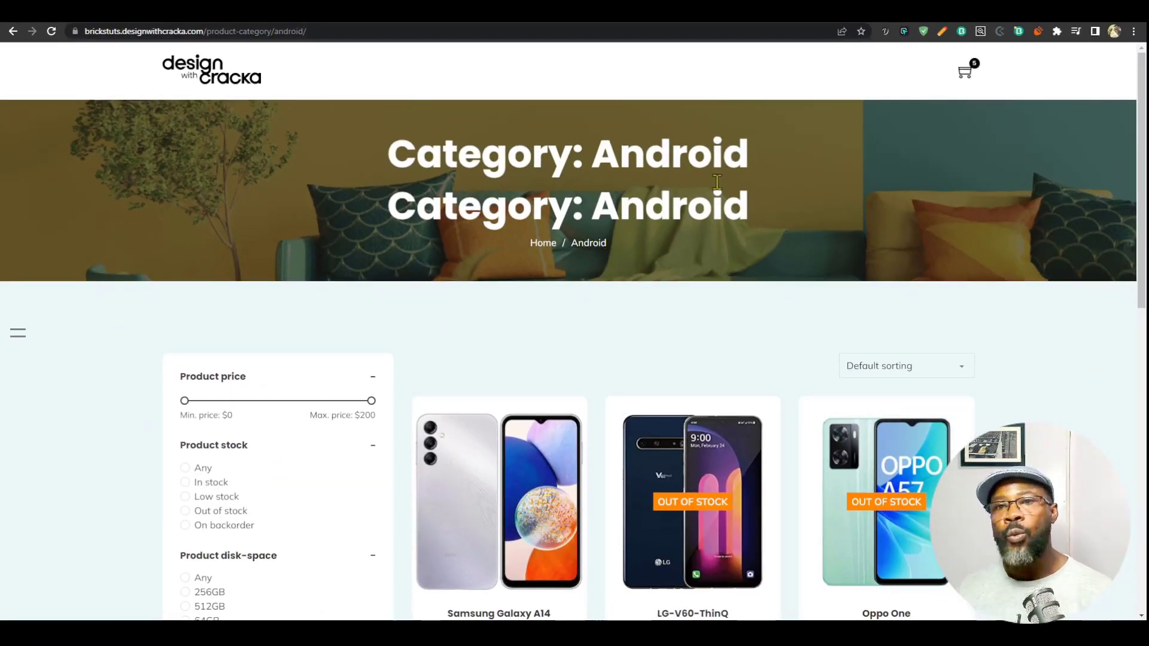
{"action": "mouse_move", "coordinate": [601, 335]}
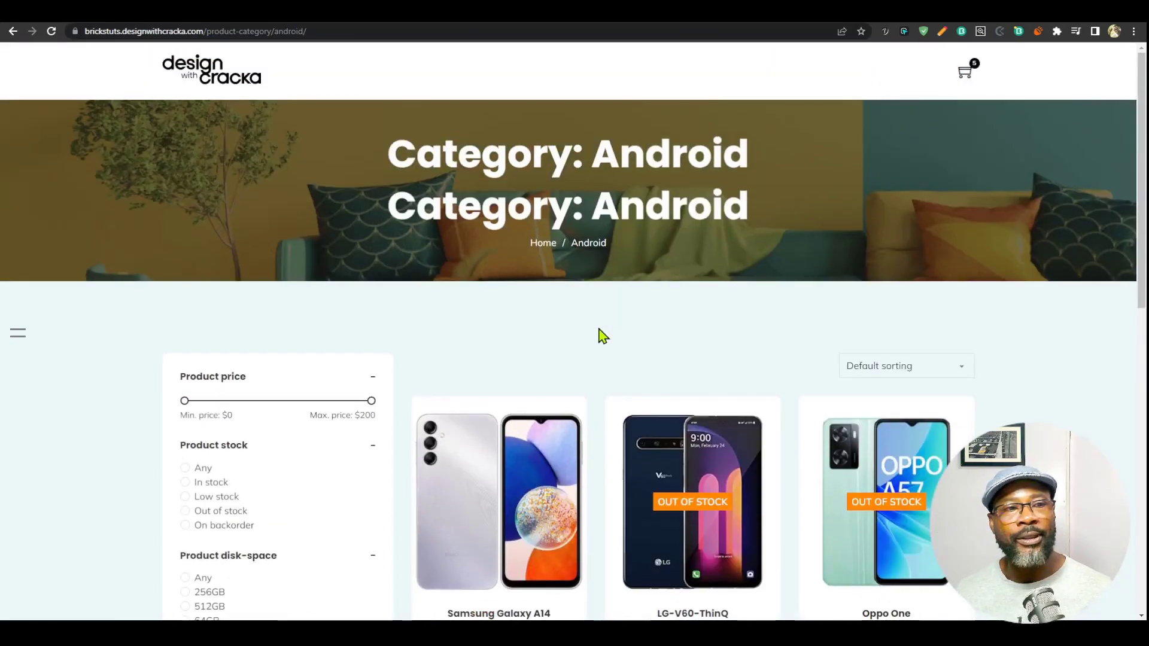
Step: Check the Android category and Samsung Galaxy A14 URLs on the storefront, then return to Permalinks
{"action": "left_click", "coordinate": [203, 31]}
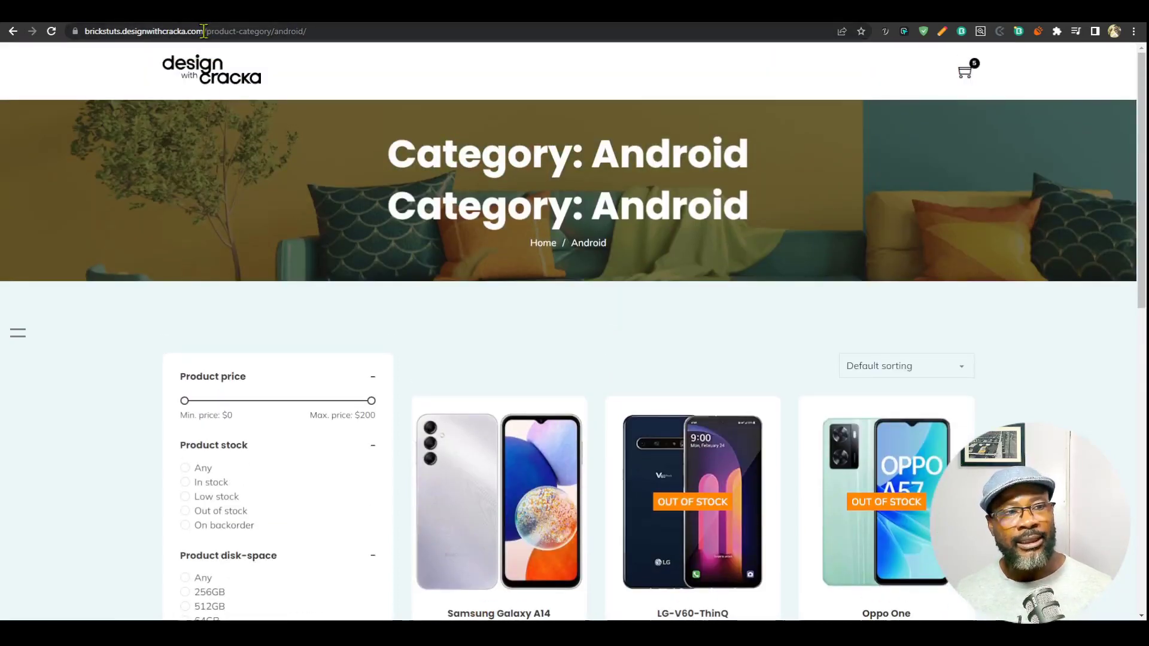
{"action": "scroll", "scroll_direction": "down", "scroll_amount": 3}
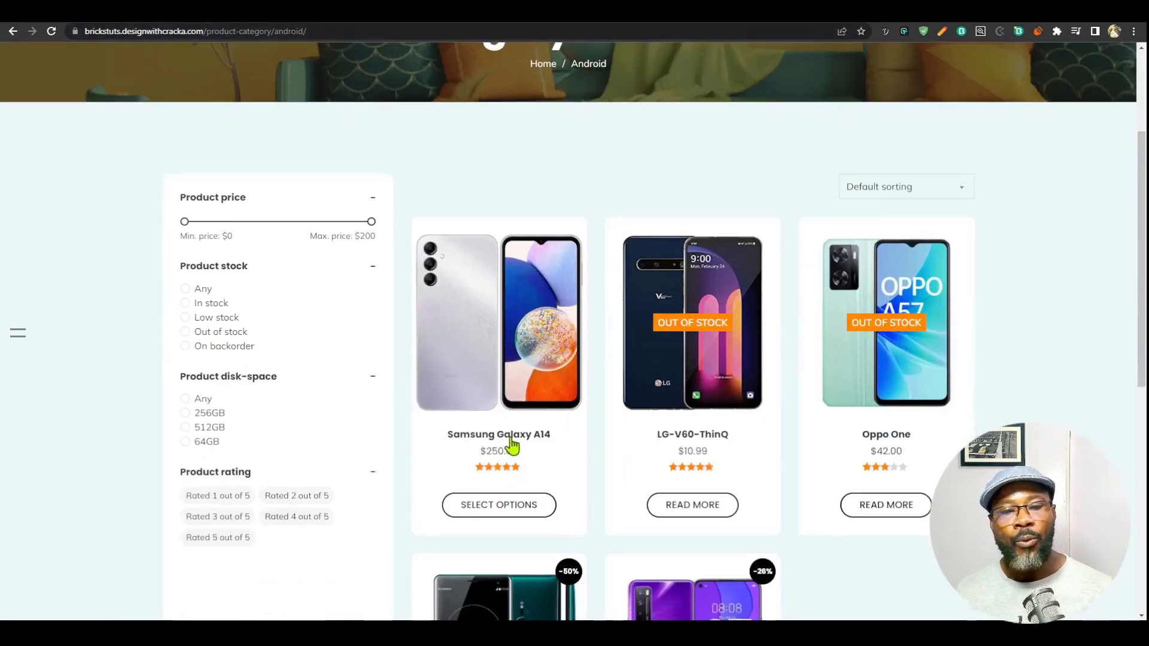
{"action": "left_click", "coordinate": [498, 433]}
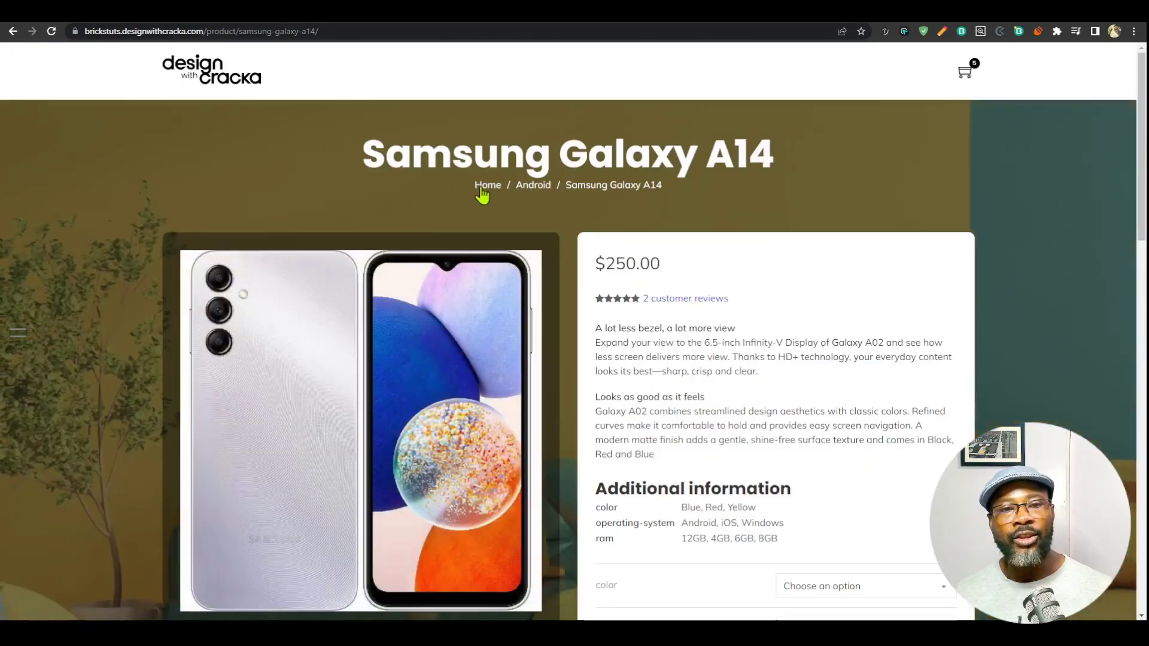
{"action": "mouse_move", "coordinate": [636, 185]}
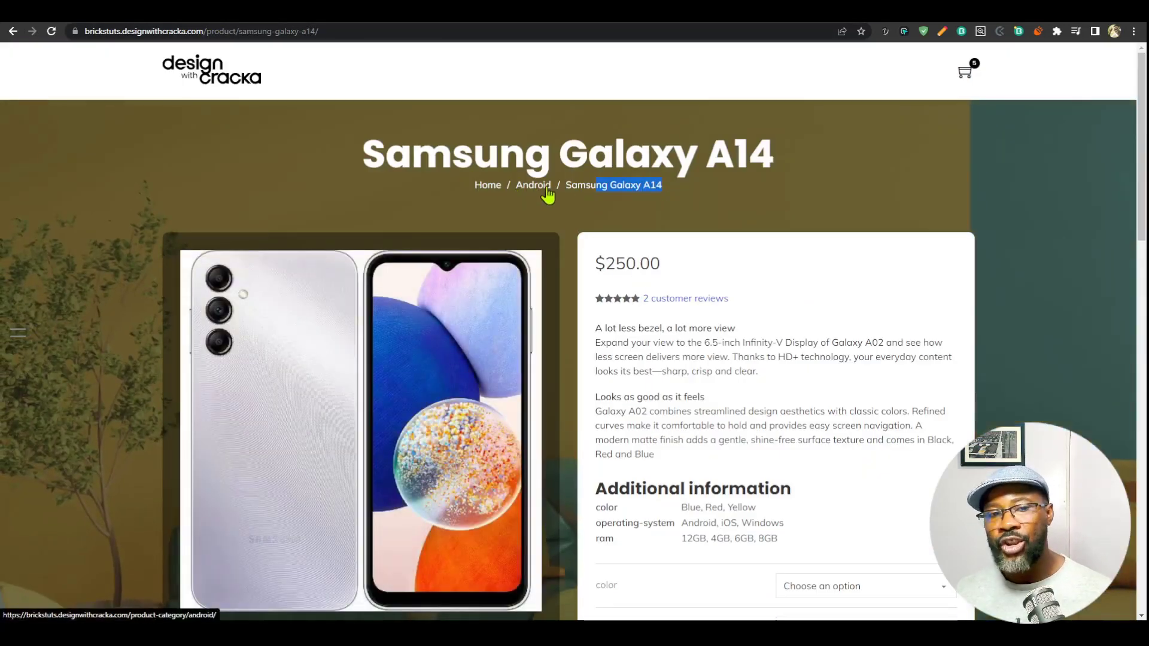
{"action": "mouse_move", "coordinate": [487, 189]}
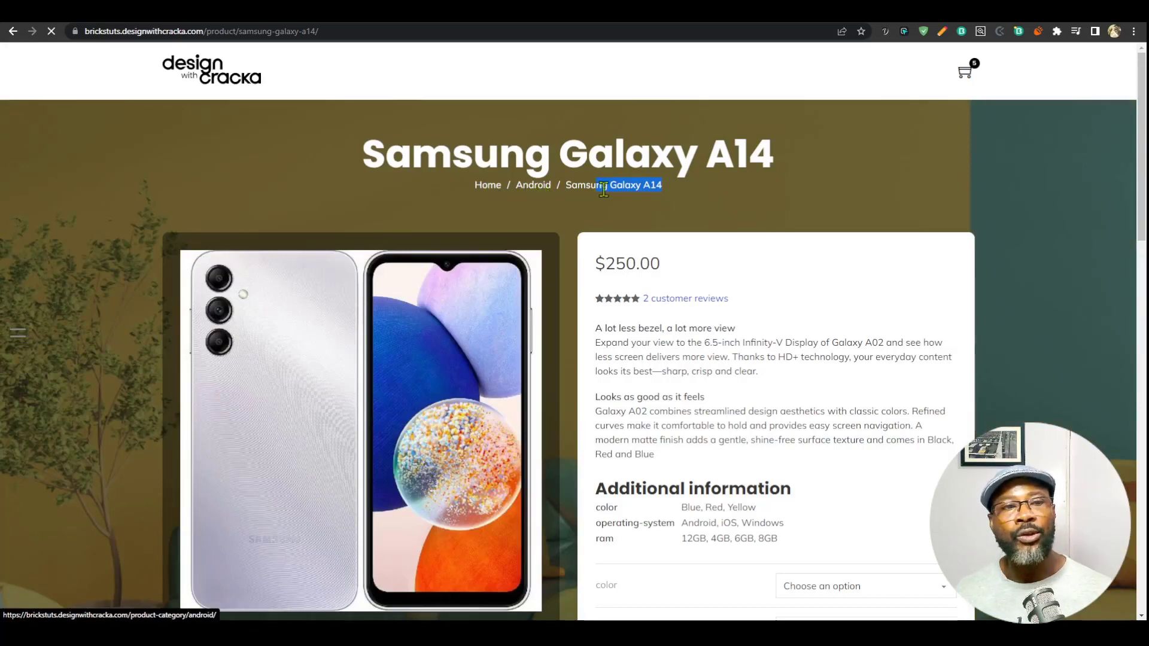
{"action": "left_click", "coordinate": [533, 184]}
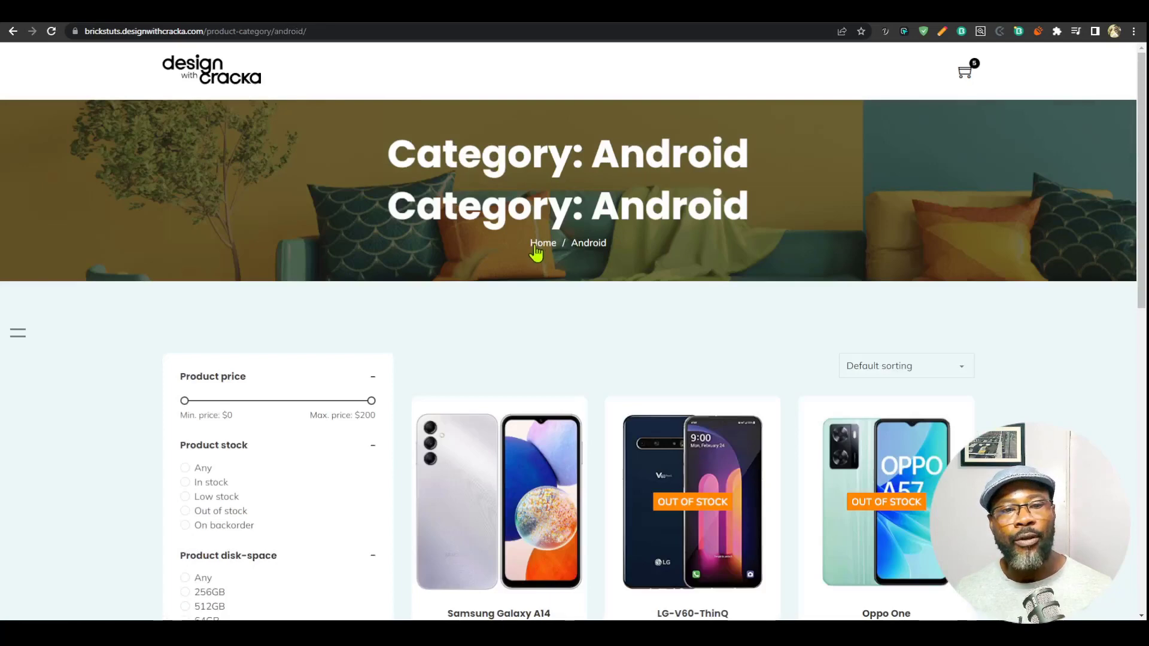
{"action": "mouse_move", "coordinate": [570, 248]}
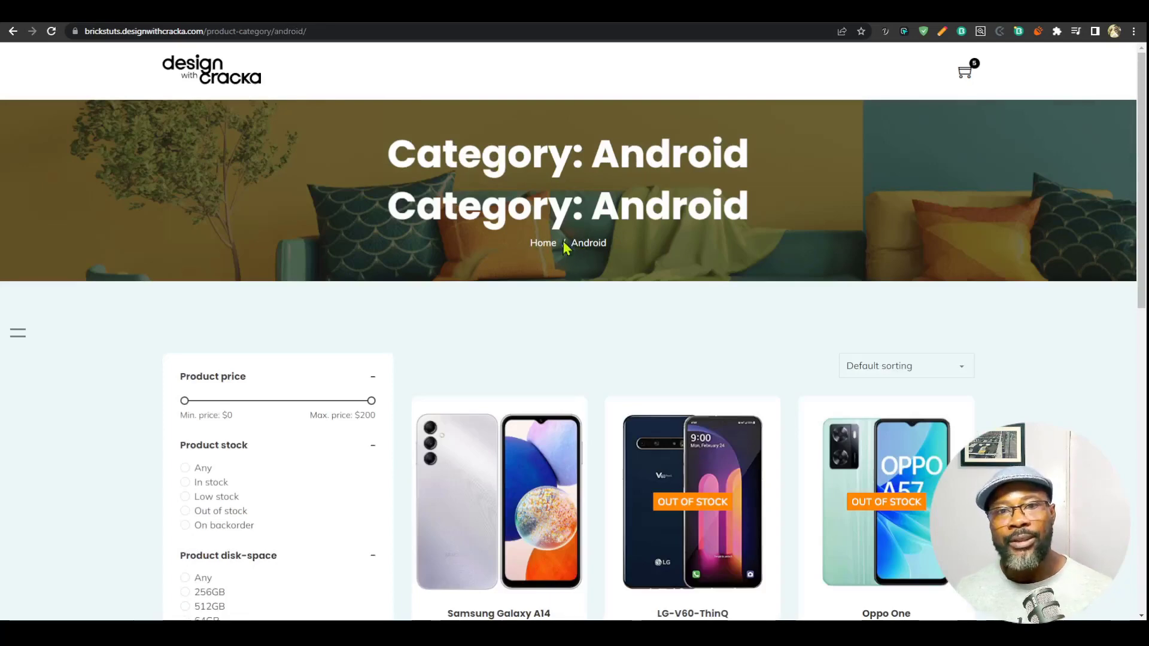
{"action": "left_click", "coordinate": [542, 243]}
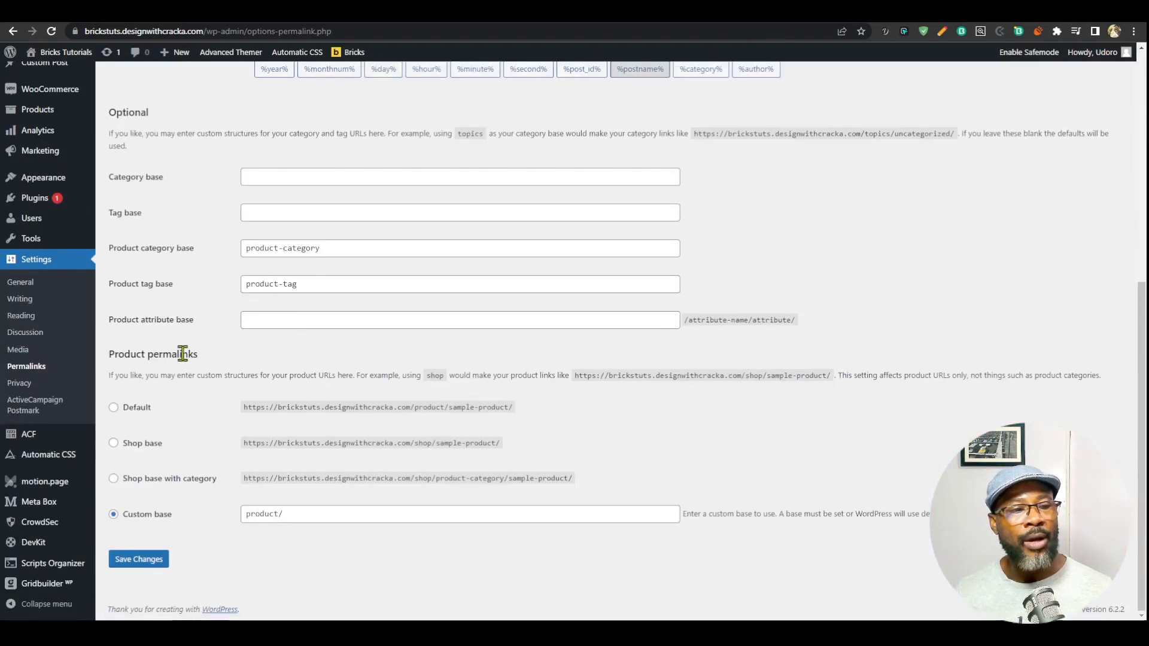
Step: Set product permalinks to Shop base with category (/shop/%product_cat%/) and save changes
{"action": "double_click", "coordinate": [152, 354]}
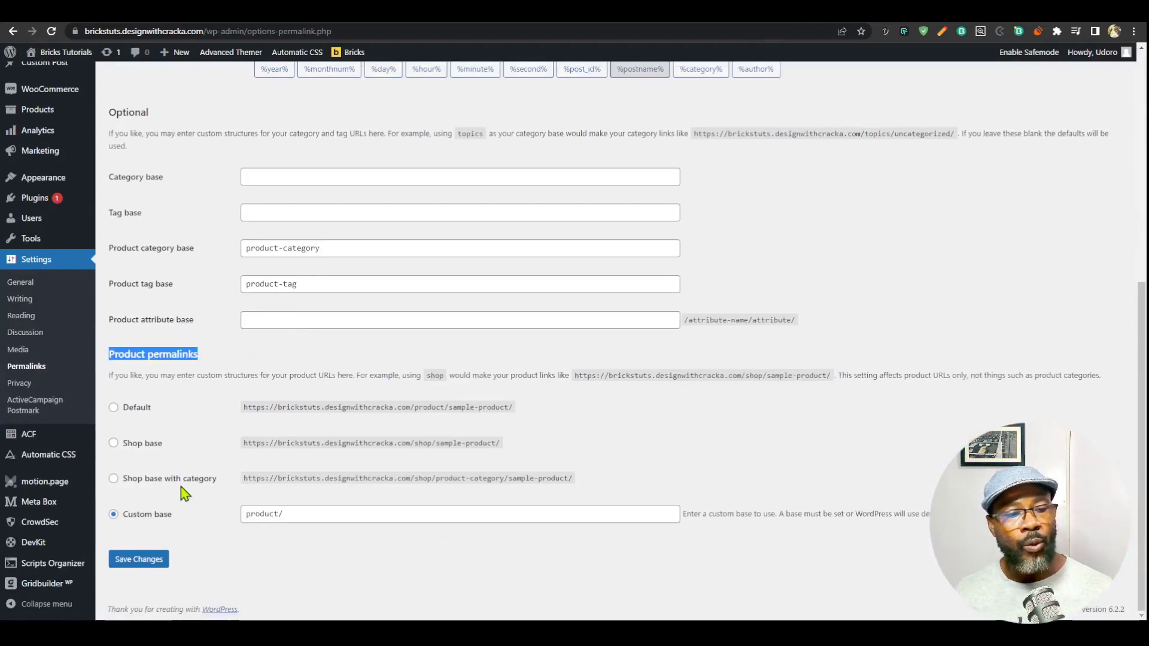
{"action": "left_click", "coordinate": [114, 478]}
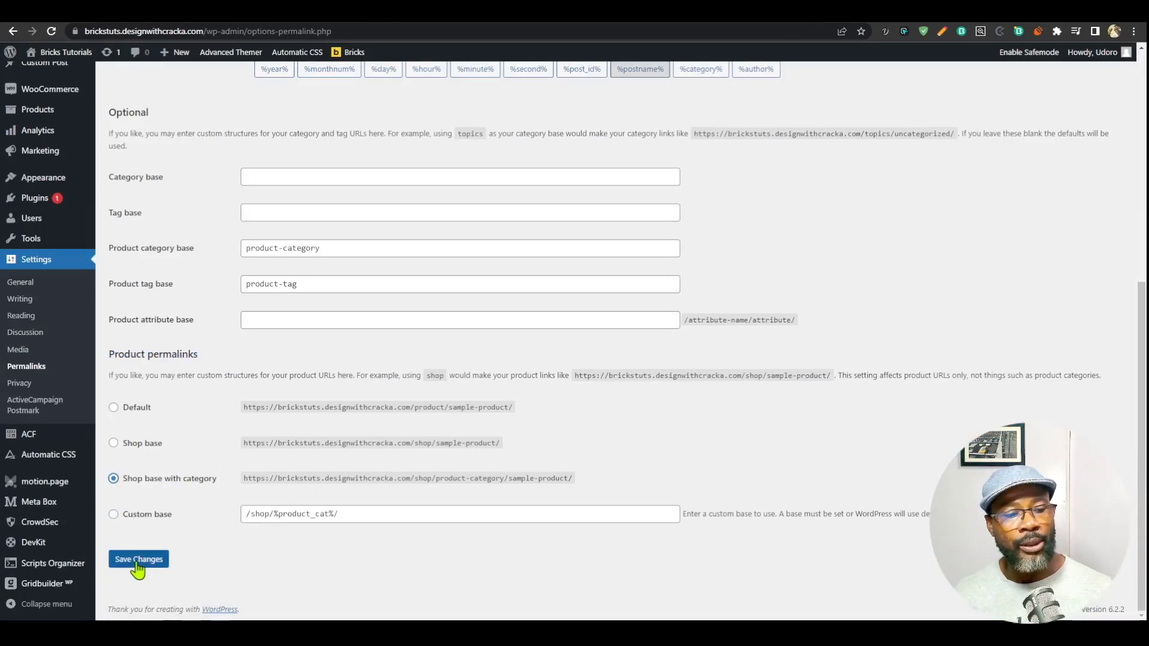
{"action": "left_click", "coordinate": [139, 559]}
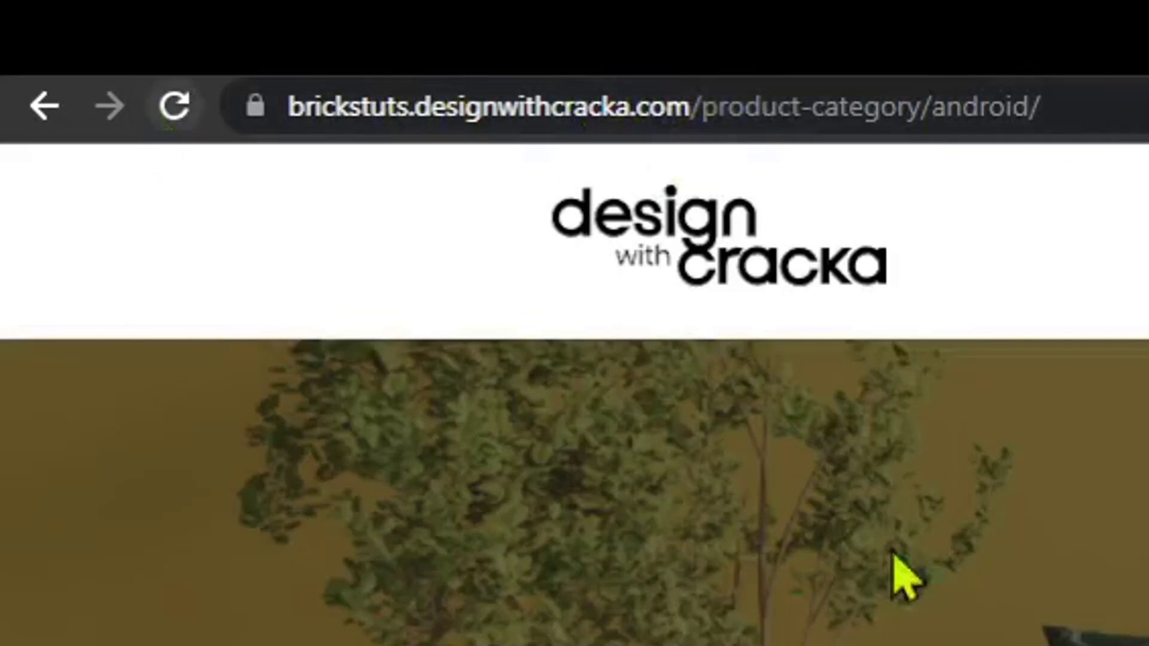
{"action": "mouse_move", "coordinate": [246, 193]}
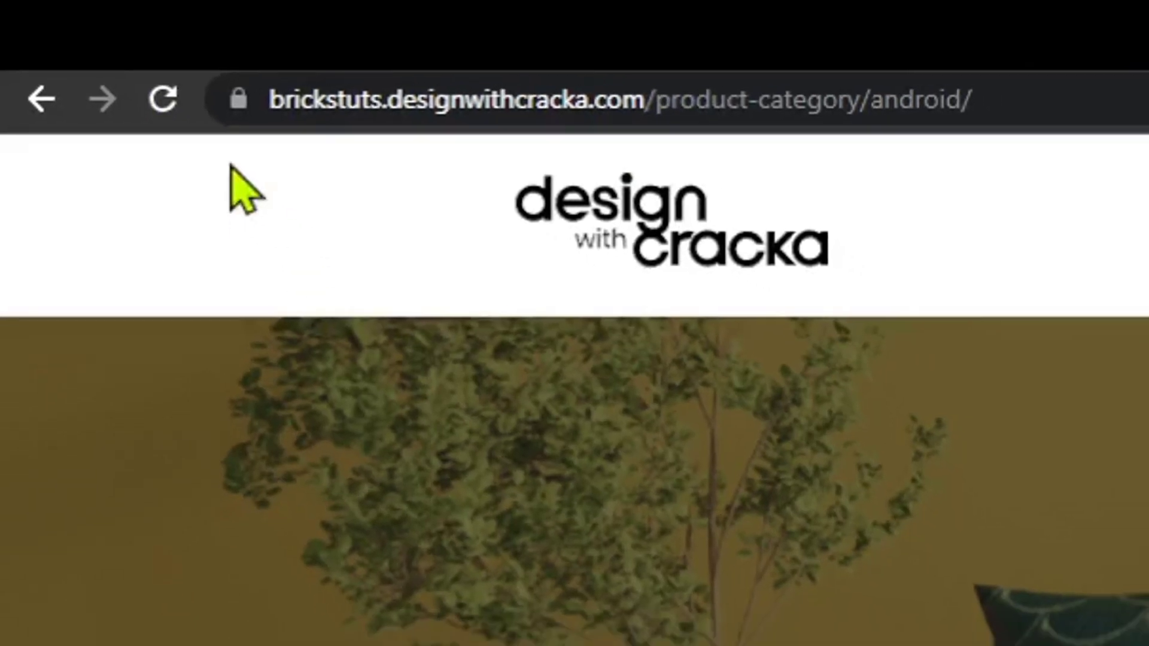
Step: Follow the Shop link in the Android category breadcrumb to the store home page
{"action": "scroll", "scroll_direction": "down", "scroll_amount": 3}
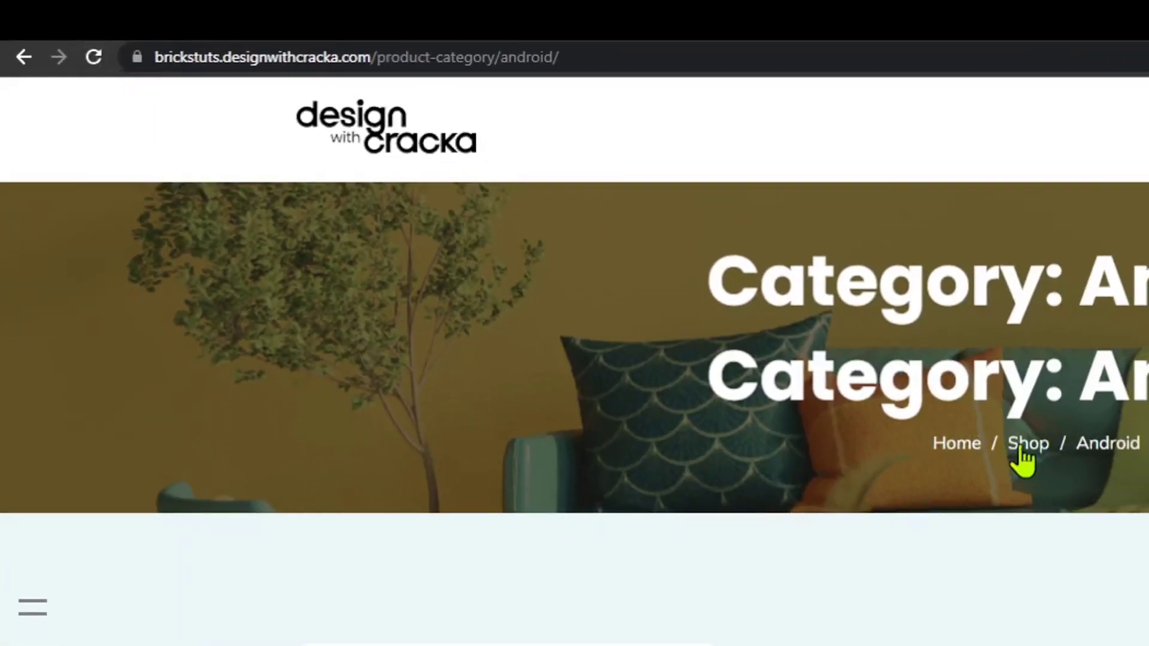
{"action": "left_click", "coordinate": [1028, 443]}
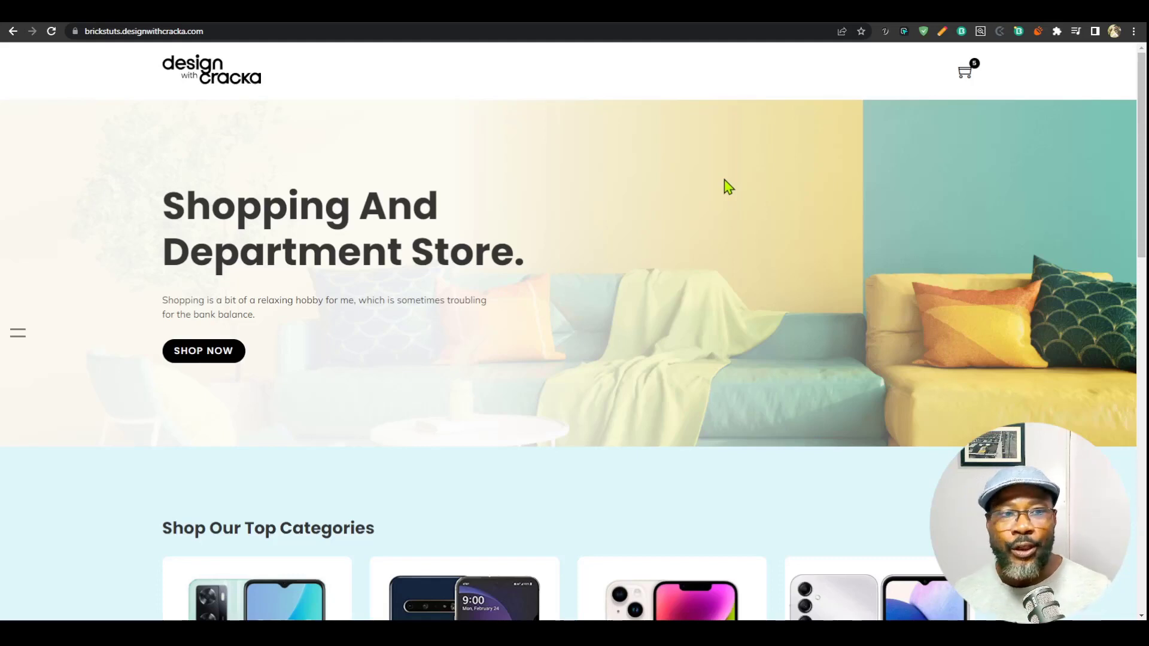
{"action": "mouse_move", "coordinate": [680, 205]}
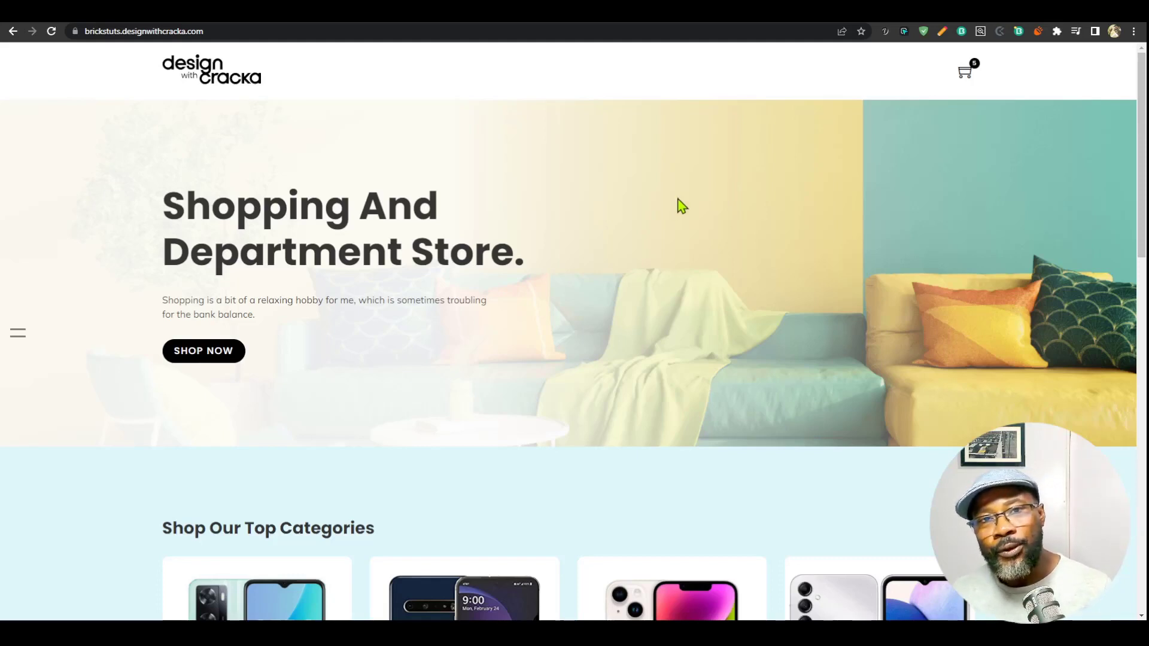
{"action": "mouse_move", "coordinate": [299, 146]}
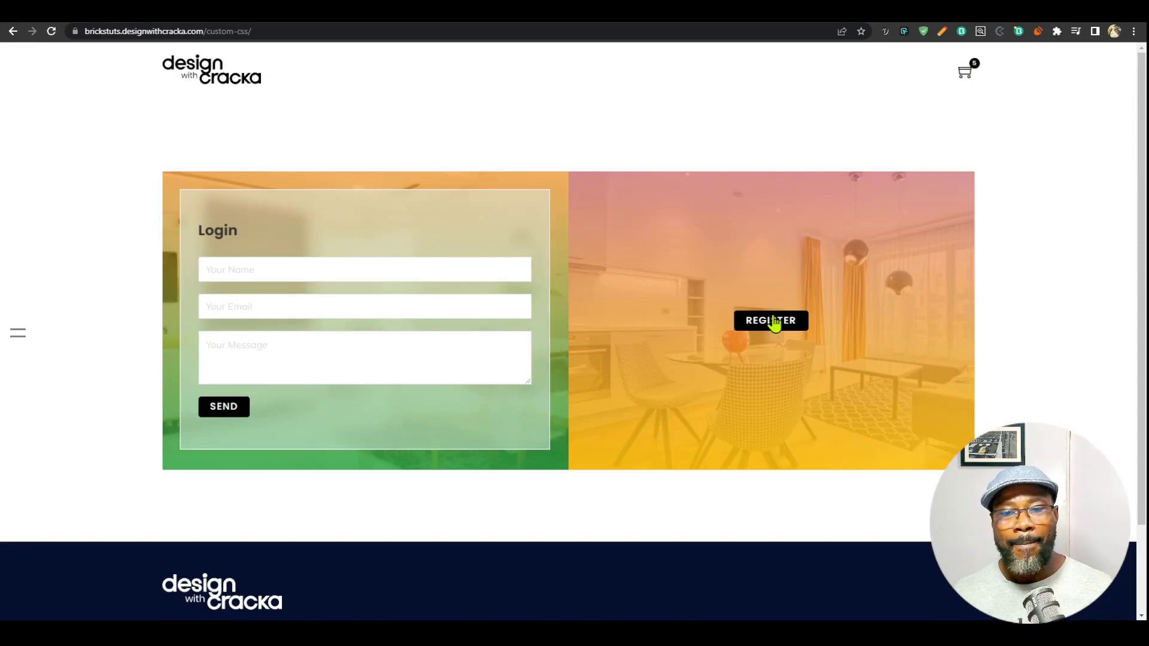
Step: Switch the custom-css page's form panel from Login to Register
{"action": "left_click", "coordinate": [770, 320]}
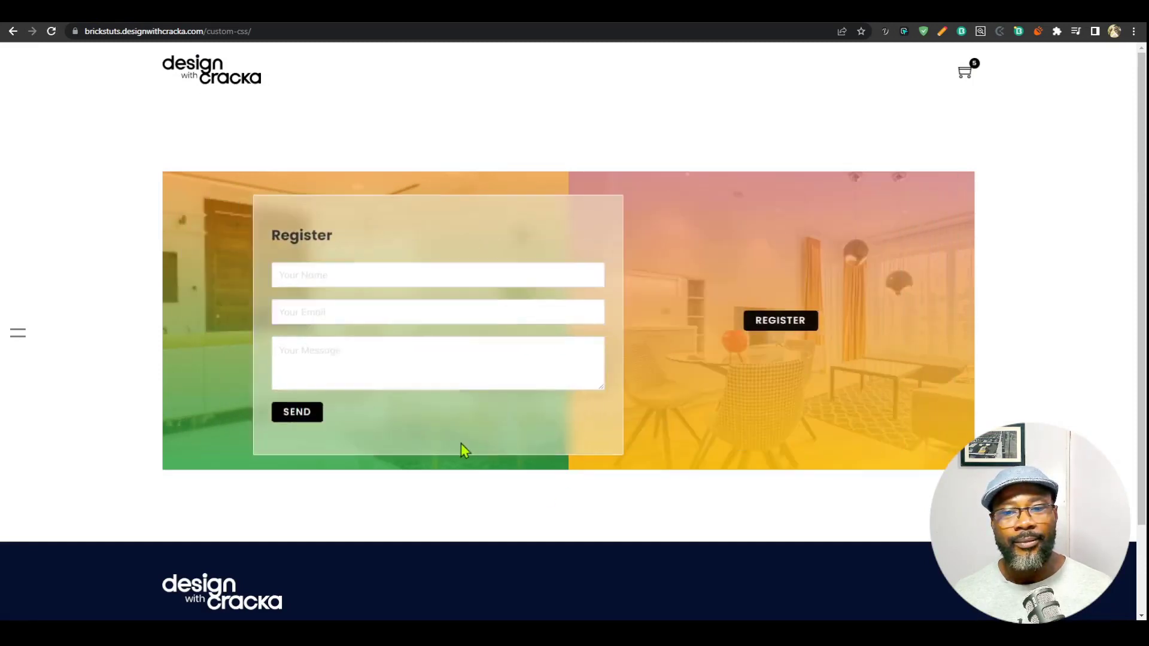